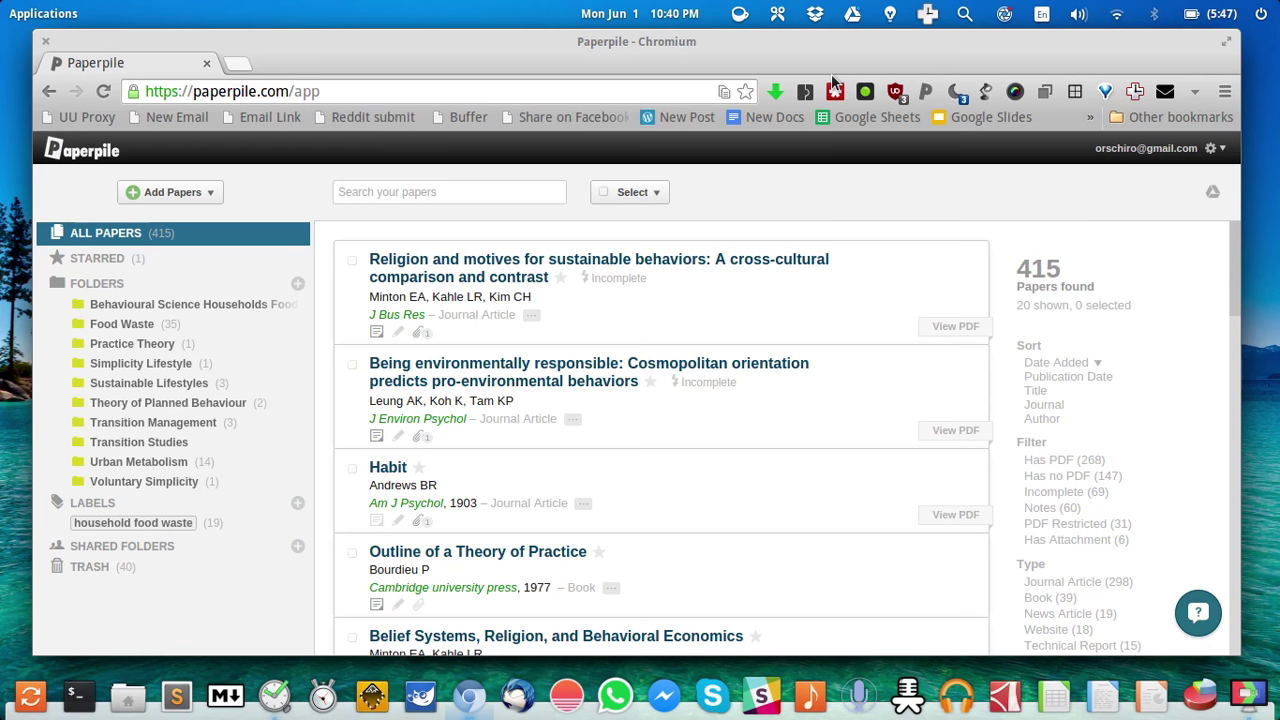
mouse_move(758, 176)
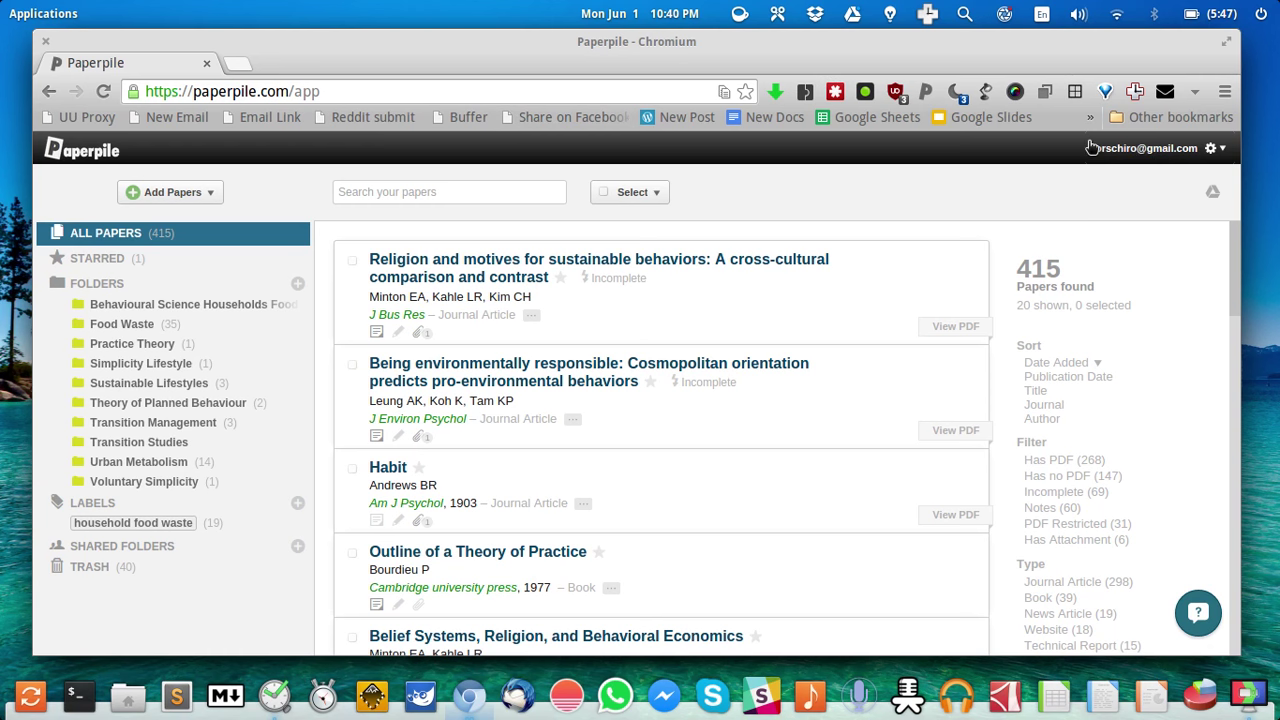
mouse_move(1012, 166)
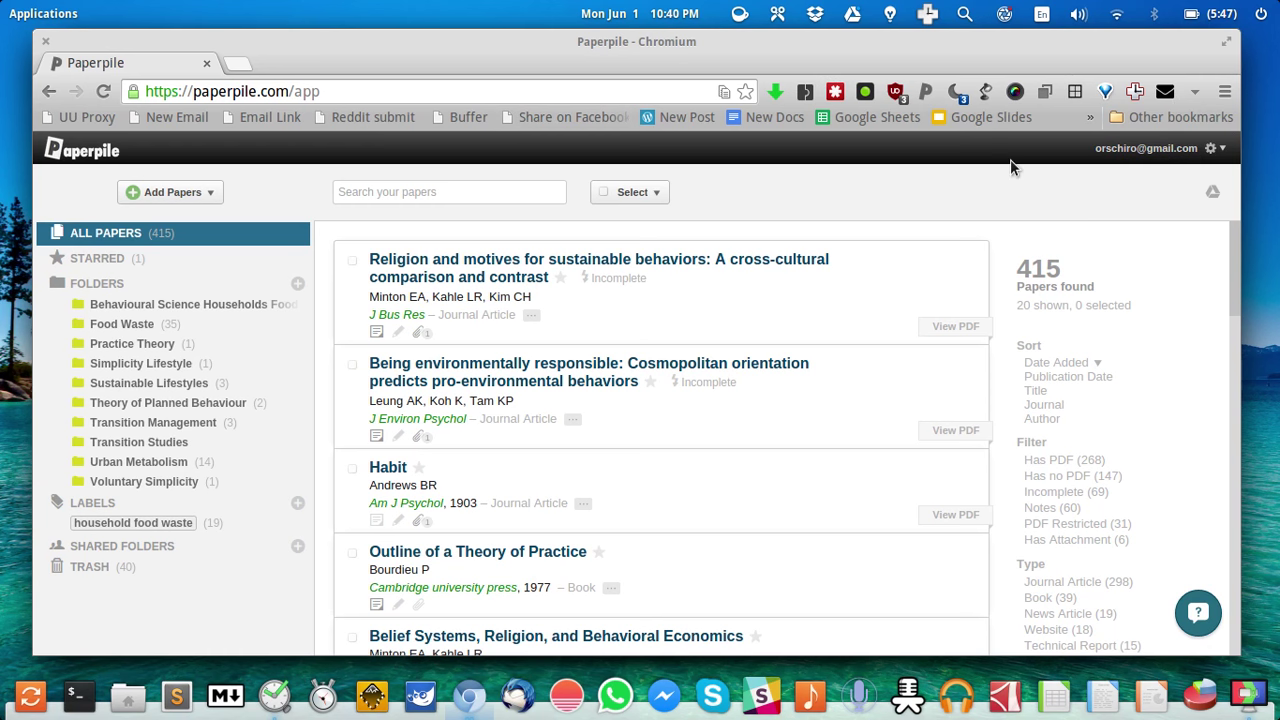
mouse_move(480, 160)
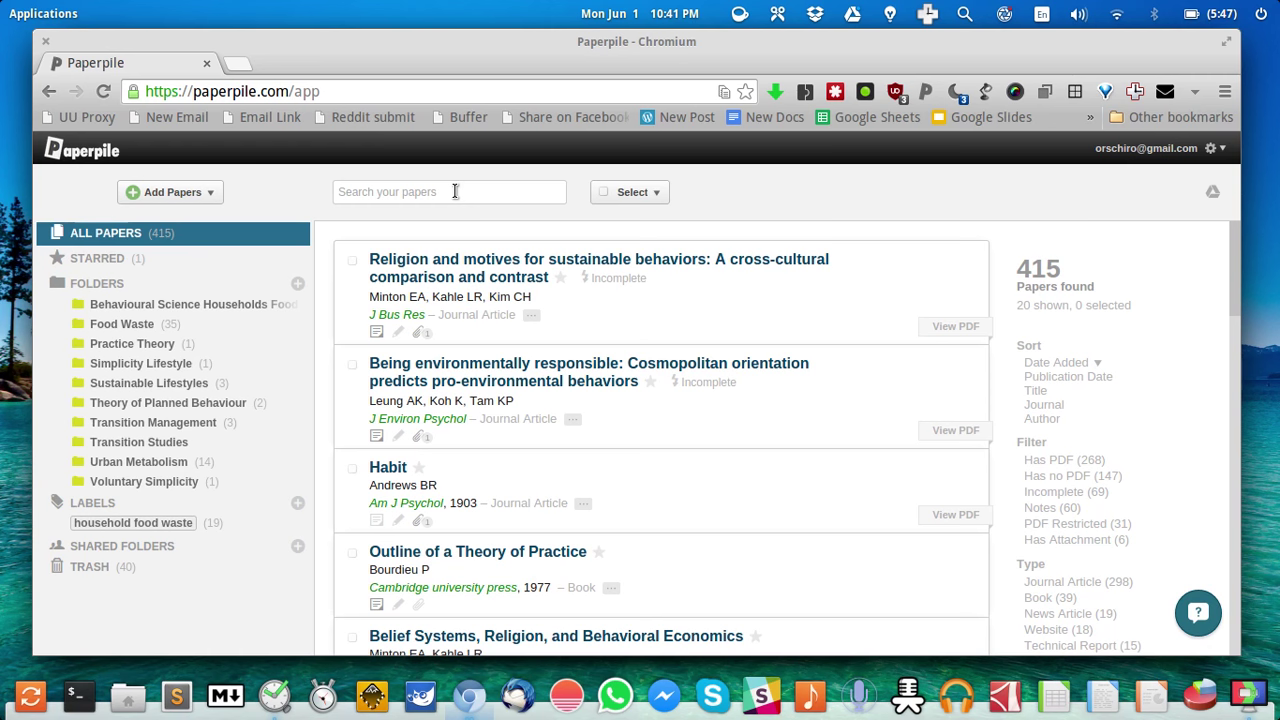
mouse_move(508, 192)
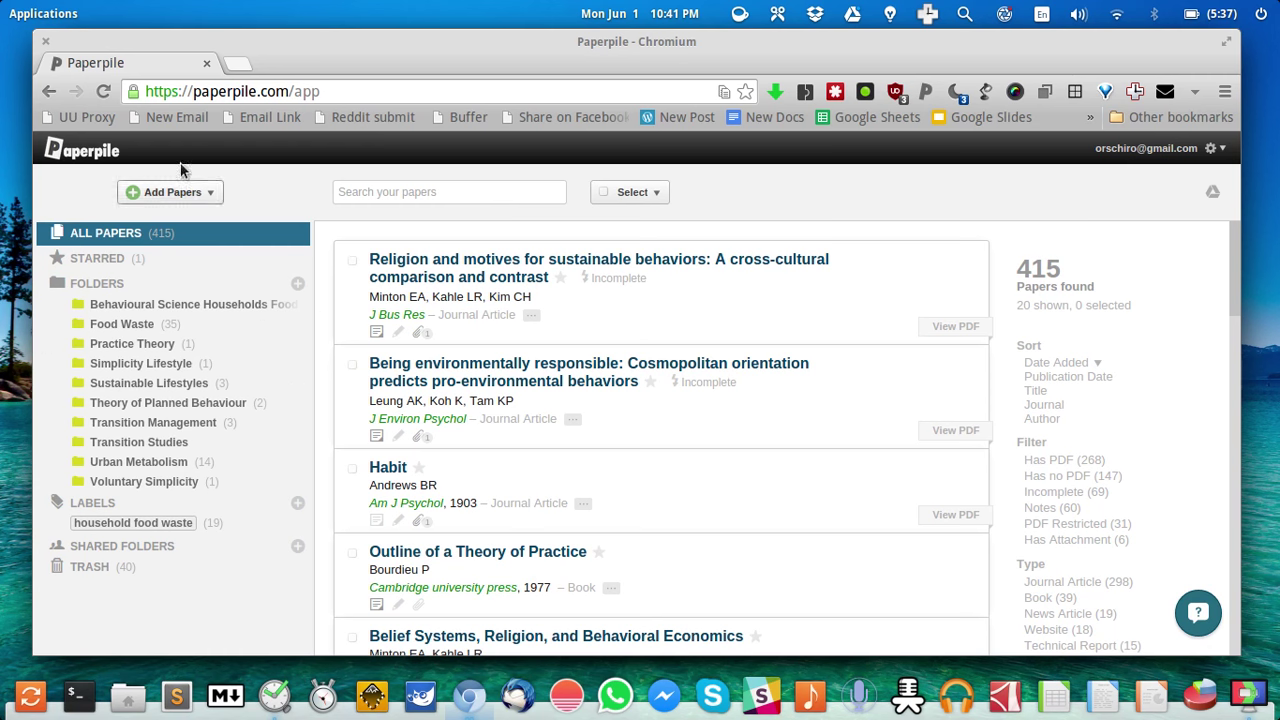
mouse_move(144, 308)
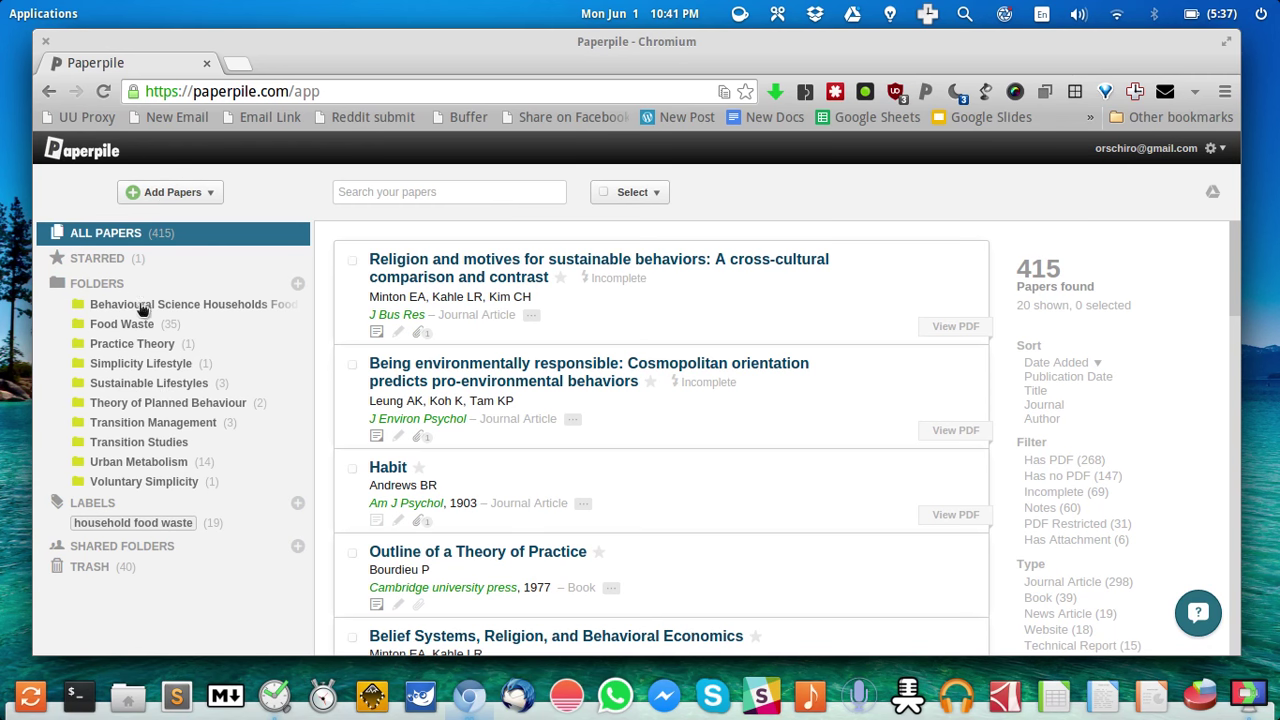
mouse_move(100, 512)
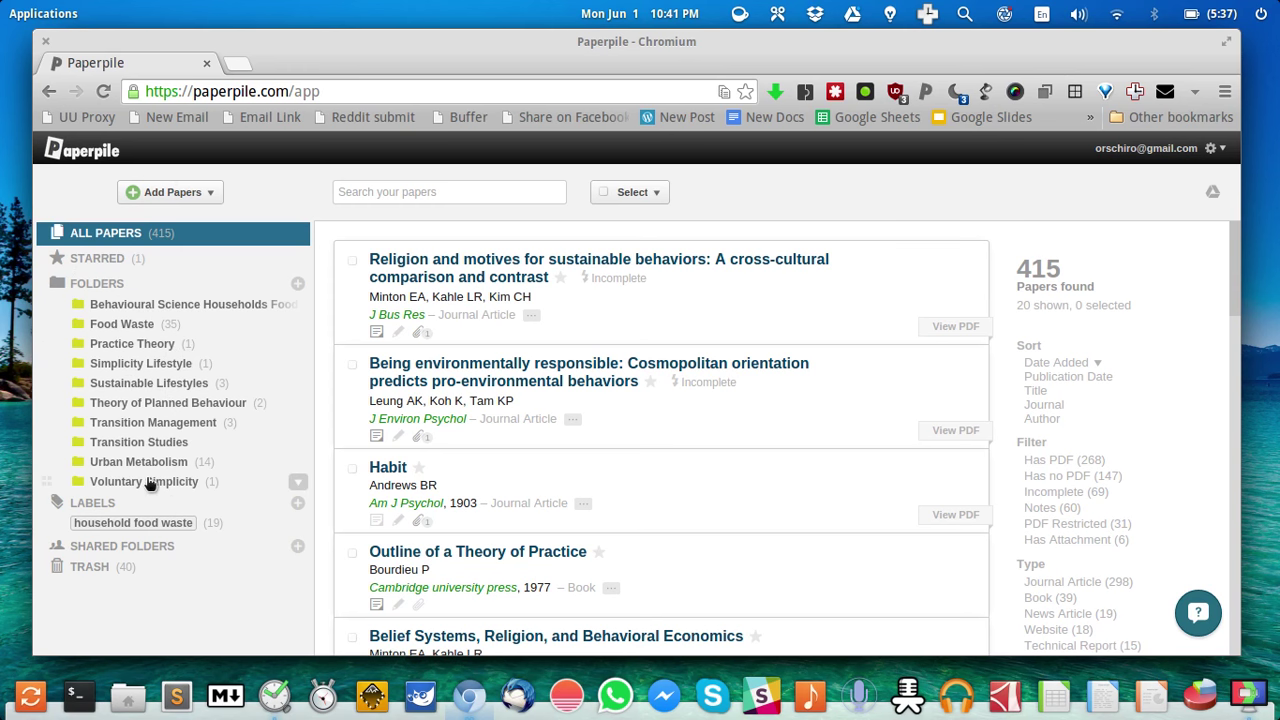
mouse_move(78, 438)
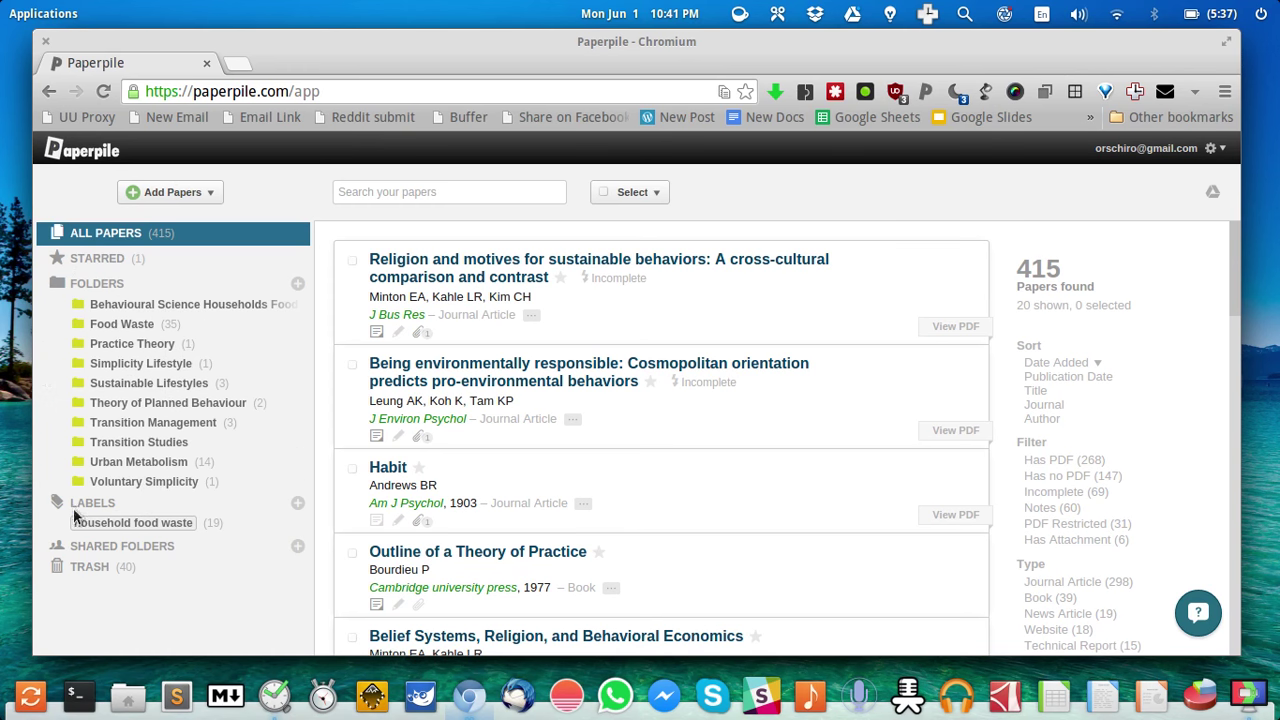
mouse_move(154, 540)
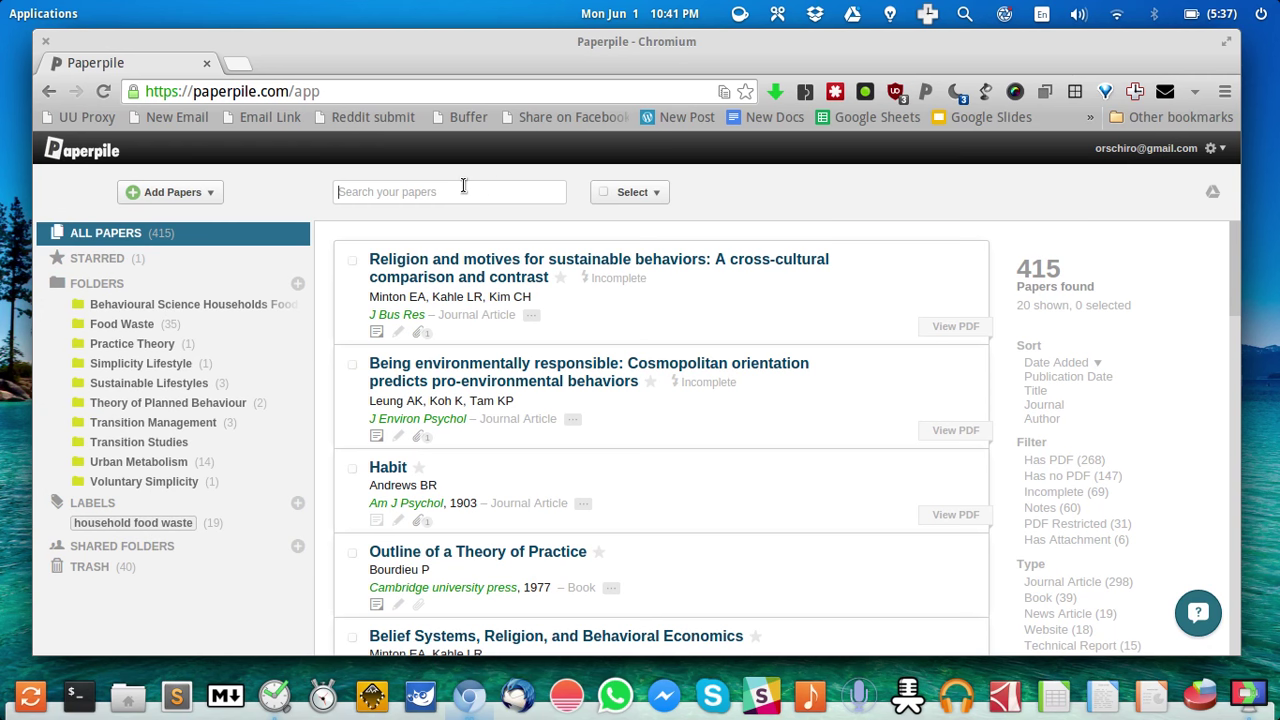
- Search the library for 'household food waste' and view the Tucker & Farrelly 2015 PDF
type("household food waste")
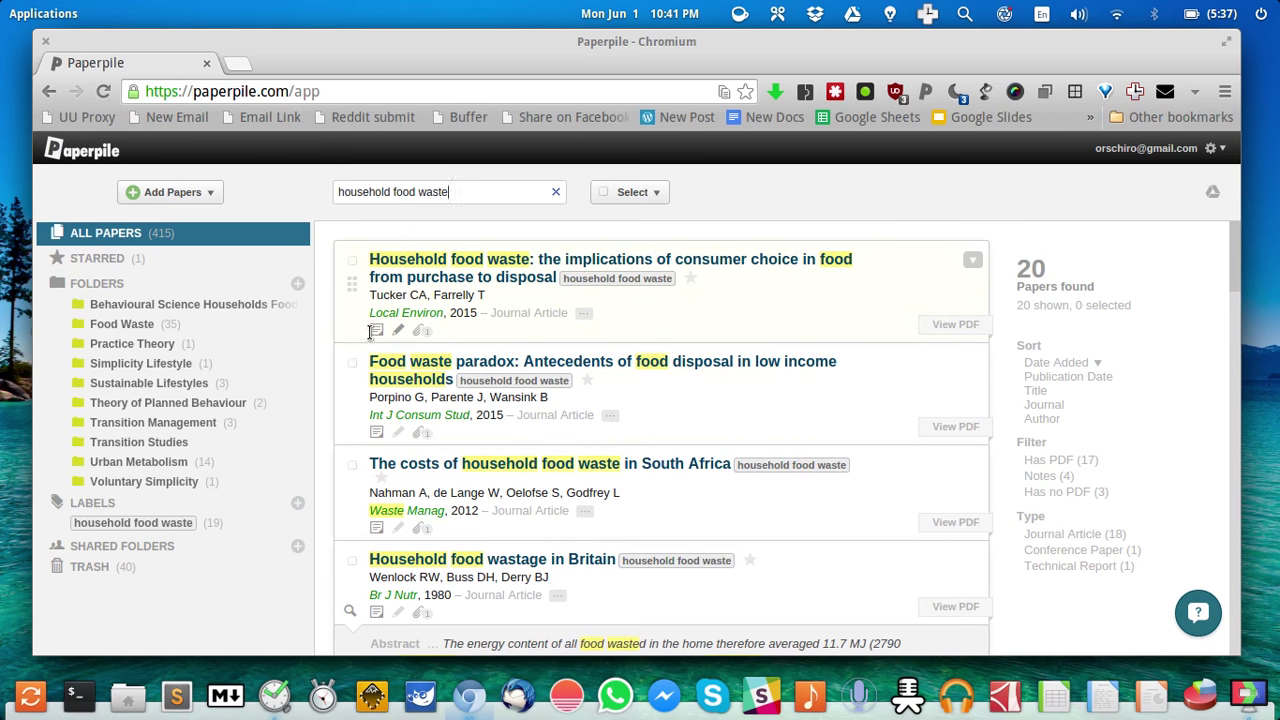
left_click(376, 332)
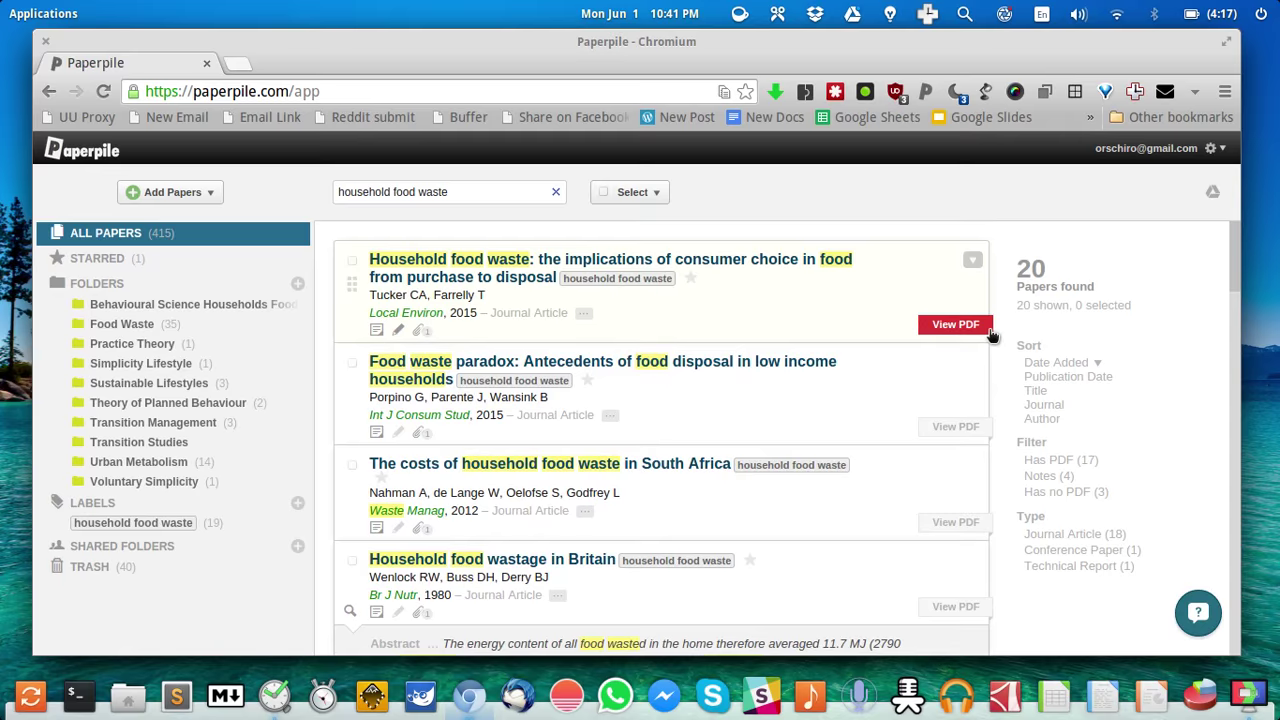
left_click(954, 324)
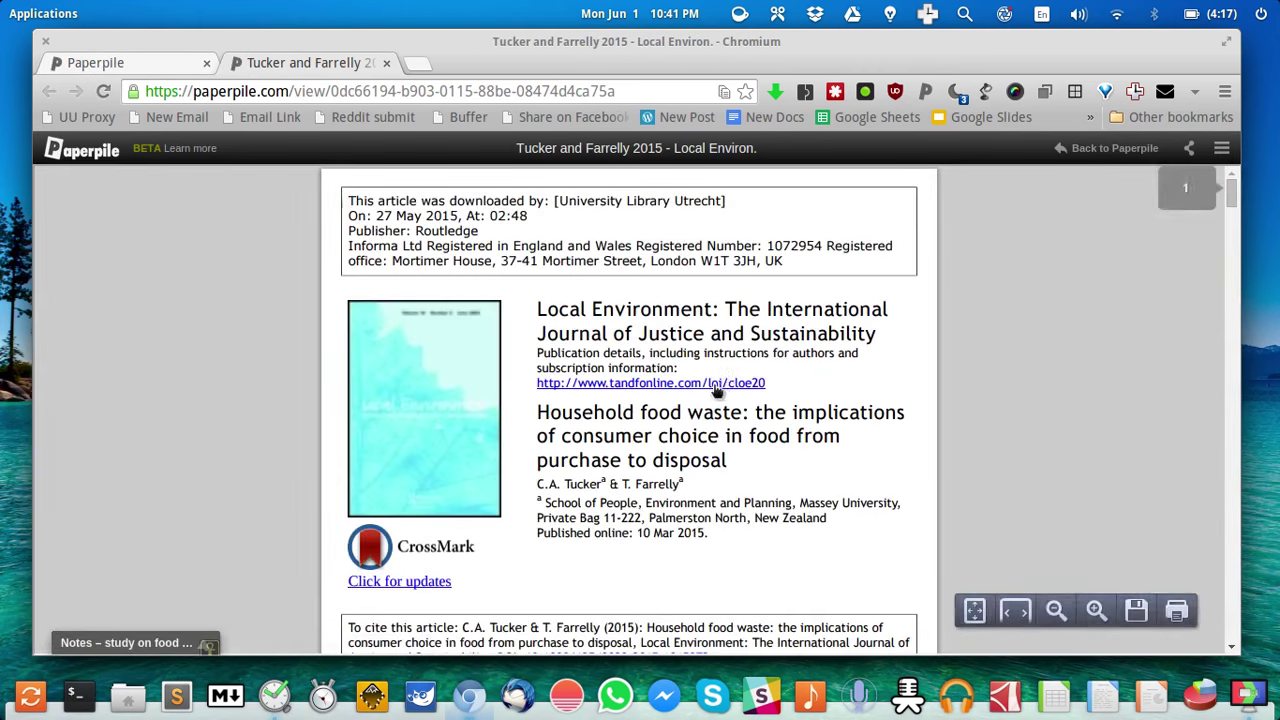
- Reopen the Tucker & Farrelly PDF in plain view in its own browser tab
scroll("down", 3)
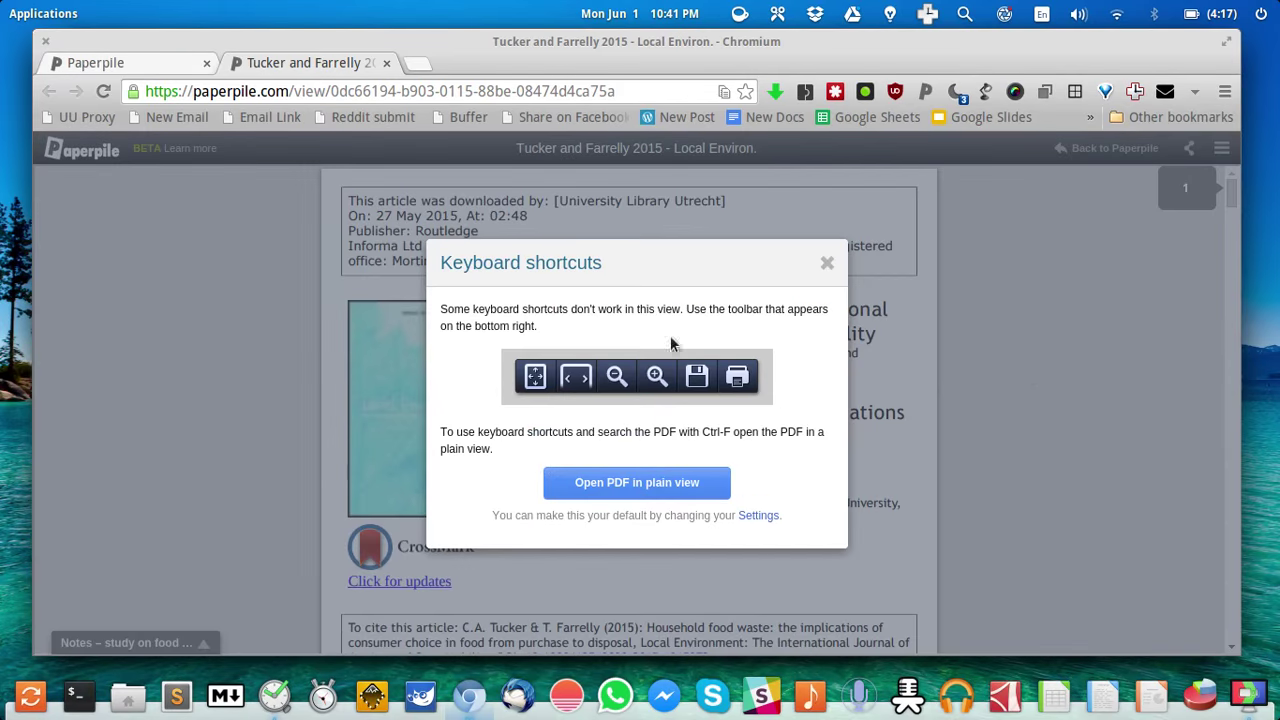
mouse_move(656, 512)
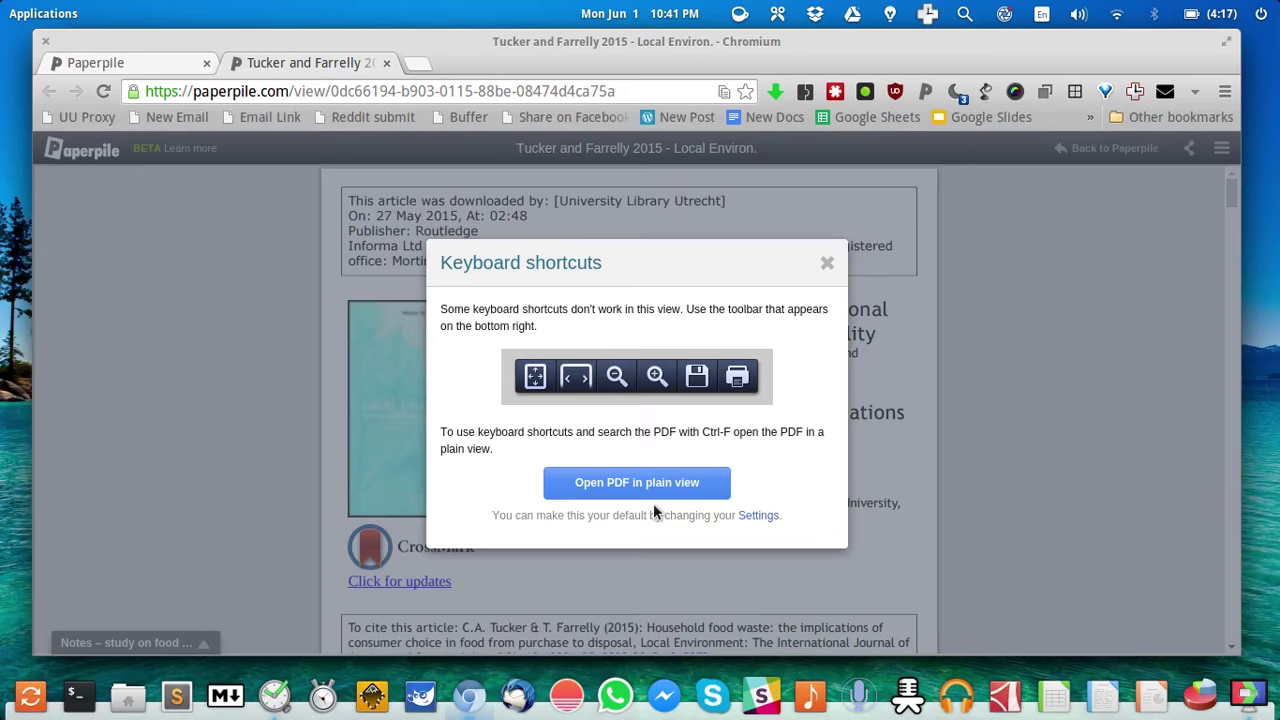
left_click(636, 482)
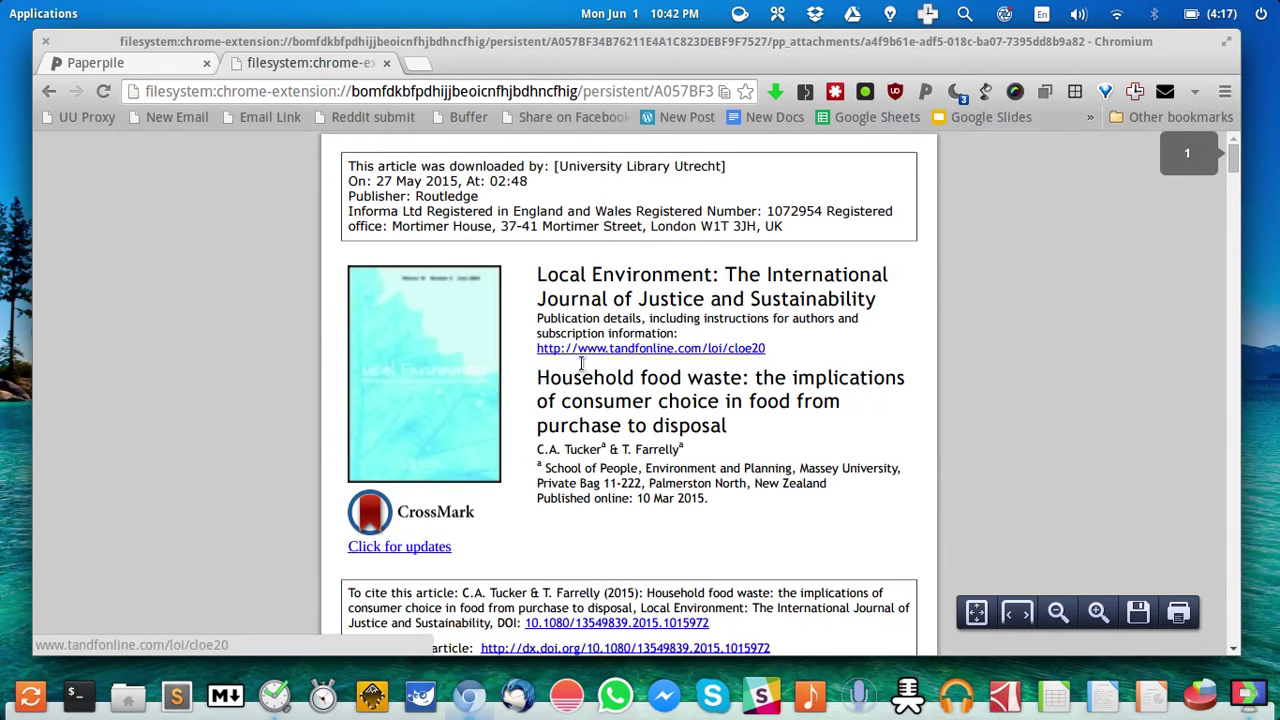
- Find 'househo' in the PDF (121 matches), then switch to the Final Thesis Project Drive folder
scroll("down", 3)
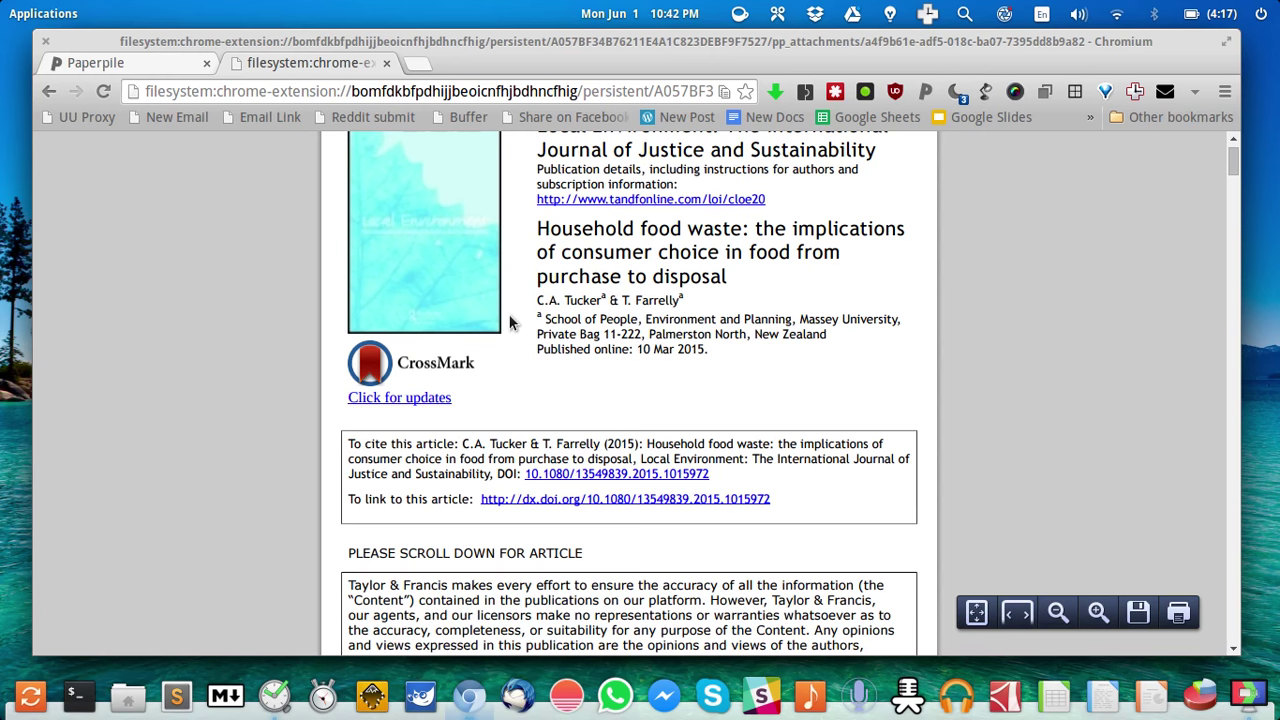
key("ctrl+f")
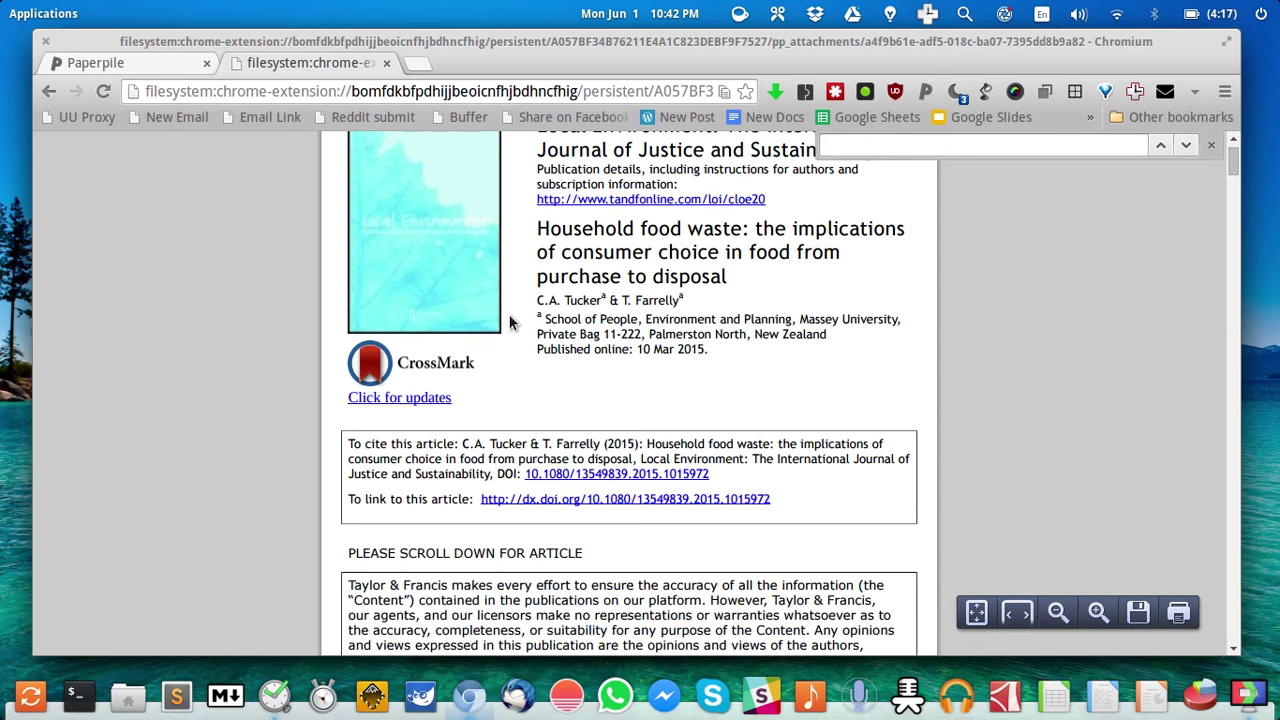
type("househol")
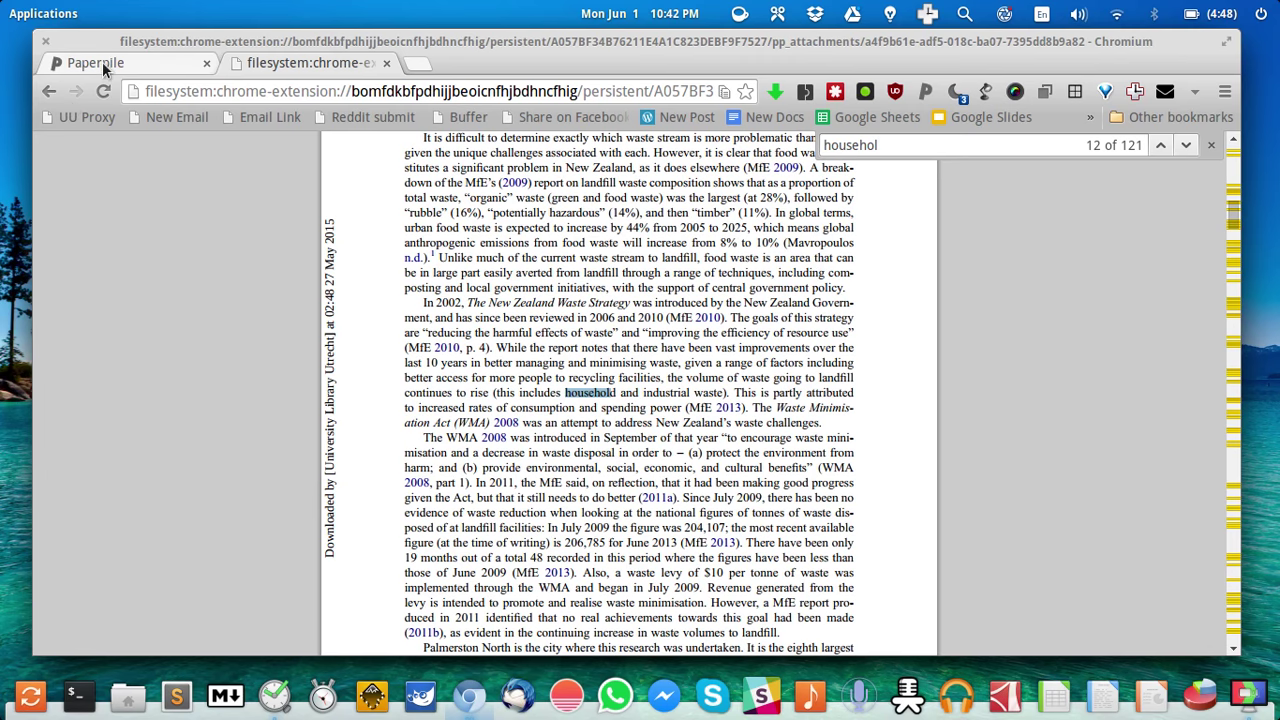
left_click(96, 62)
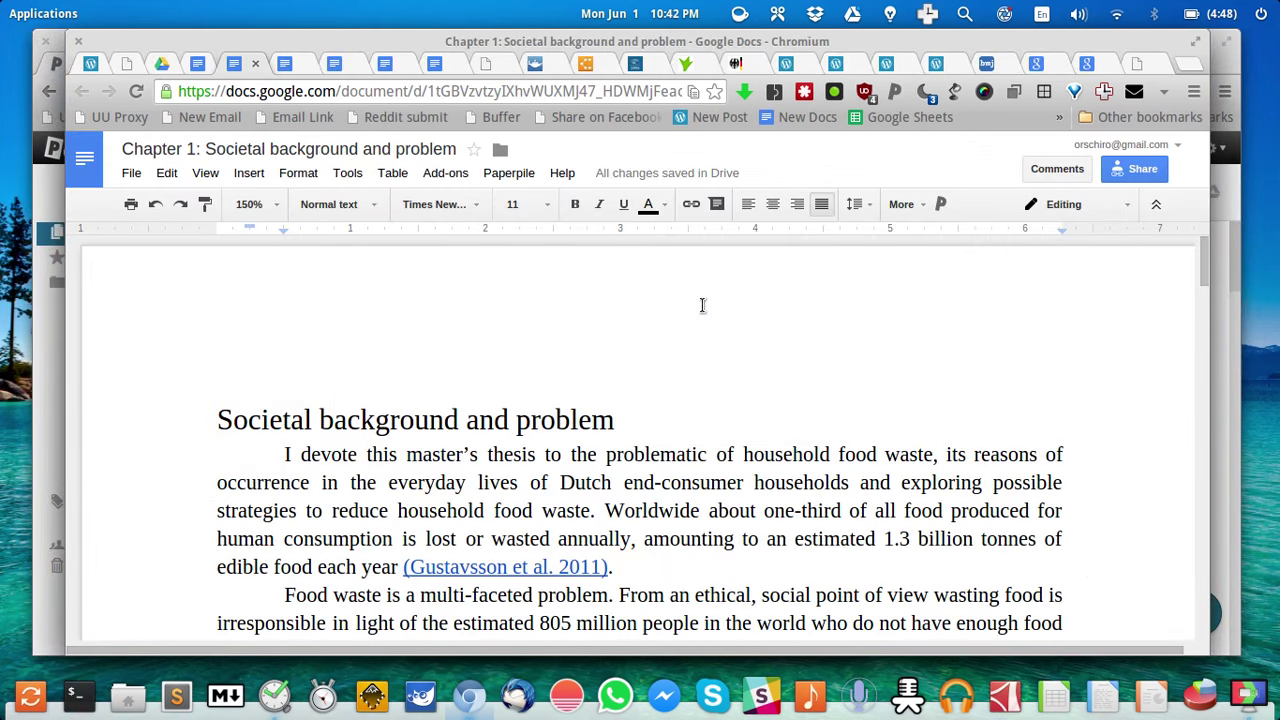
mouse_move(444, 408)
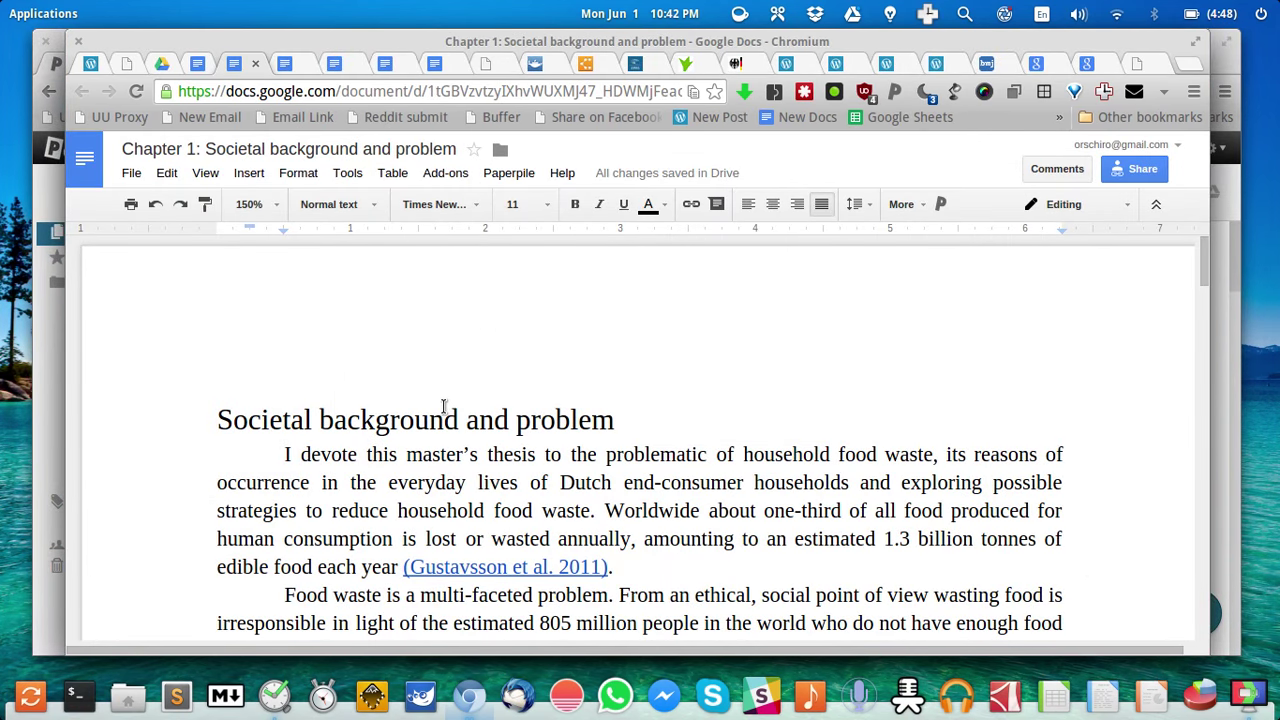
scroll("down", 3)
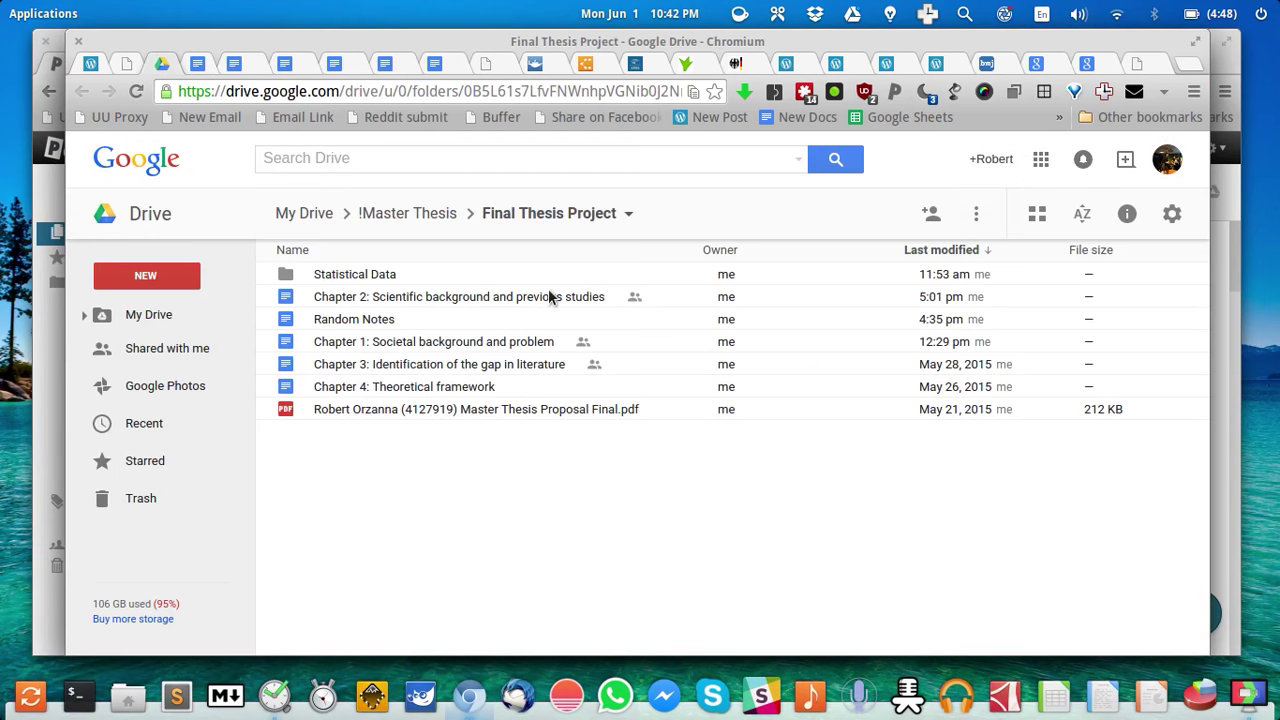
mouse_move(770, 348)
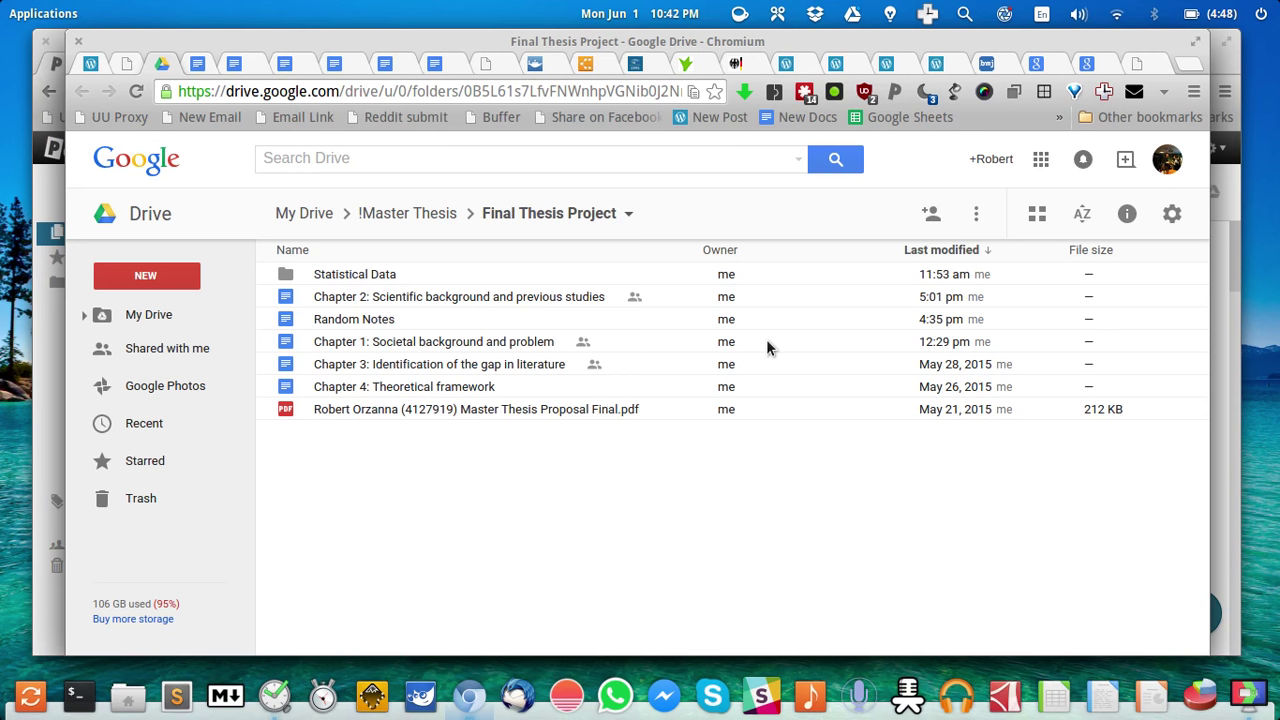
mouse_move(718, 344)
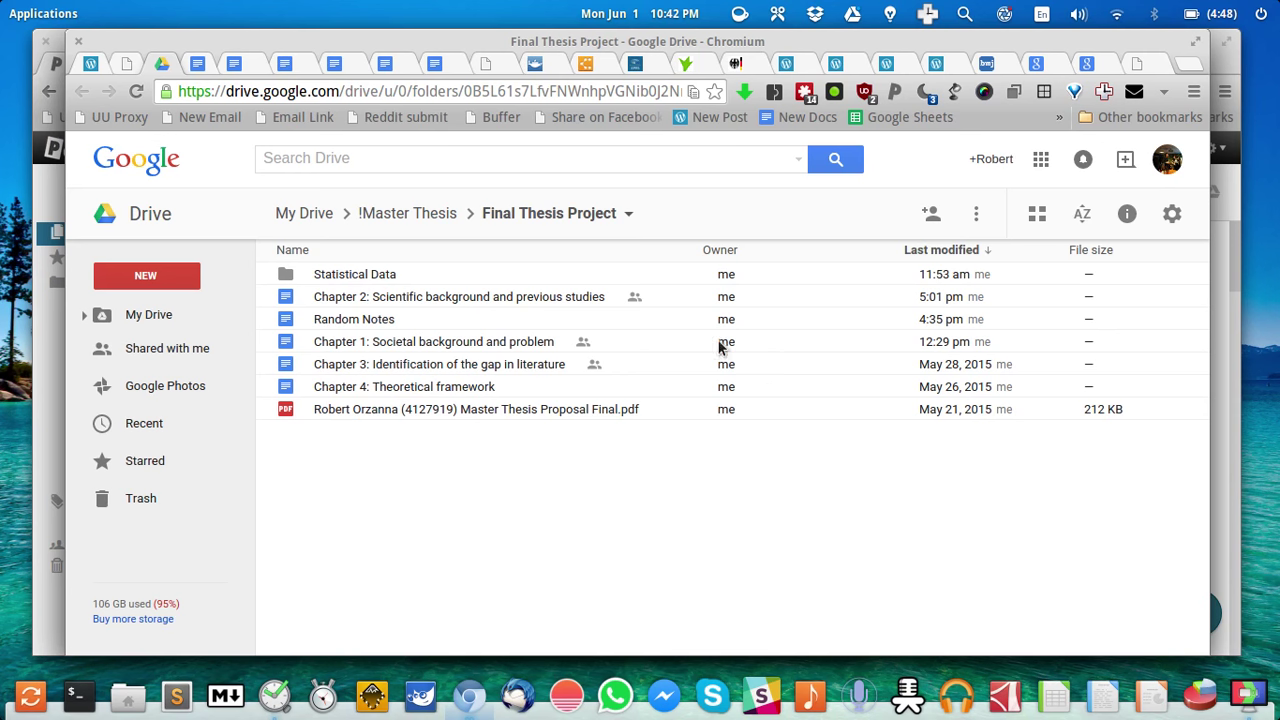
mouse_move(362, 370)
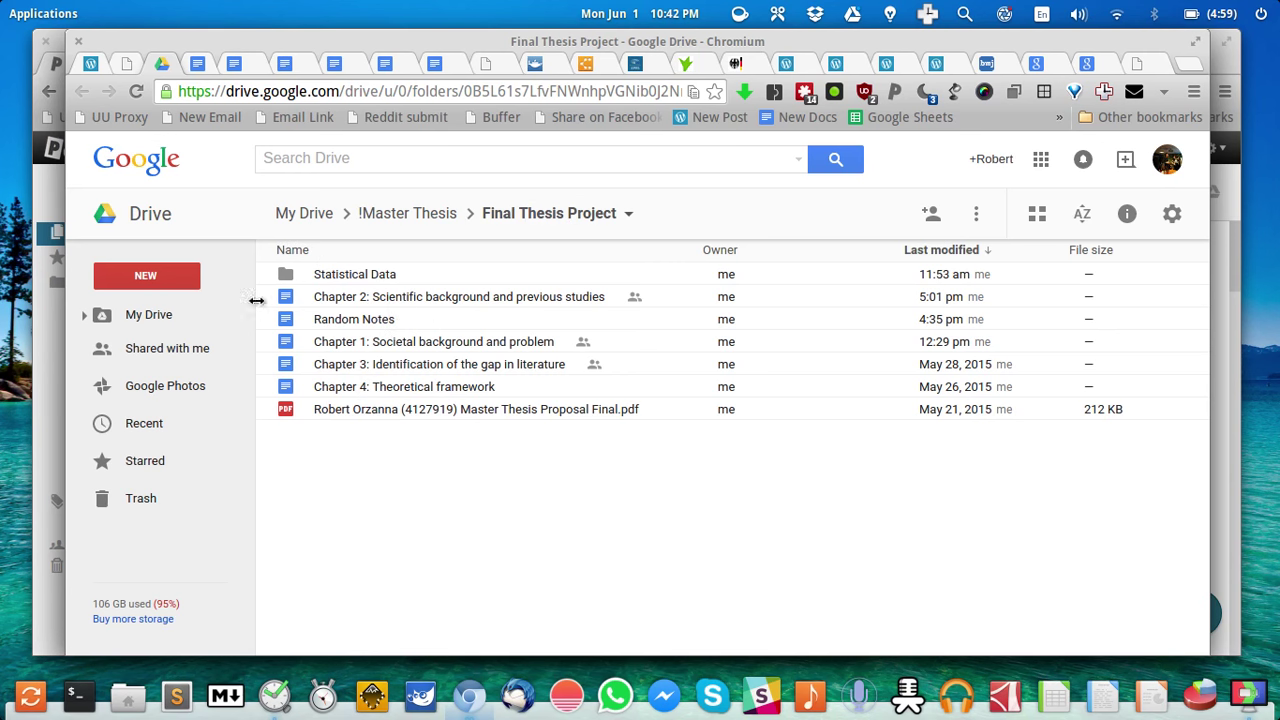
mouse_move(598, 432)
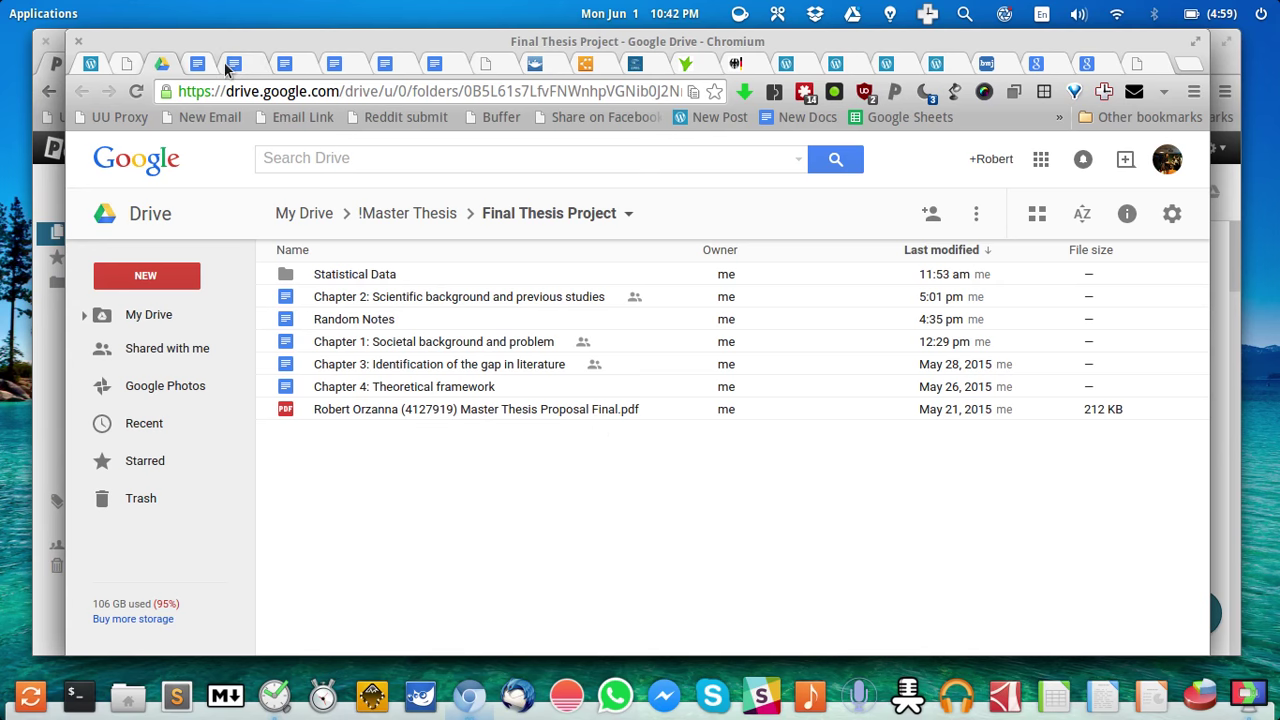
- Read through the Chapter 1 document, then move to the Chapter 2 Scientific background document
double_click(432, 340)
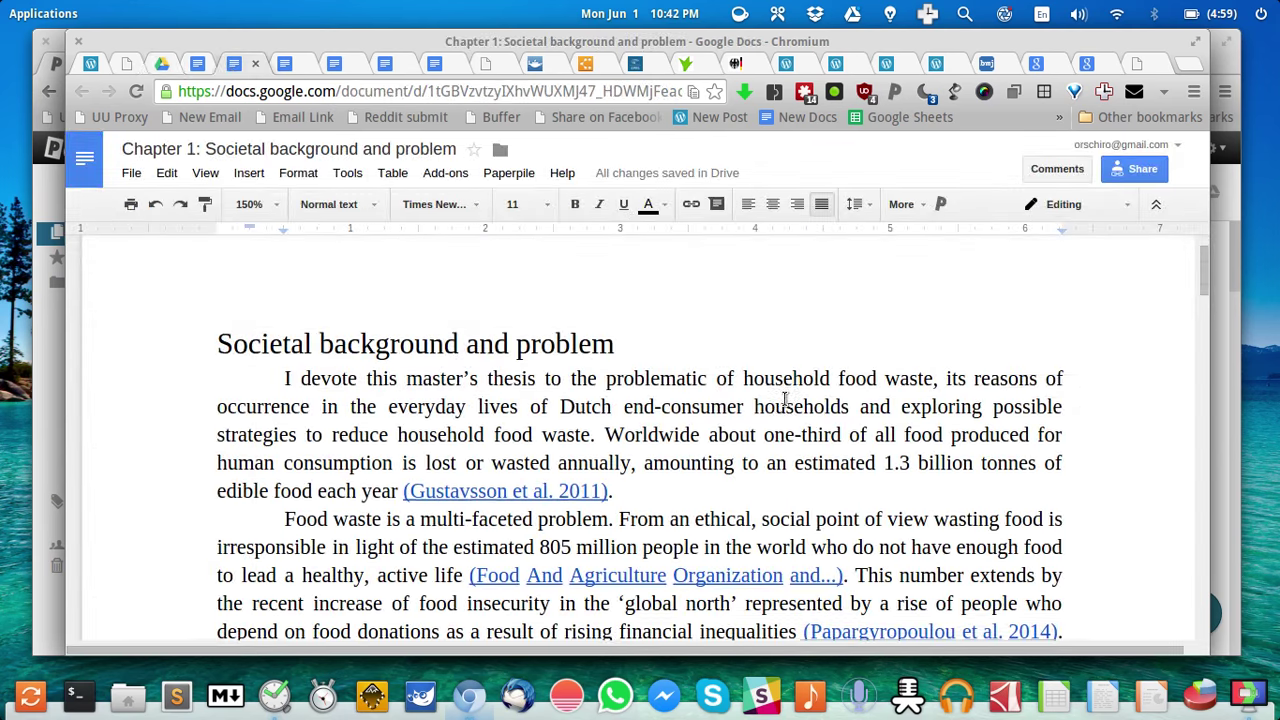
scroll("down", 3)
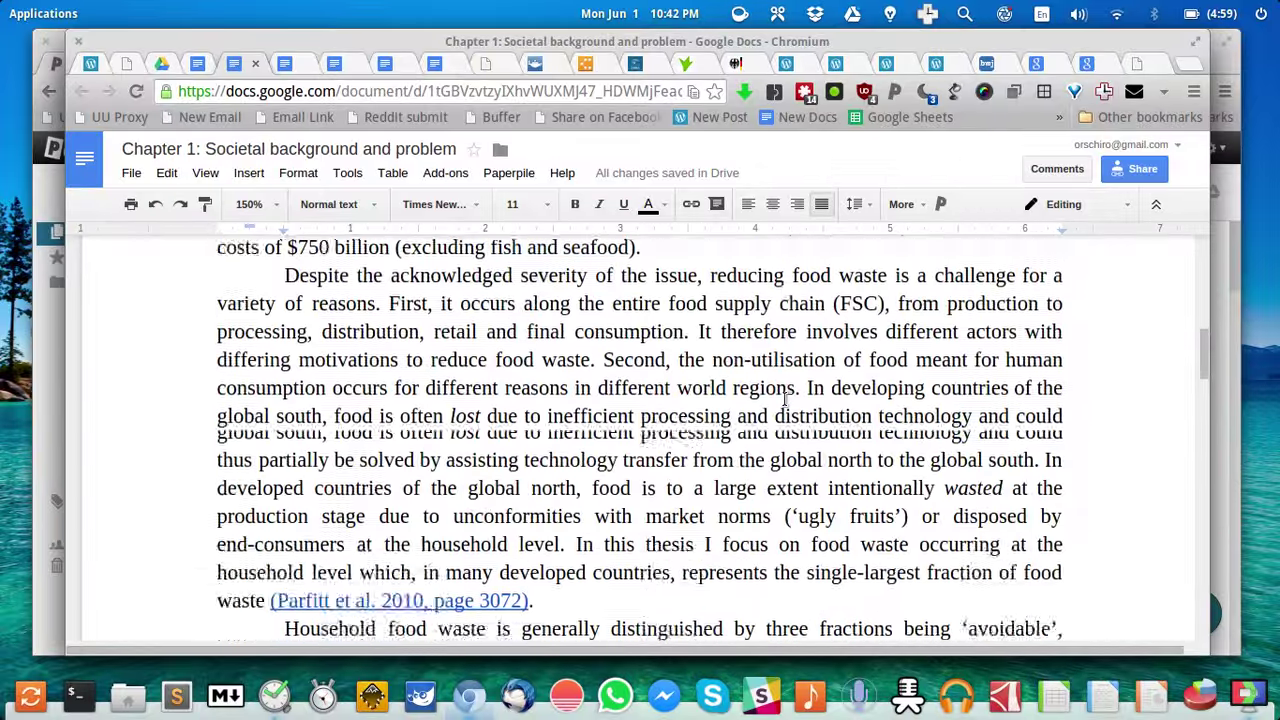
scroll("down", 3)
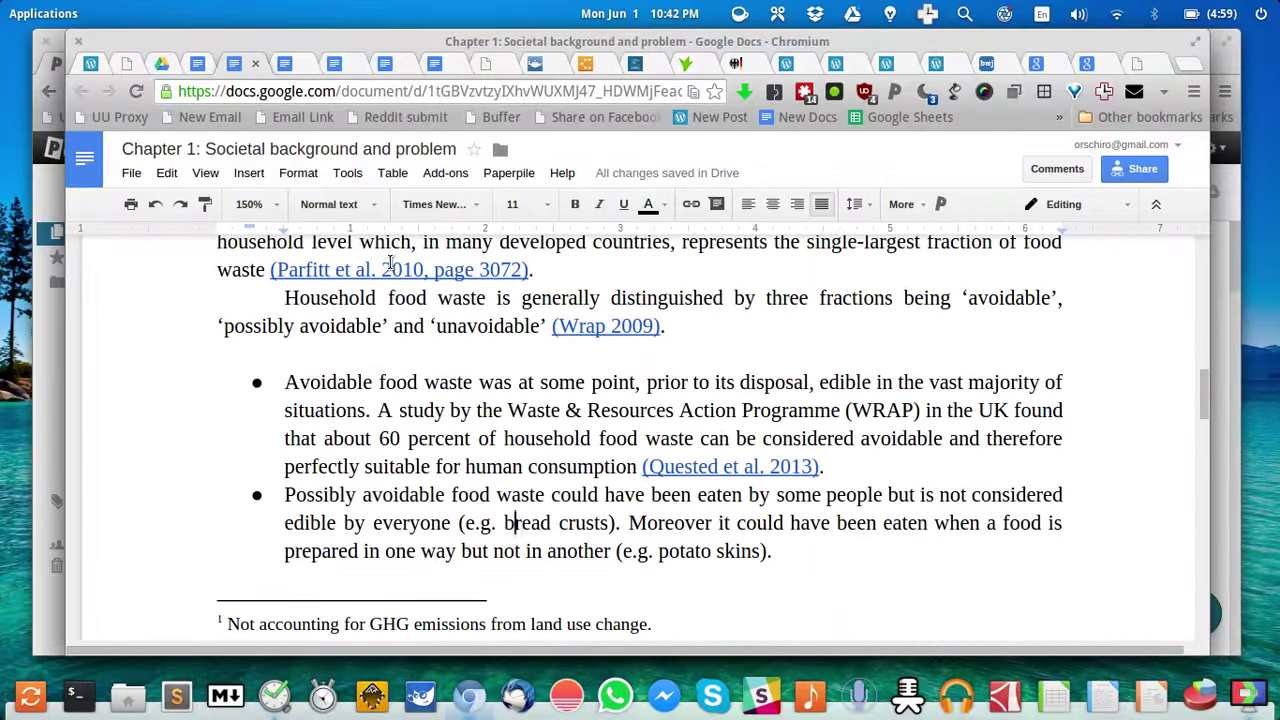
left_click(290, 62)
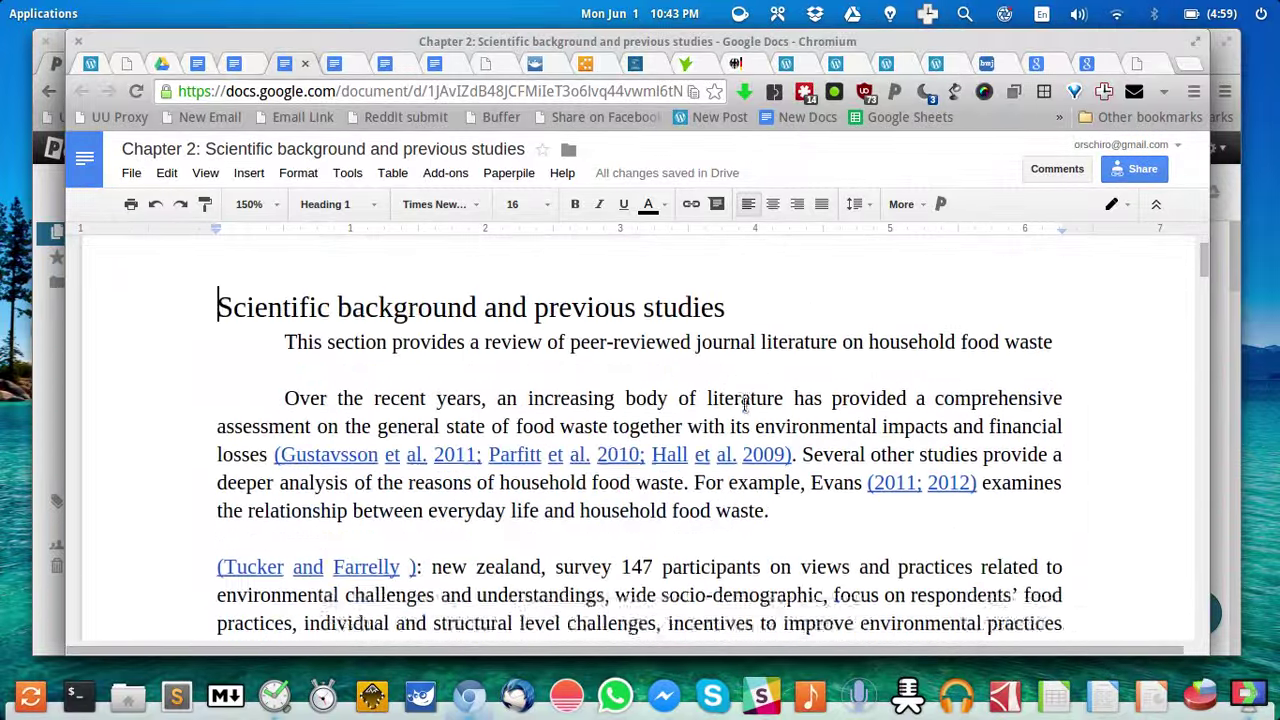
- Scroll the Chapter 2 literature list down to the empty Stefan, Evans and Refsgaard entries
scroll("down", 3)
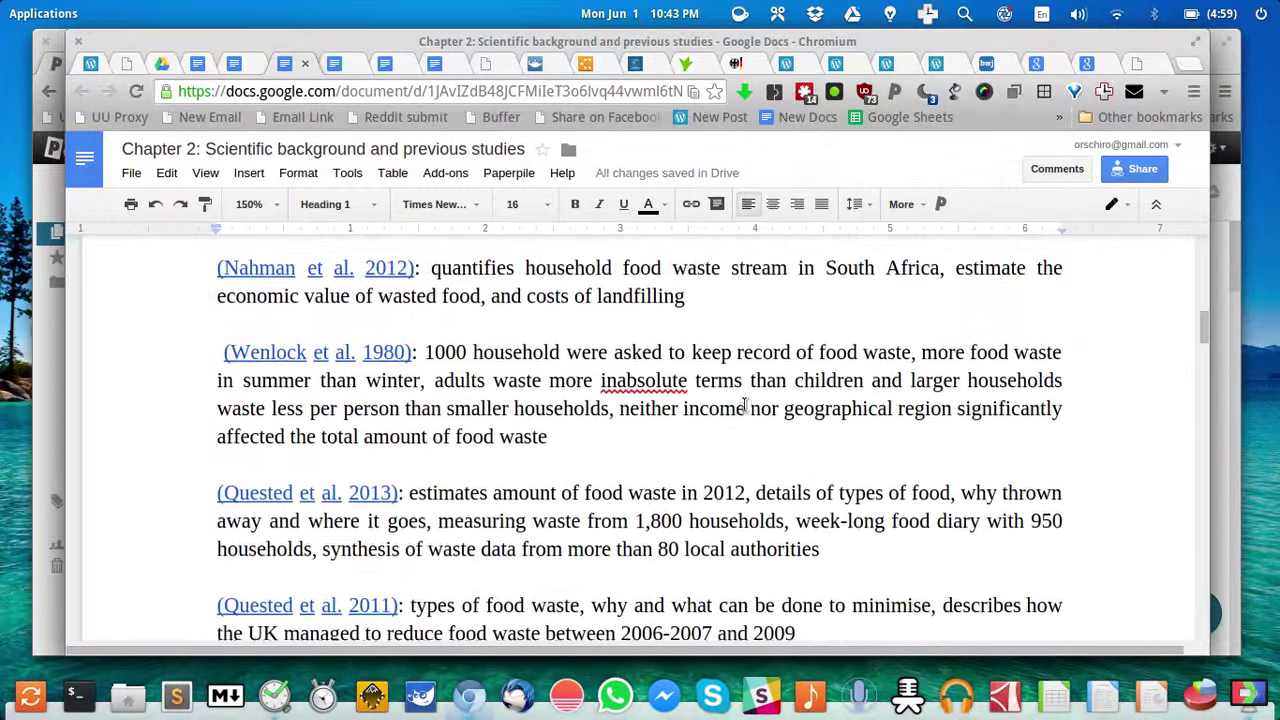
scroll("down", 3)
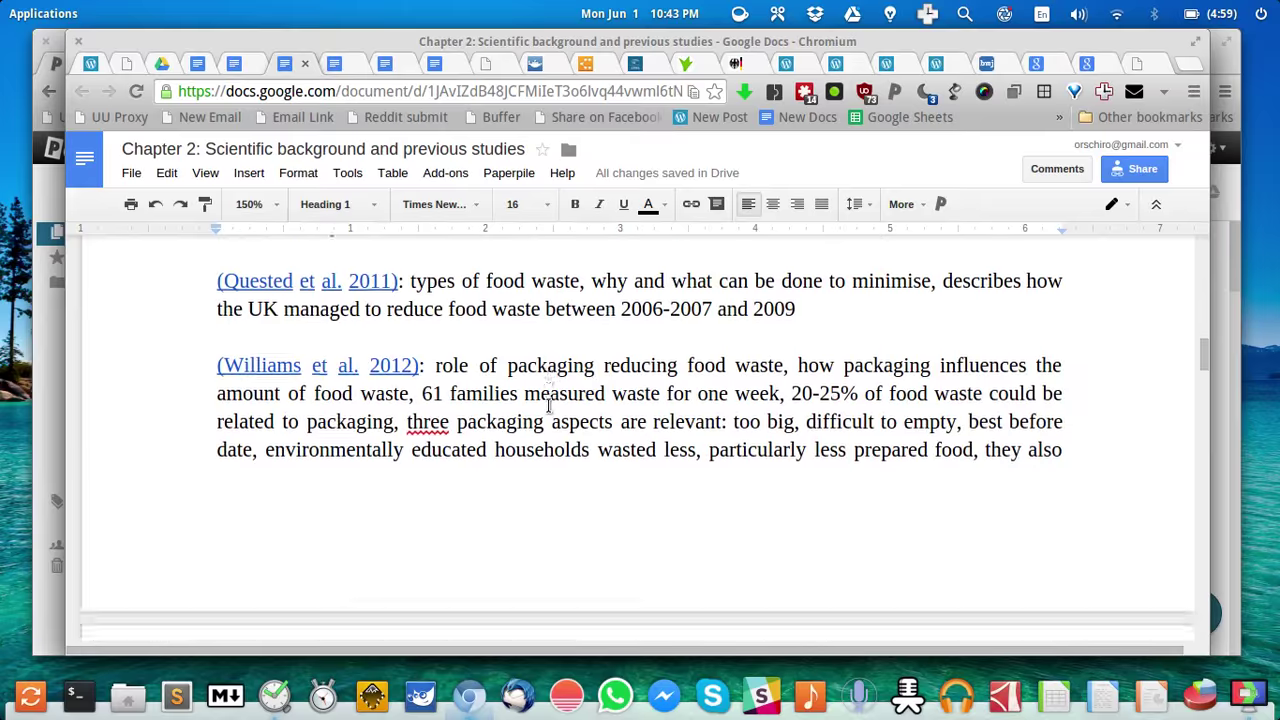
scroll("down", 3)
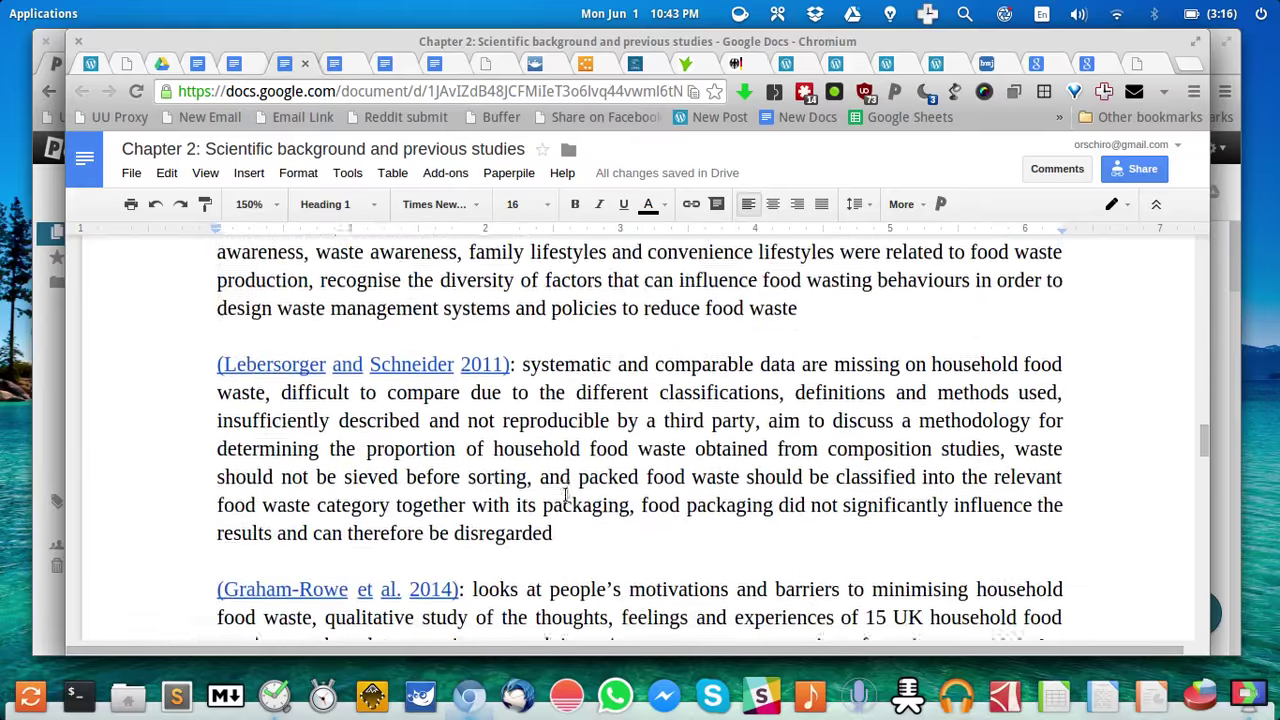
scroll("down", 3)
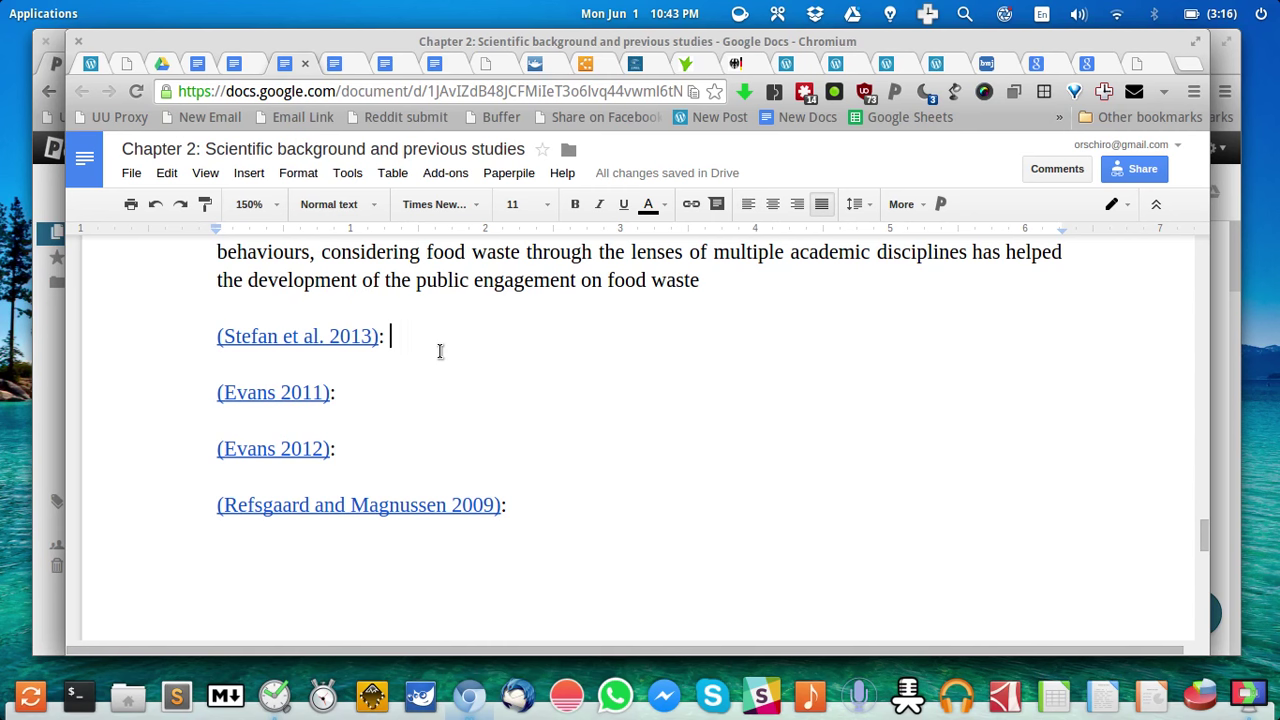
mouse_move(564, 300)
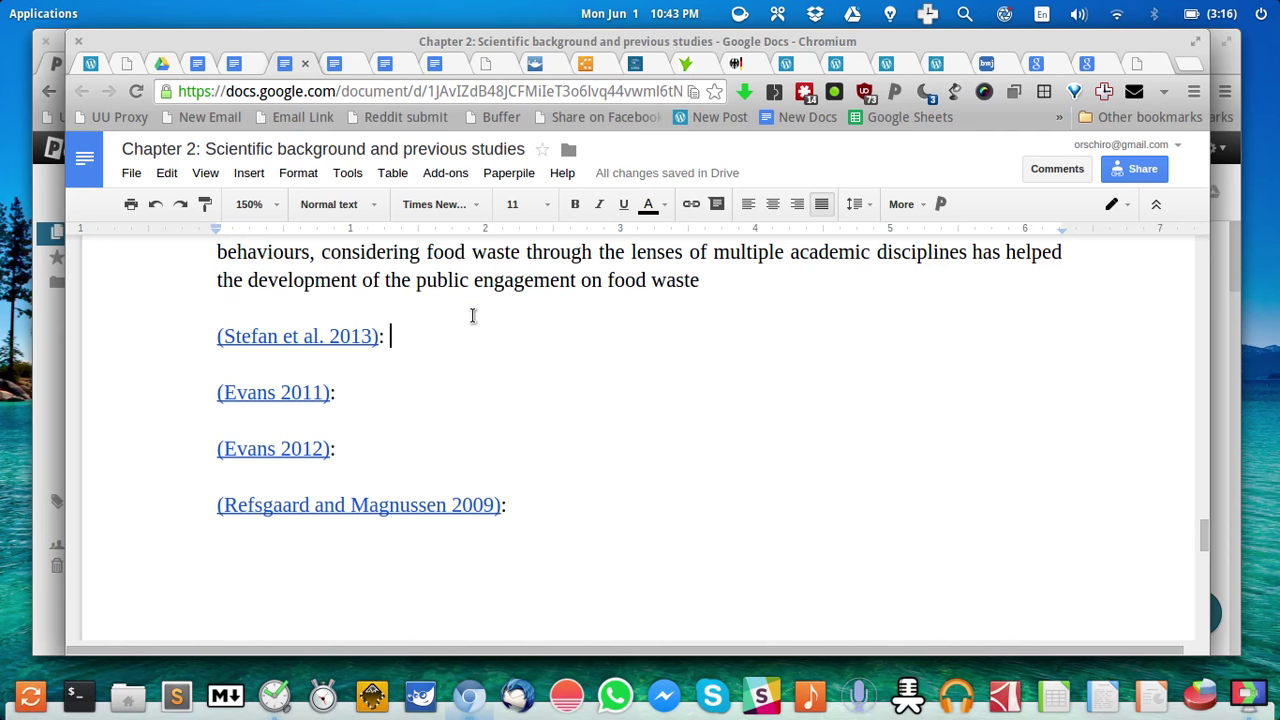
mouse_move(544, 394)
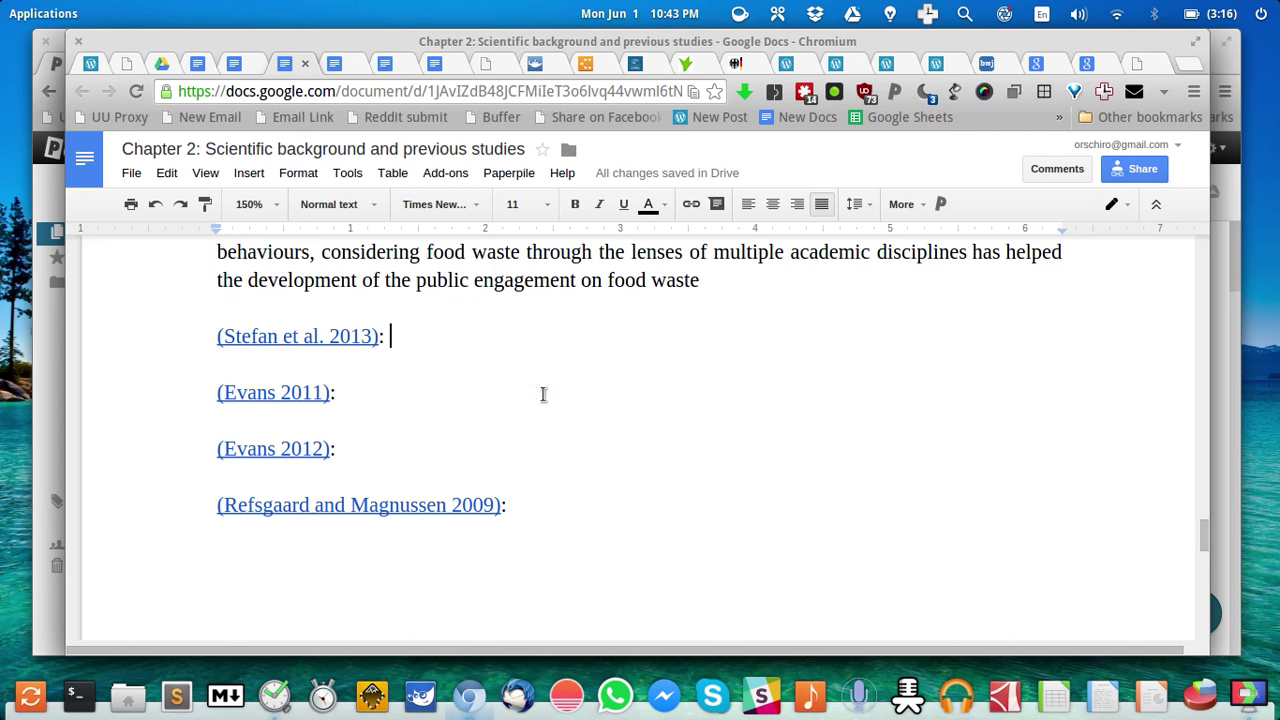
mouse_move(584, 236)
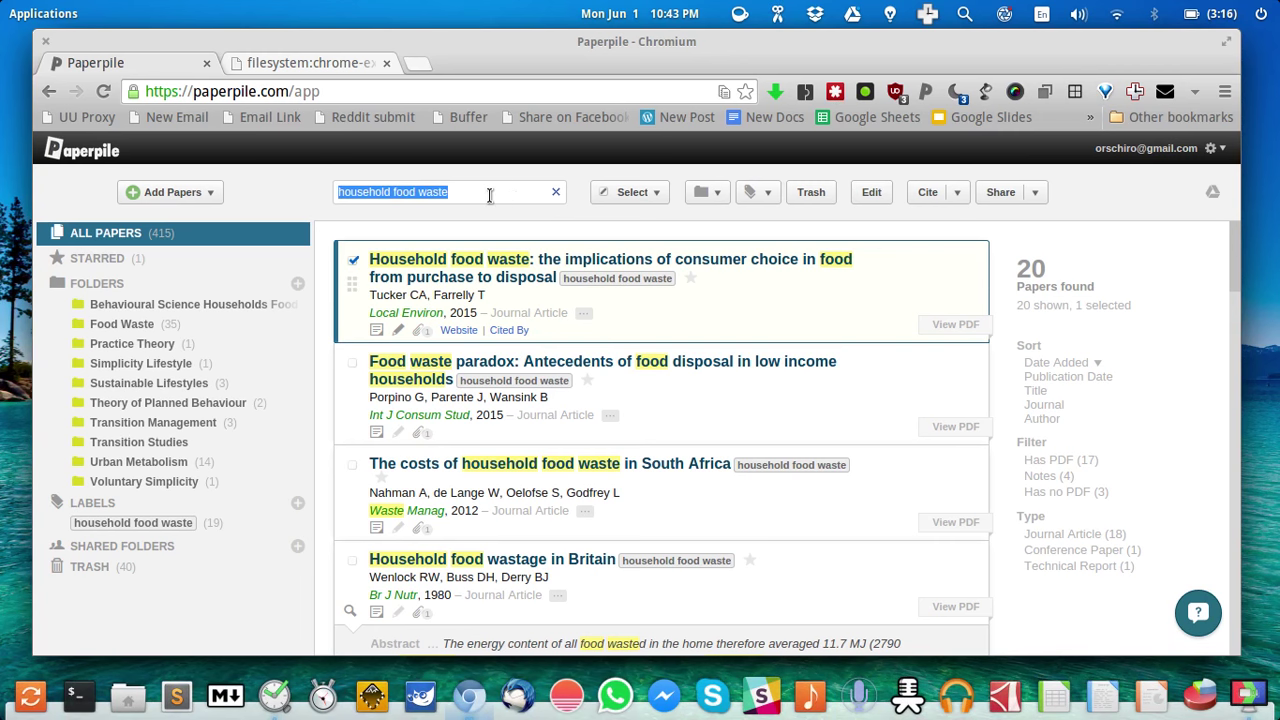
- Search the library for 'stefan 2013' to find the Romanian consumers food waste paper
type("stefan 2013")
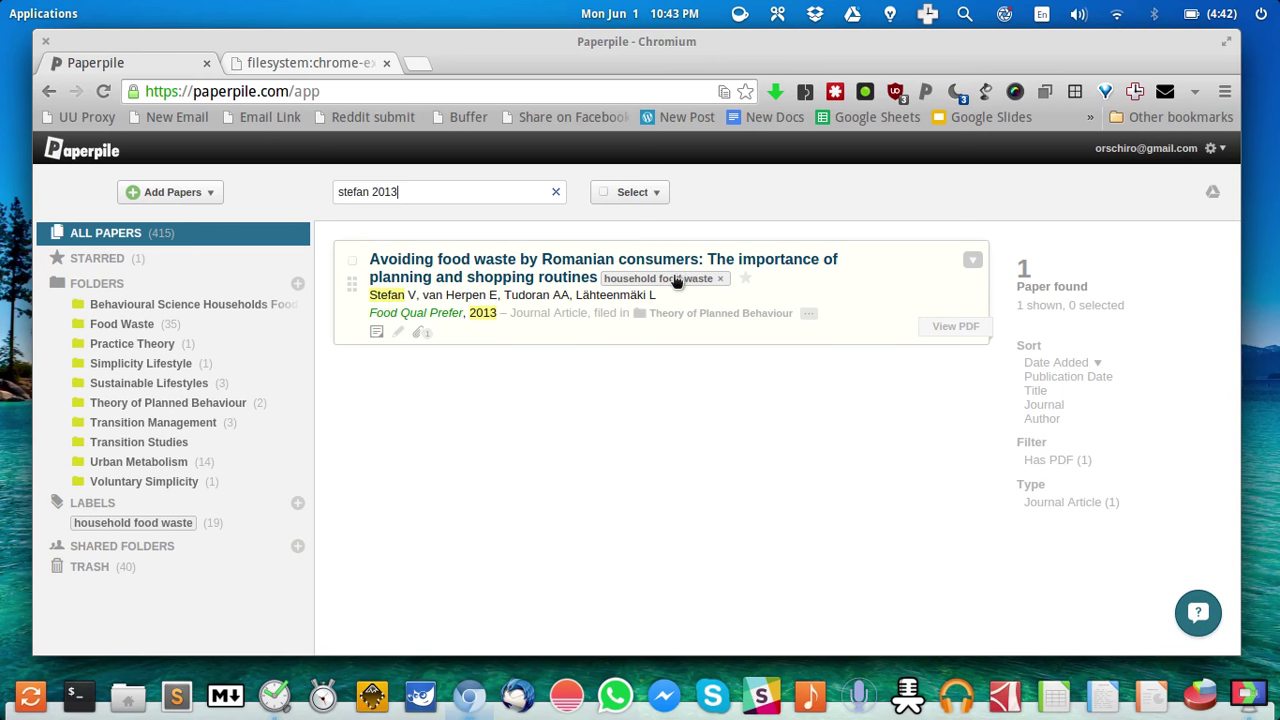
mouse_move(736, 280)
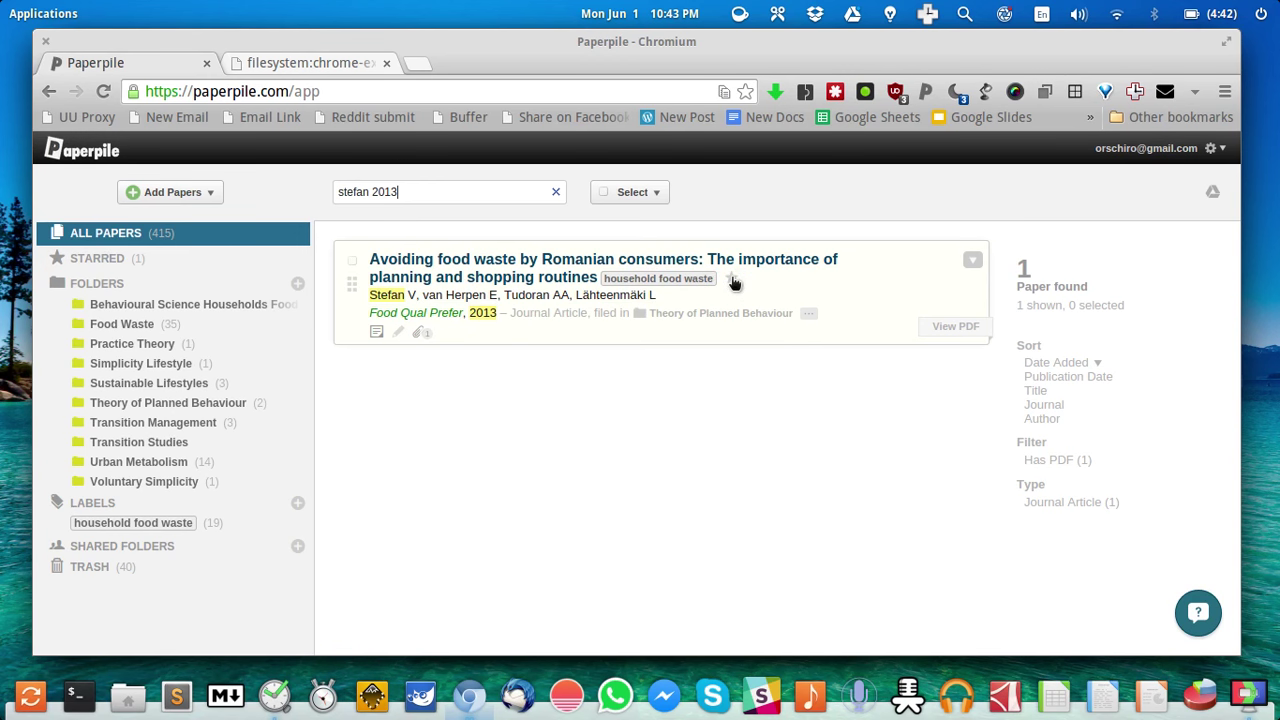
mouse_move(564, 272)
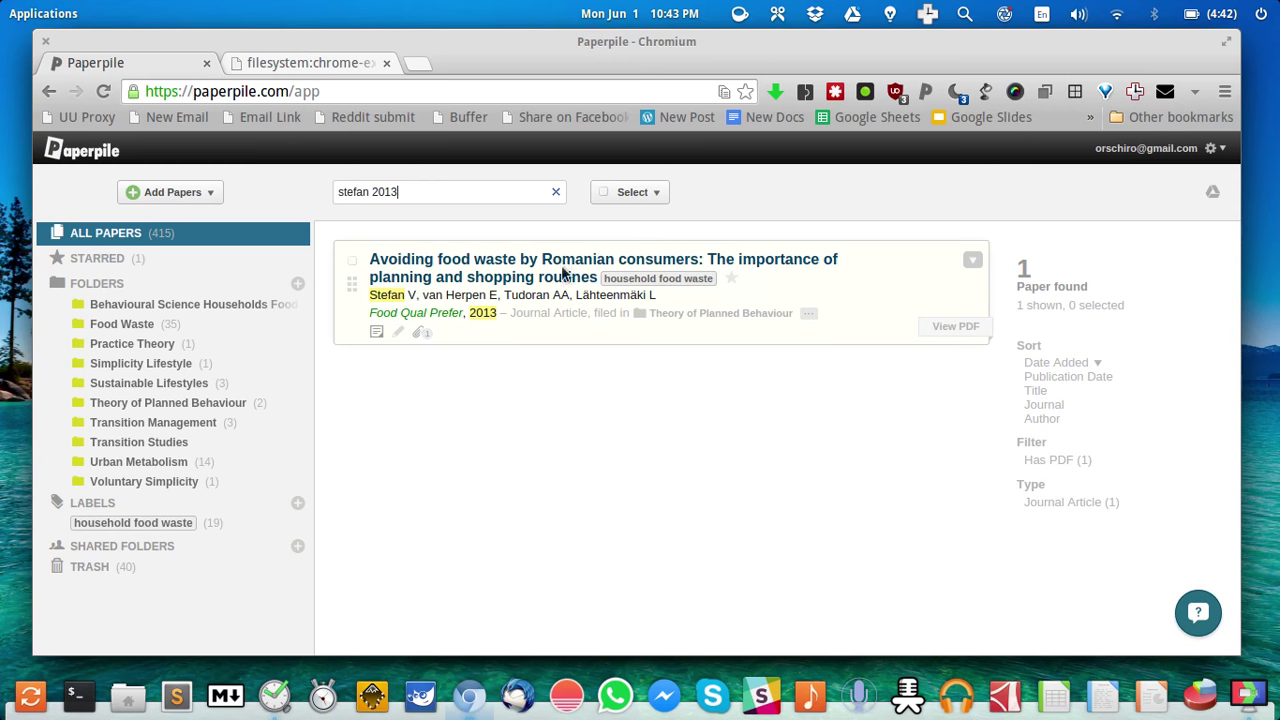
mouse_move(416, 312)
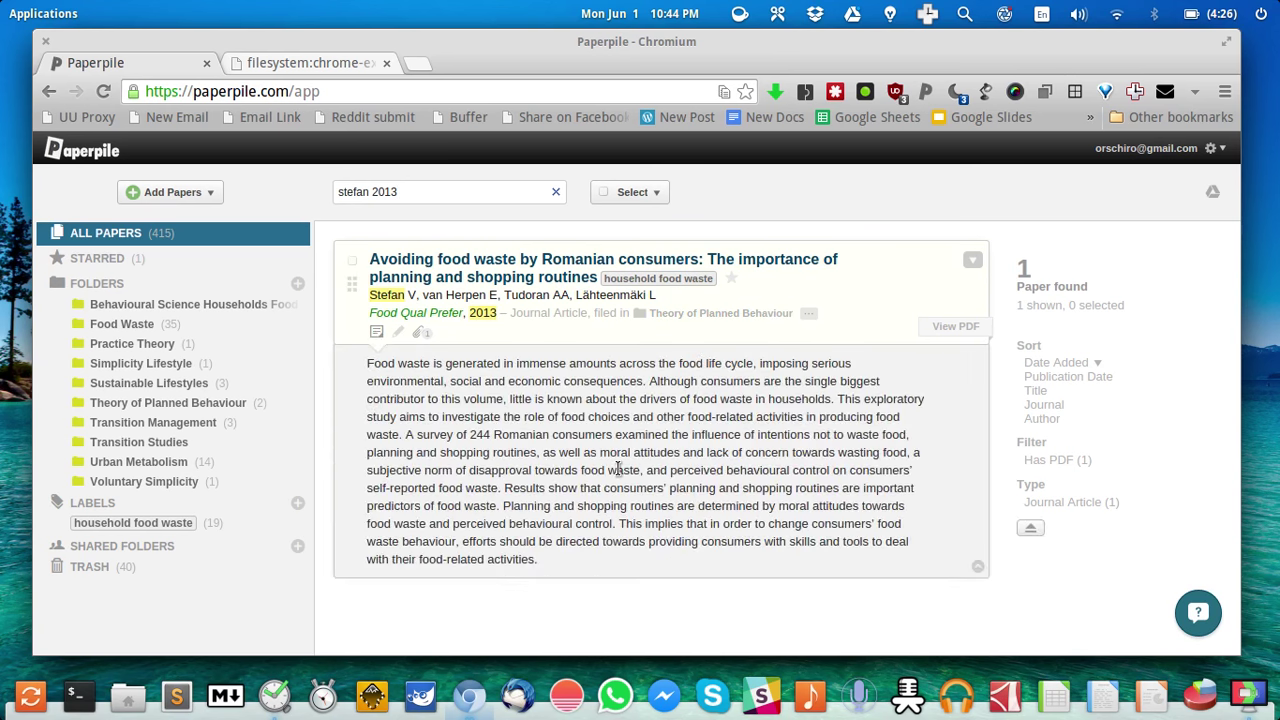
mouse_move(496, 448)
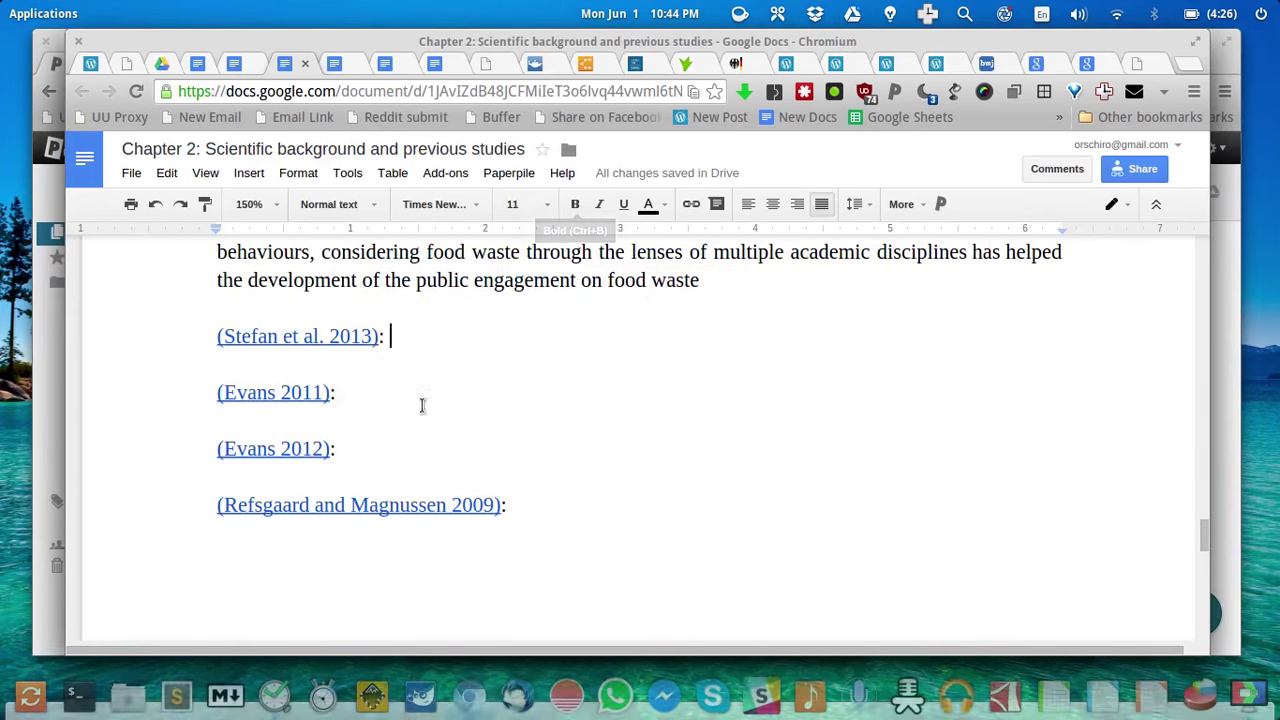
- Write 'survey as method' after the Stefan et al. 2013 entry and review the entries below
type("survey")
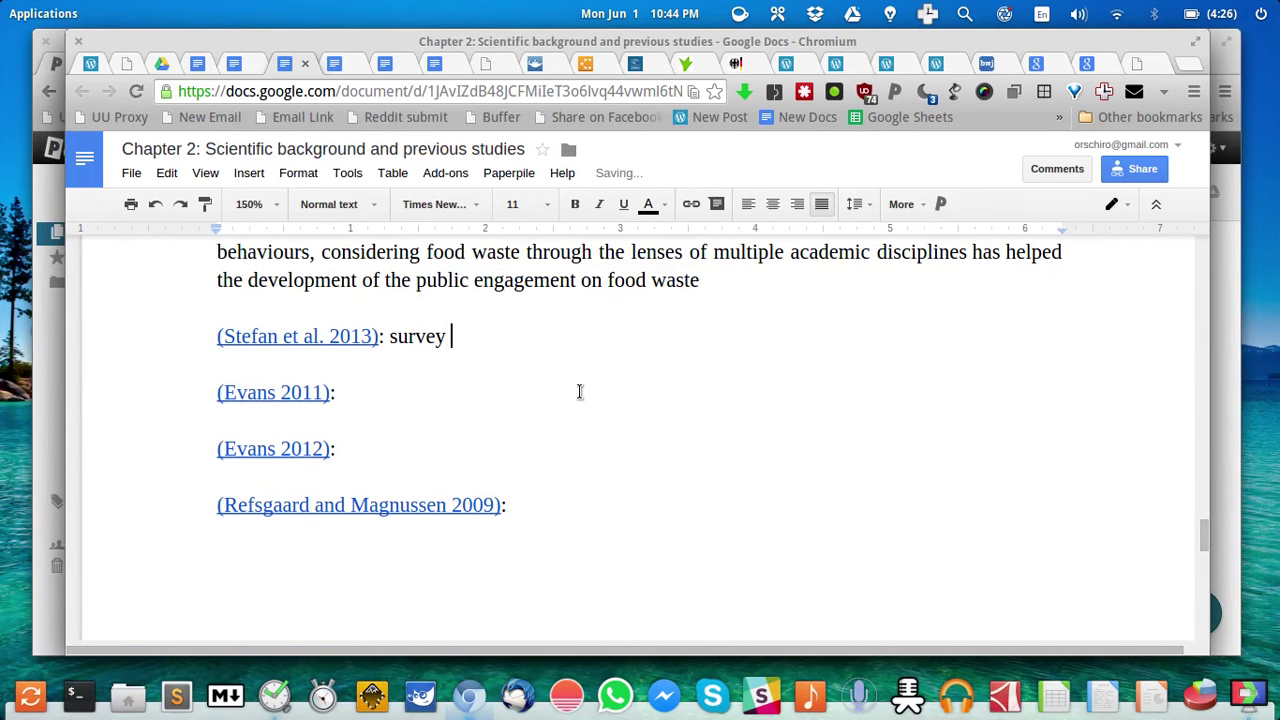
type("as method")
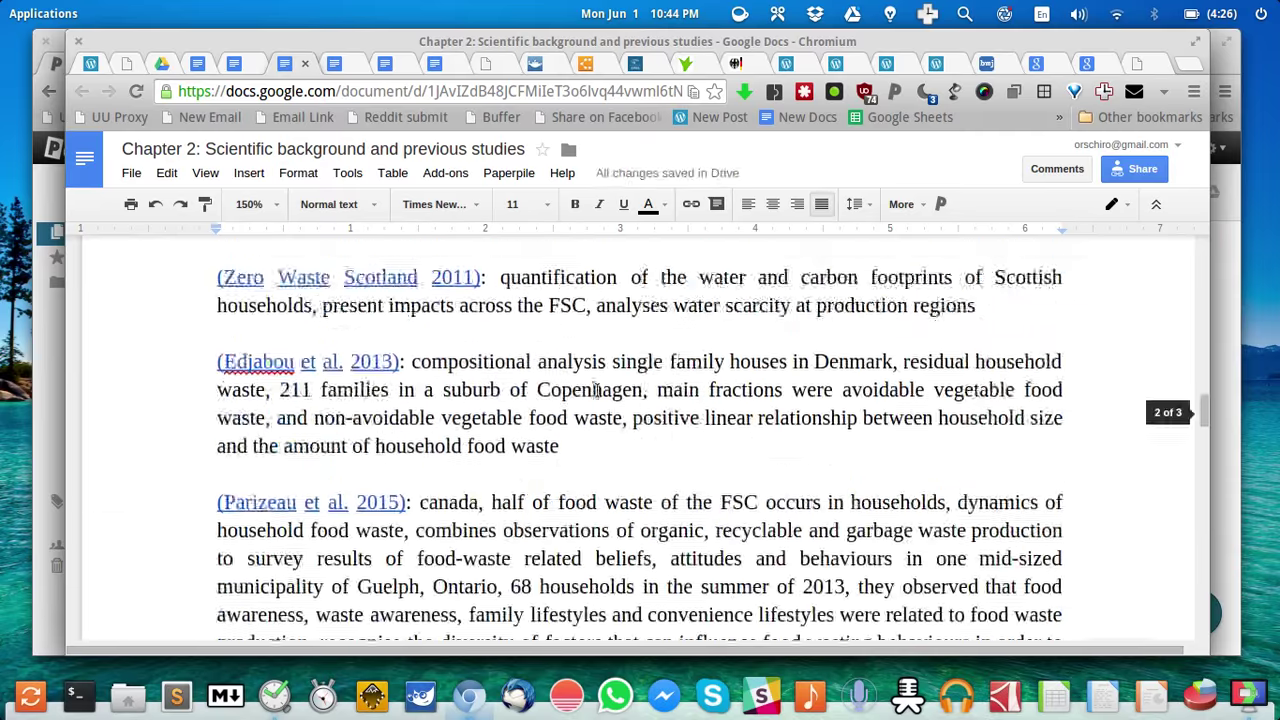
scroll("down", 3)
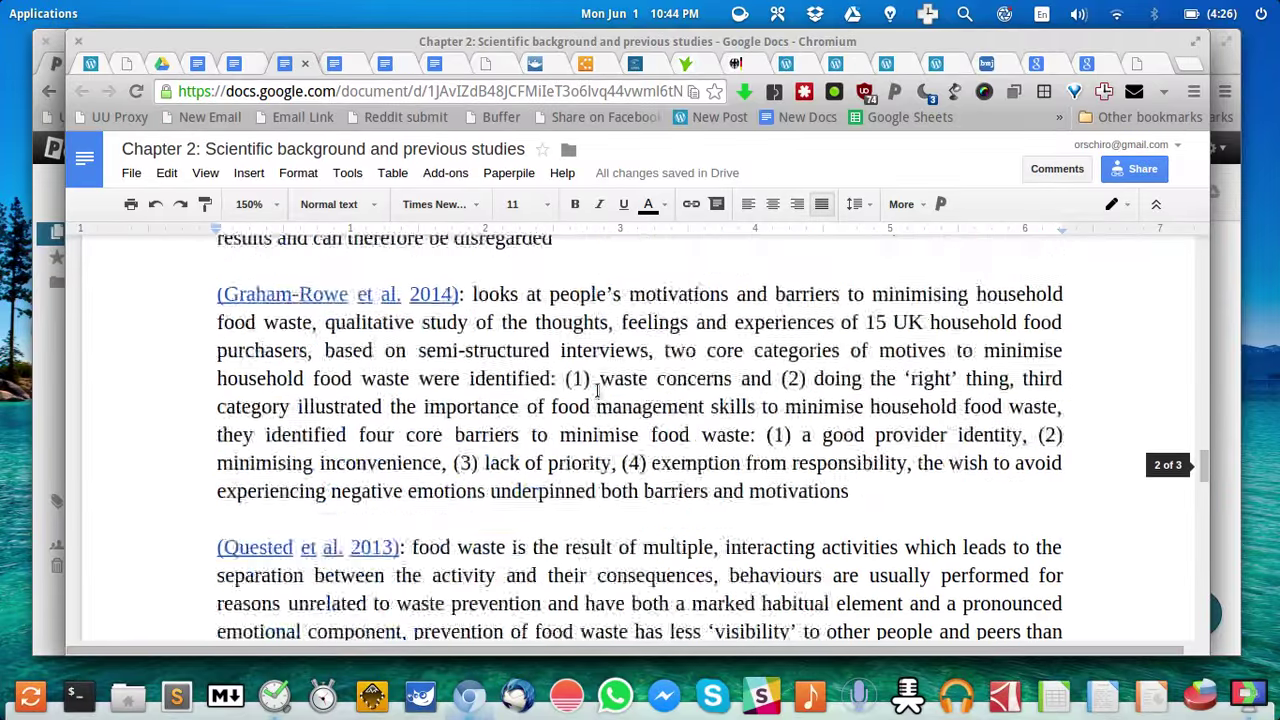
scroll("down", 3)
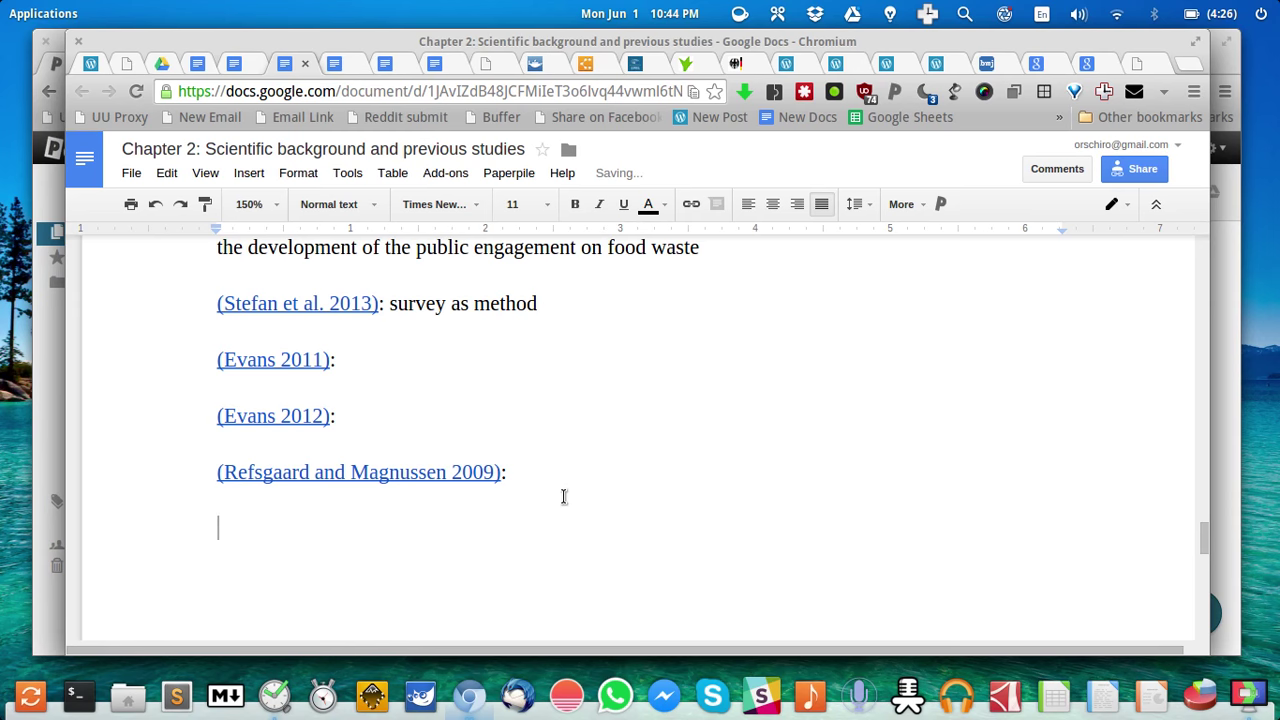
- Write the line 'This is my statement to be backed up by a reference of Stefan'
type("This")
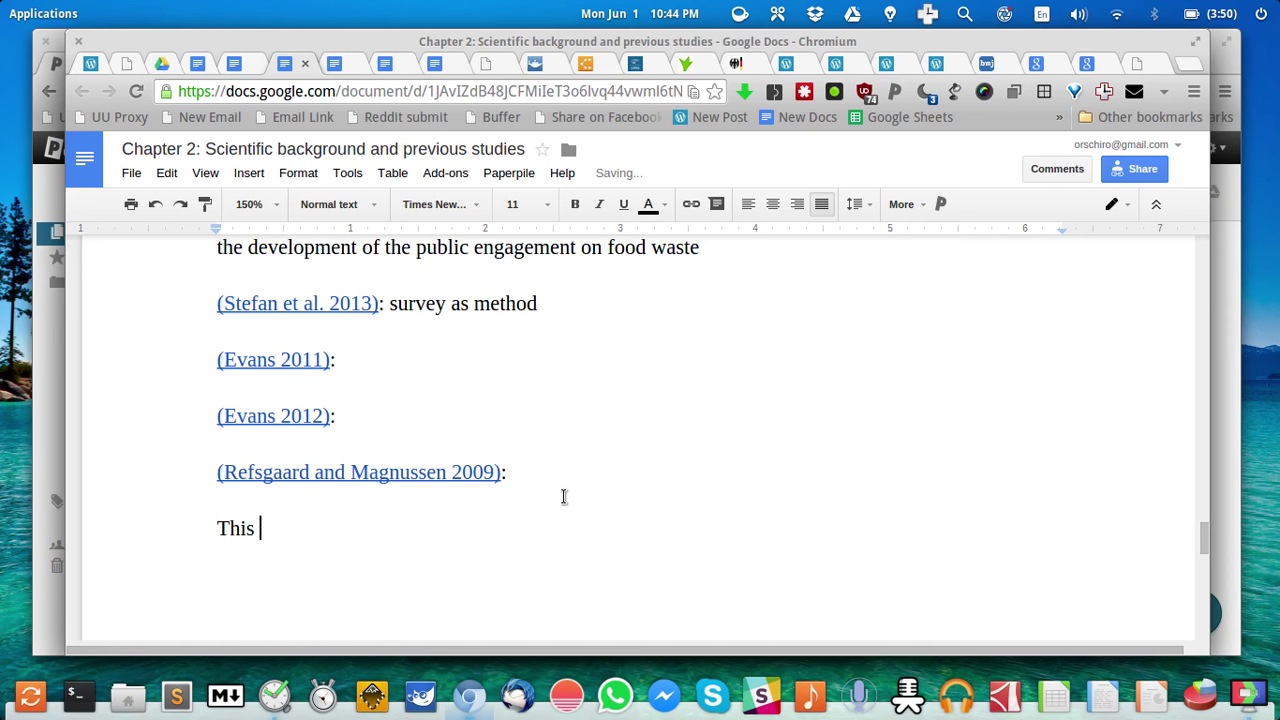
type("is my statement to")
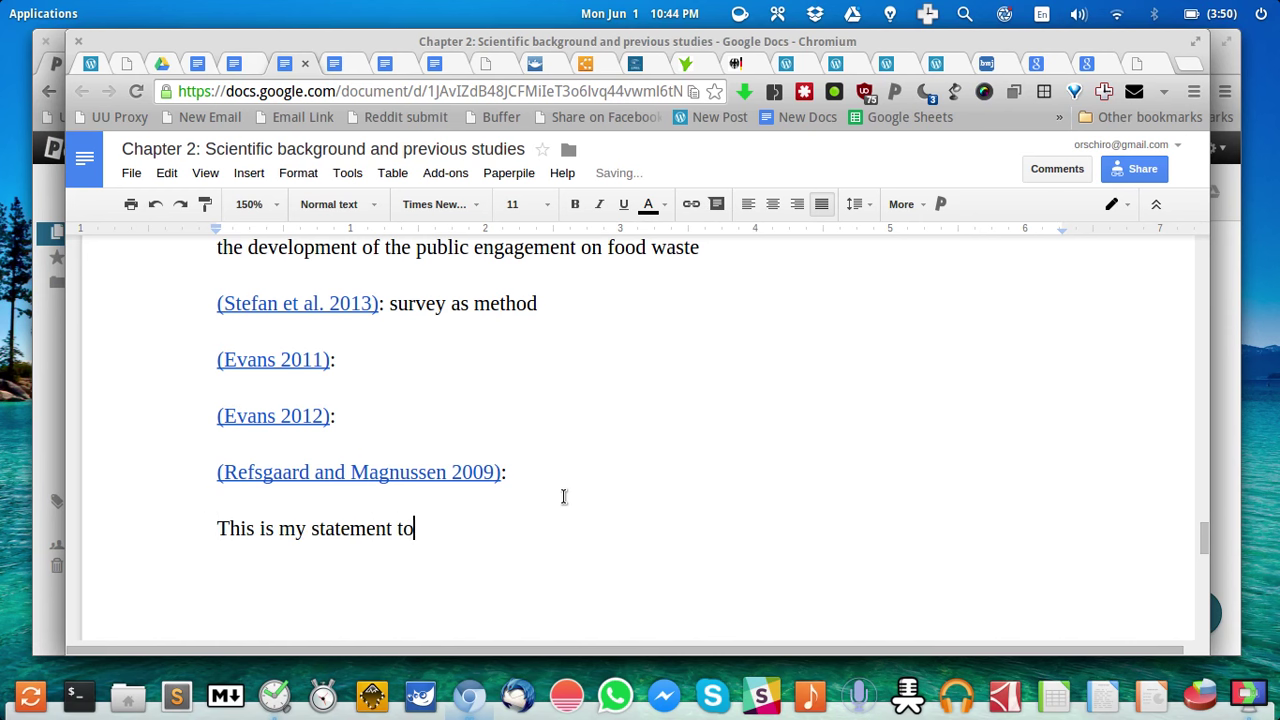
type("be backed up")
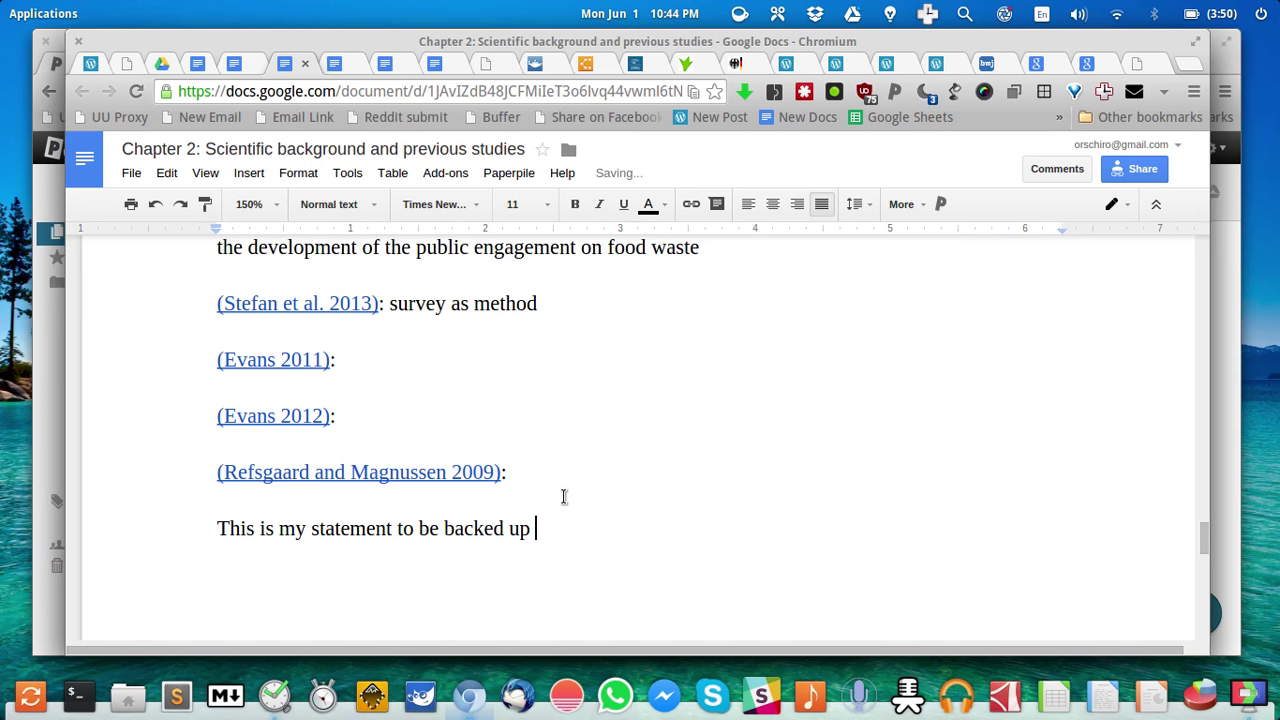
type("by a reference of")
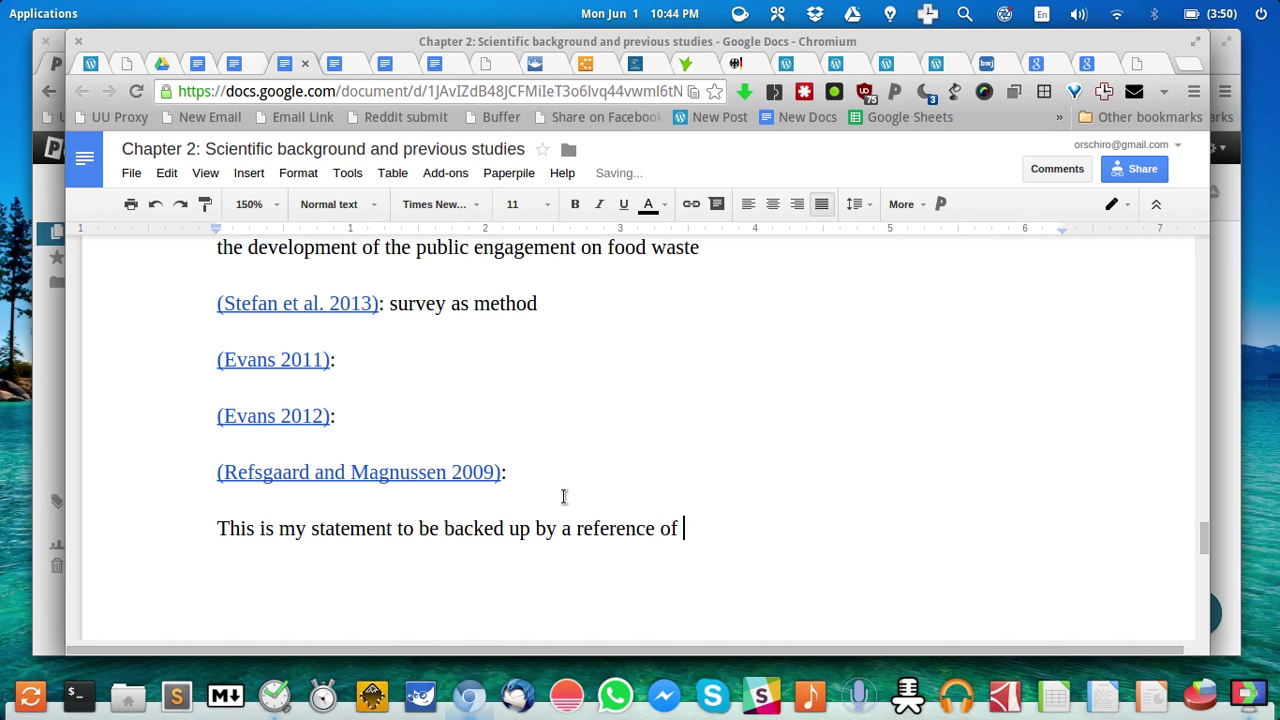
type("Stefan")
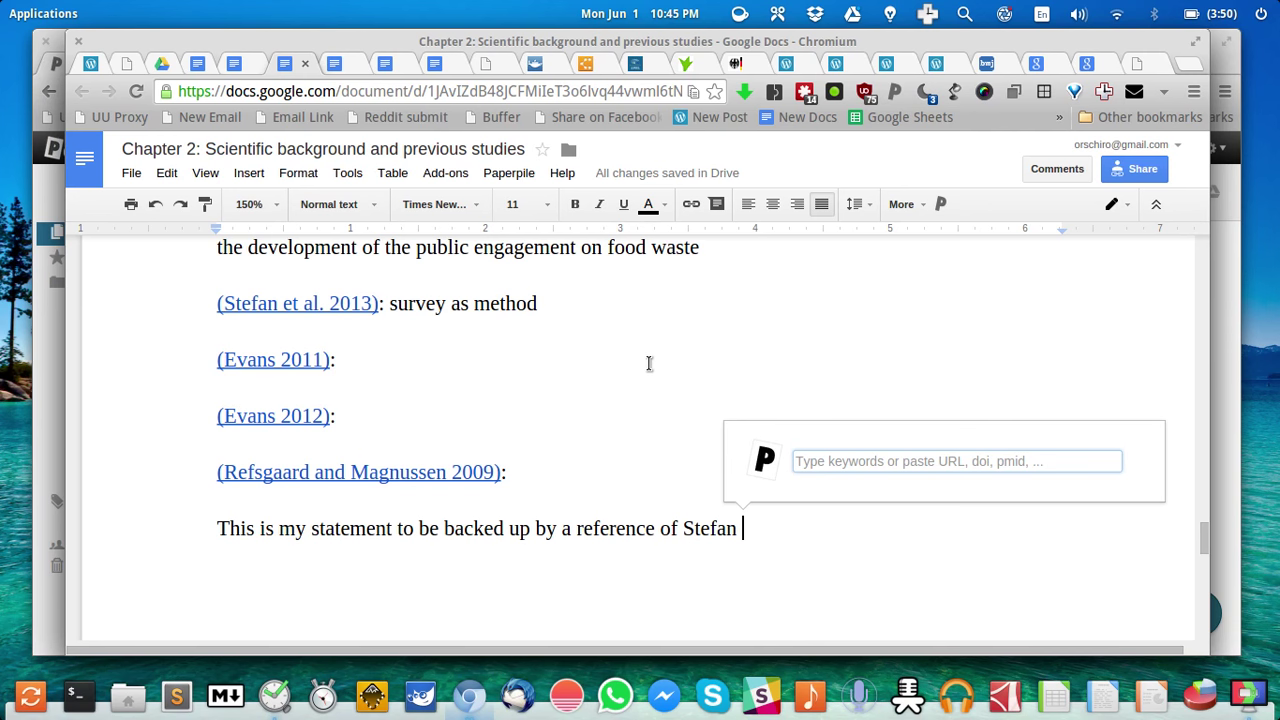
- Pick Stefan et al. 2013 in the citation box and set its locator to page 32
type("stefan")
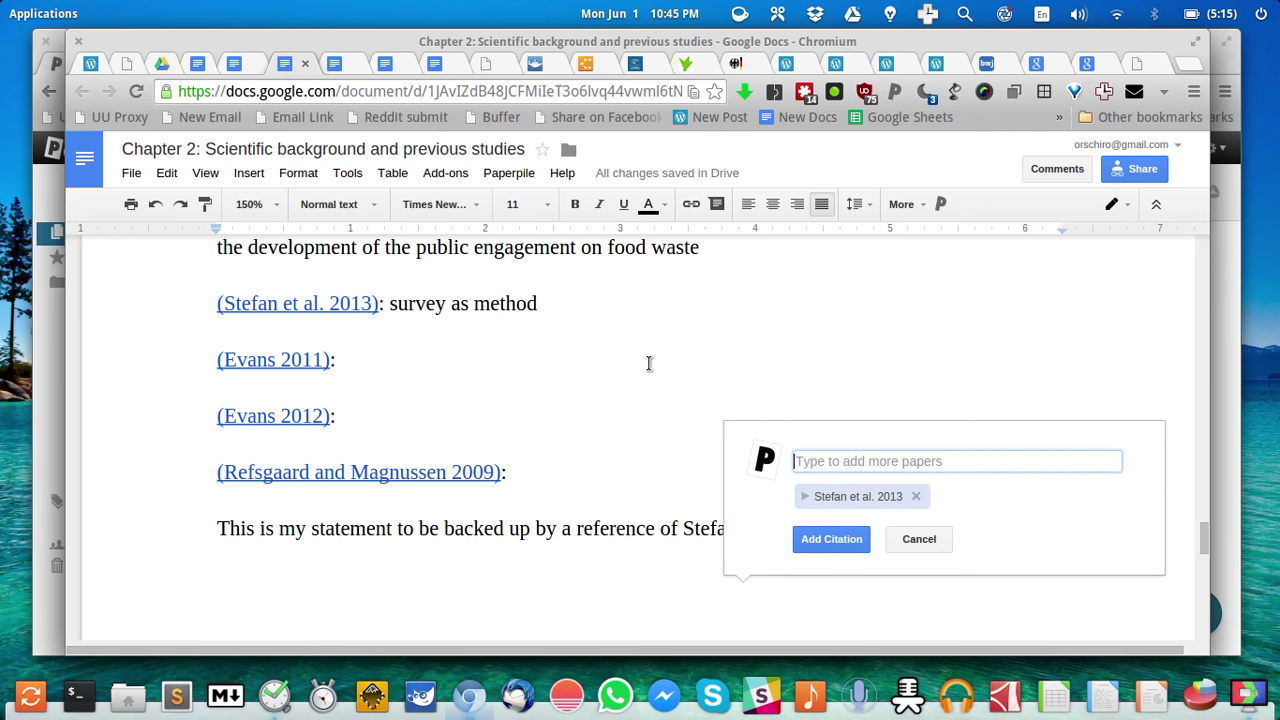
mouse_move(672, 568)
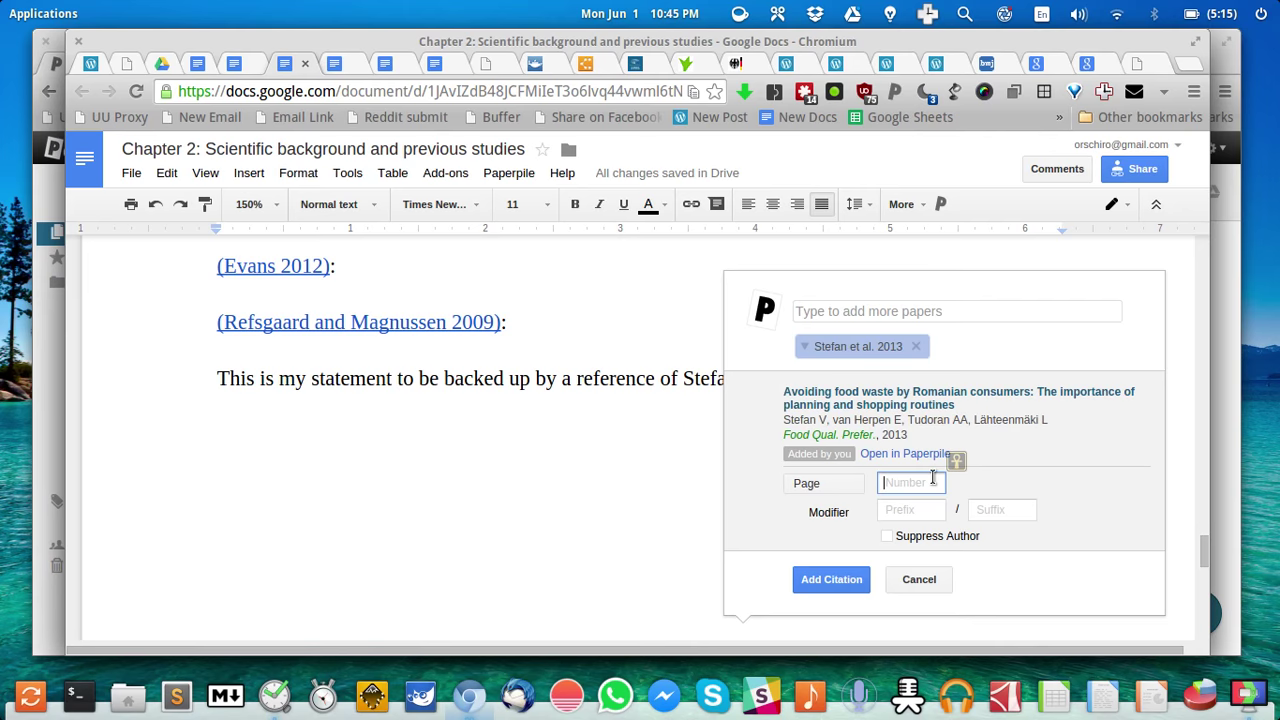
type("45")
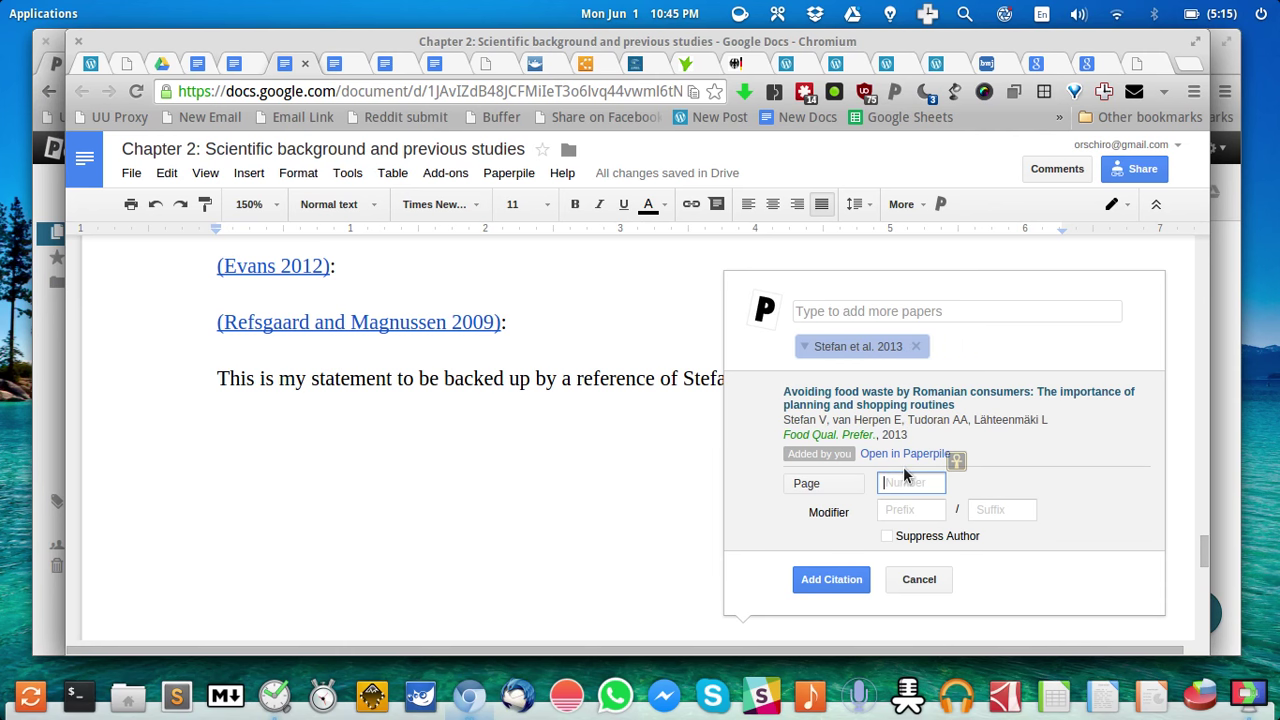
type("p")
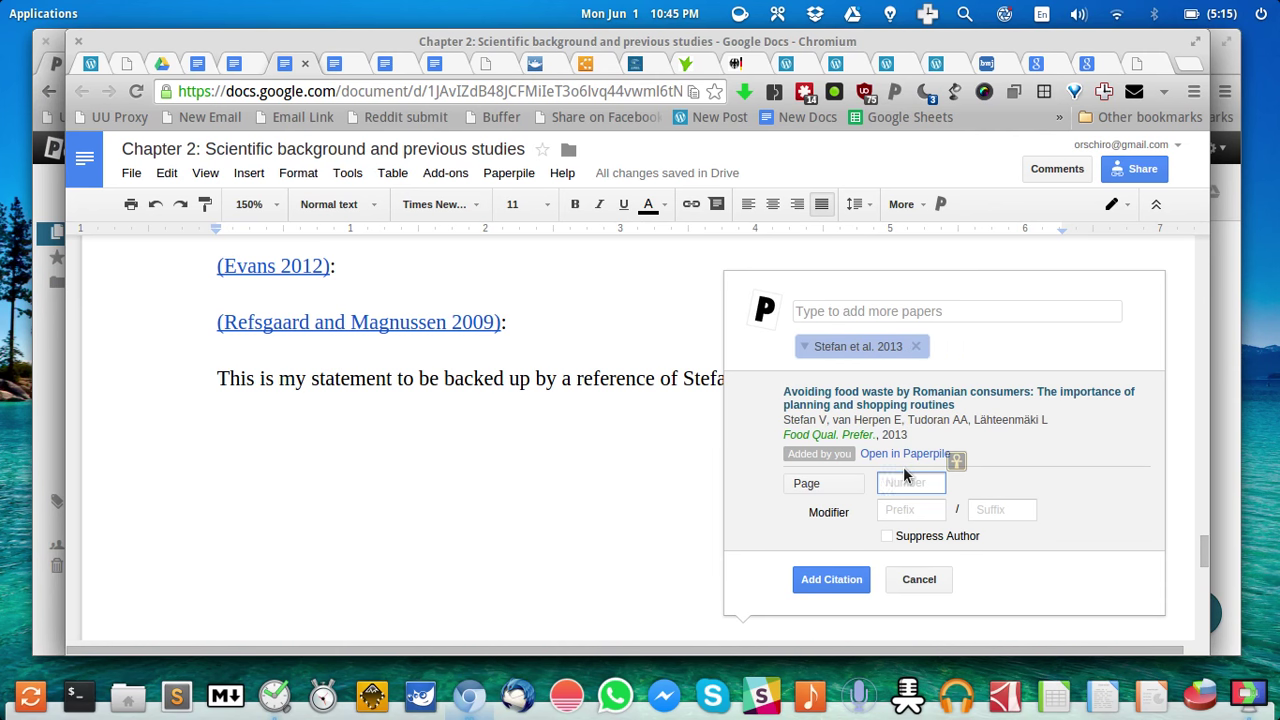
type("32")
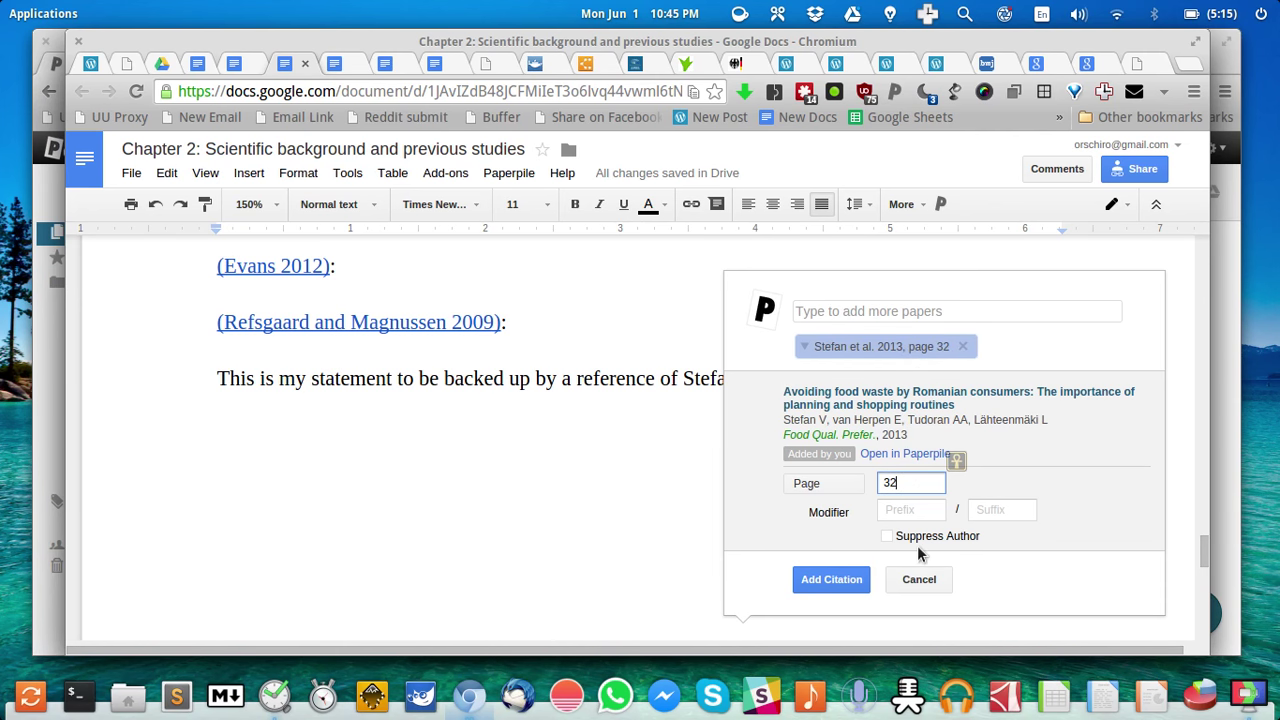
- Add prefix 'see', suffix 'example', suppress the author and insert the citation
type("see")
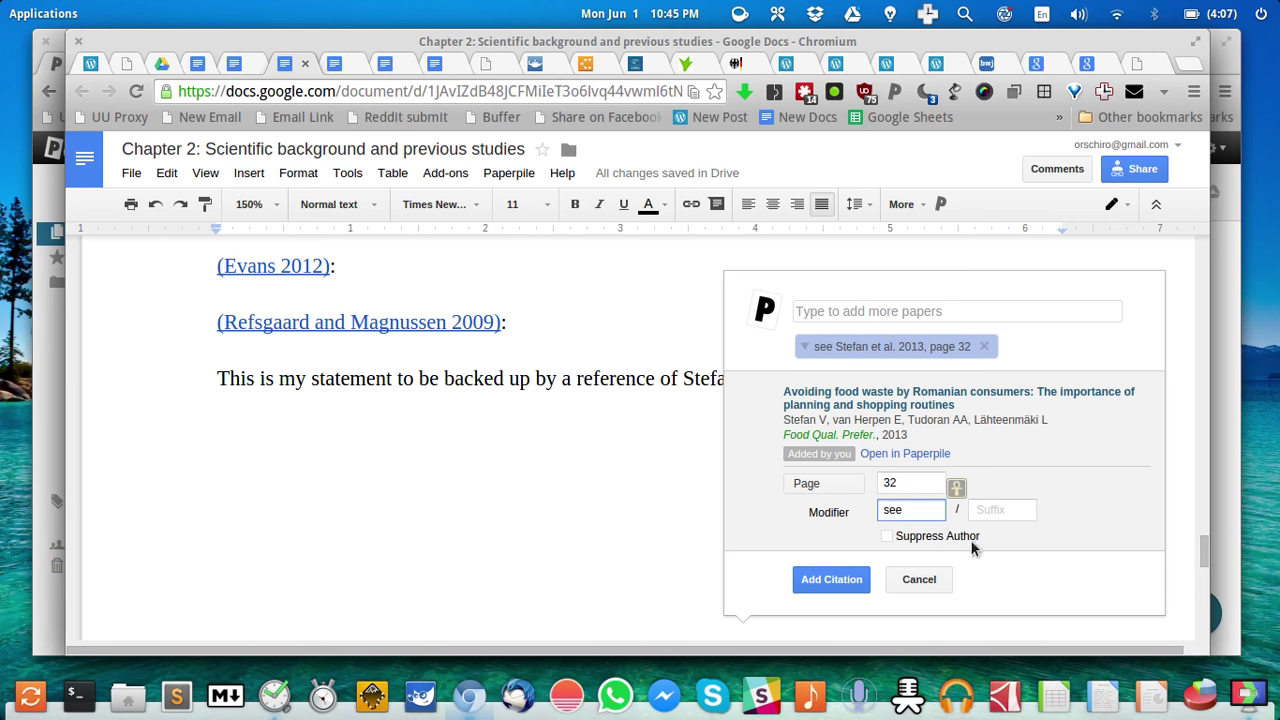
type("en")
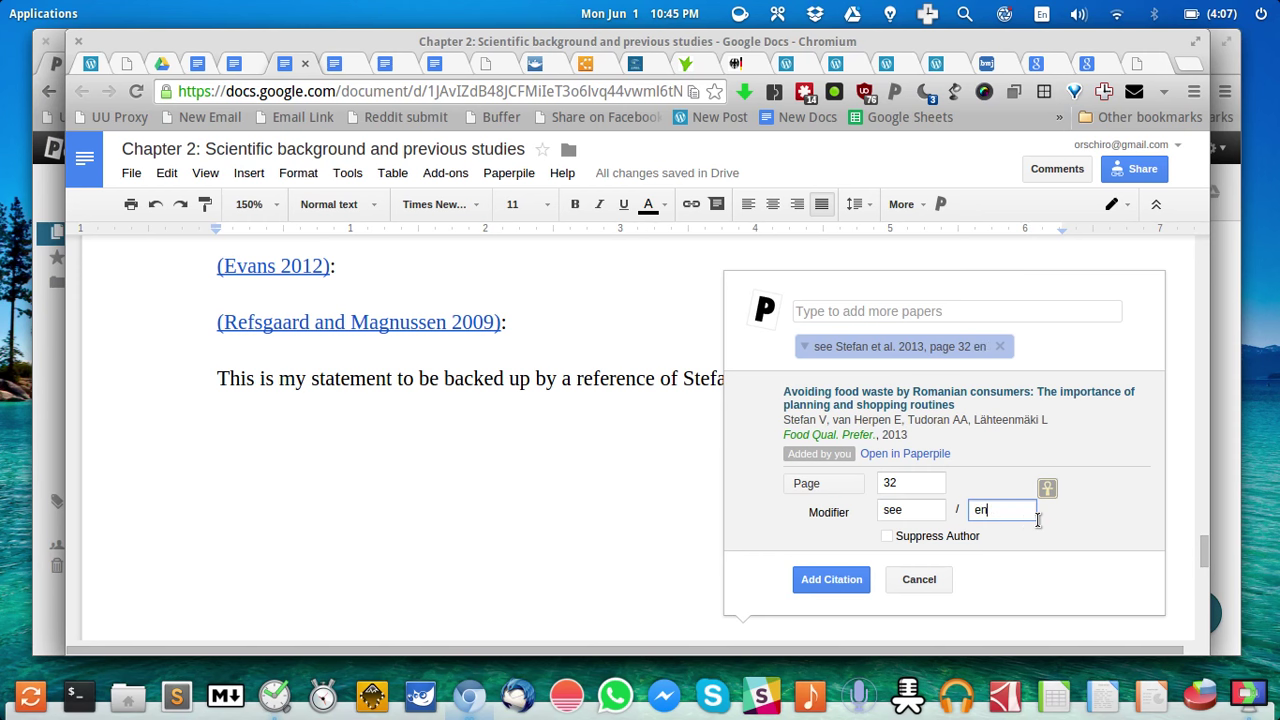
type("example")
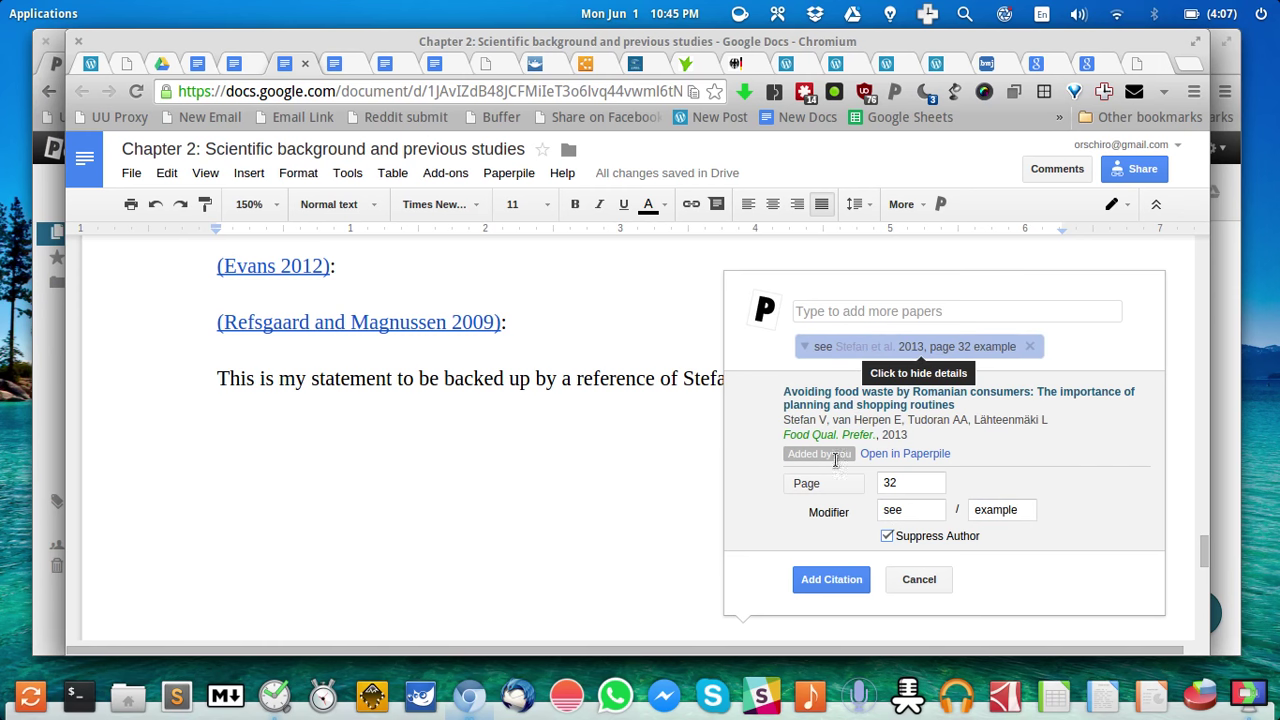
left_click(832, 580)
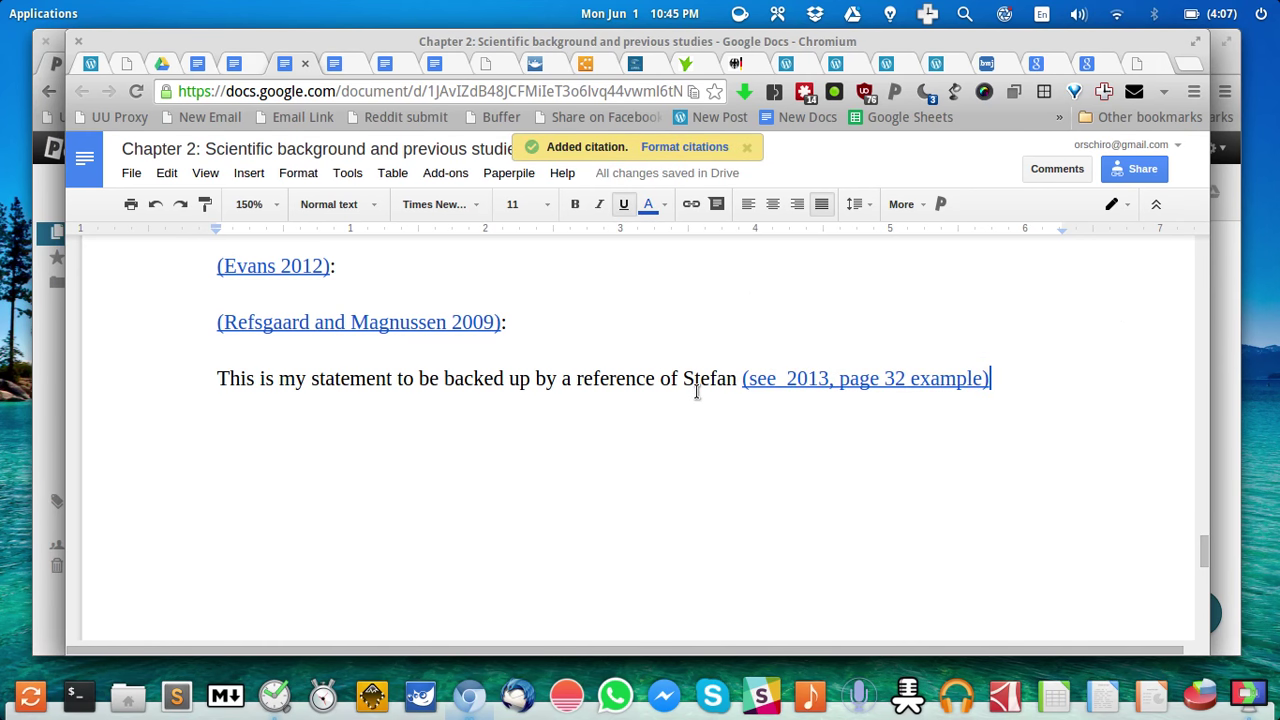
left_click(746, 148)
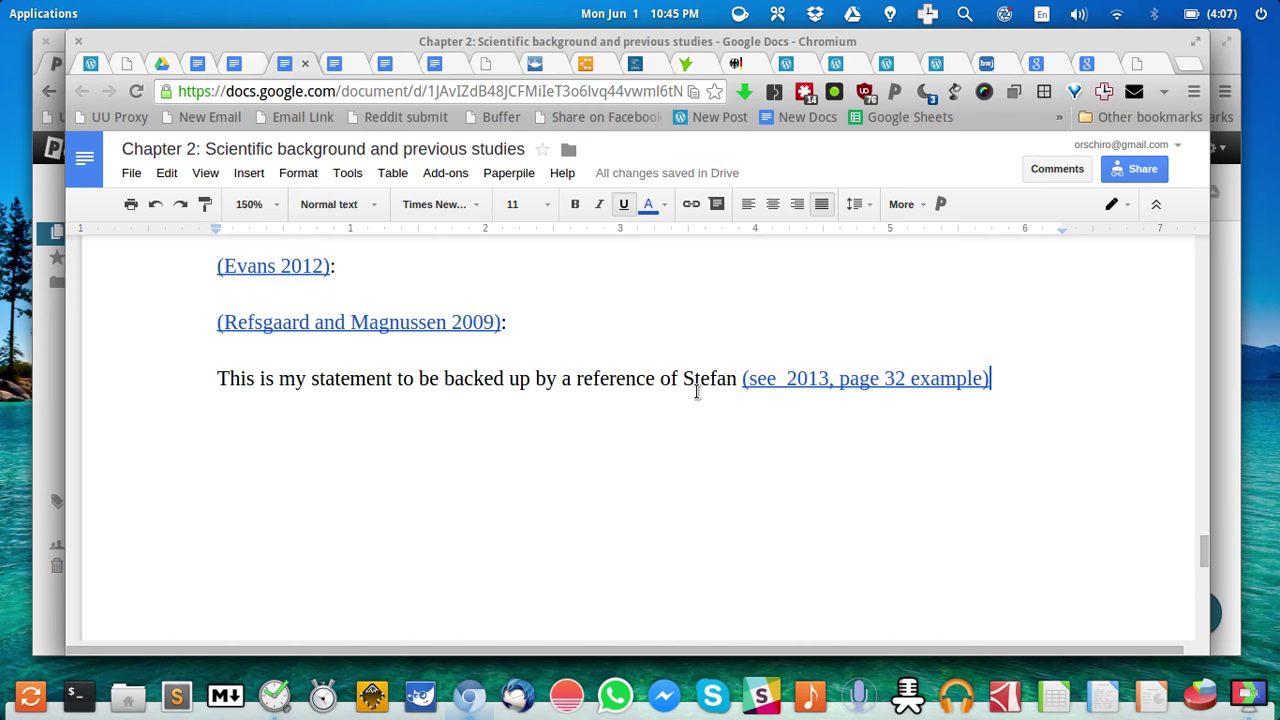
scroll("down", 3)
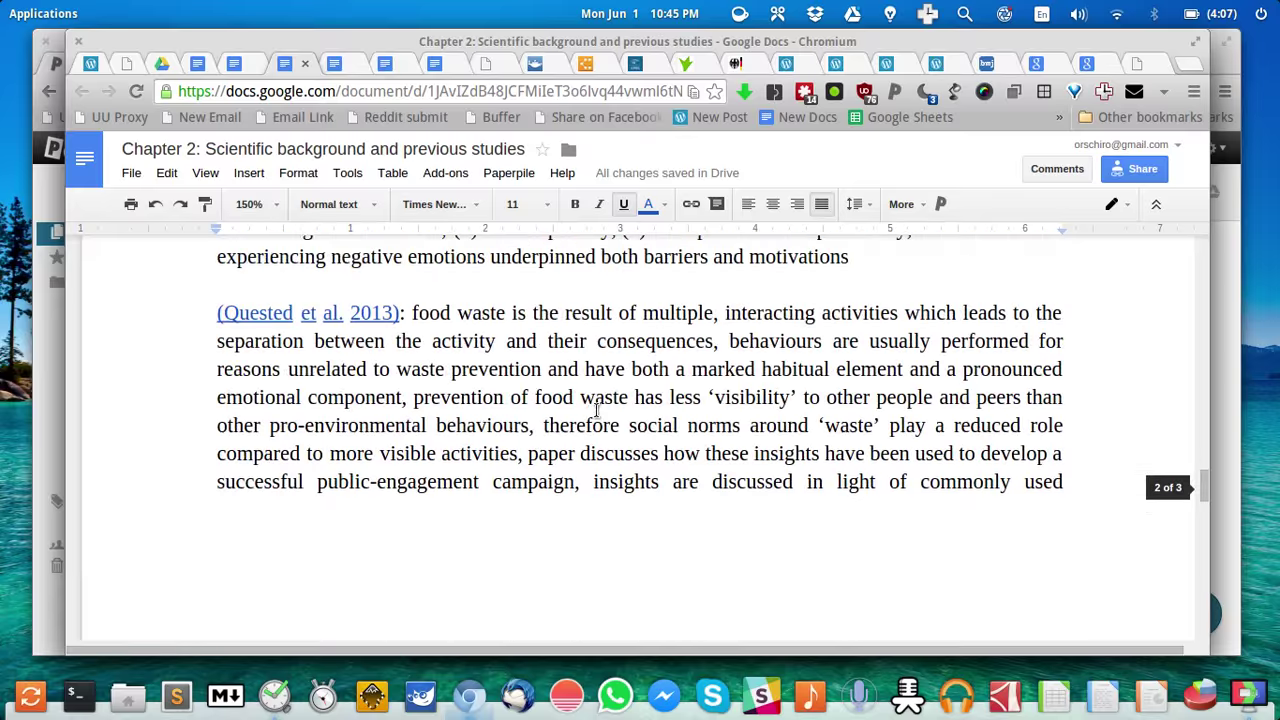
scroll("down", 3)
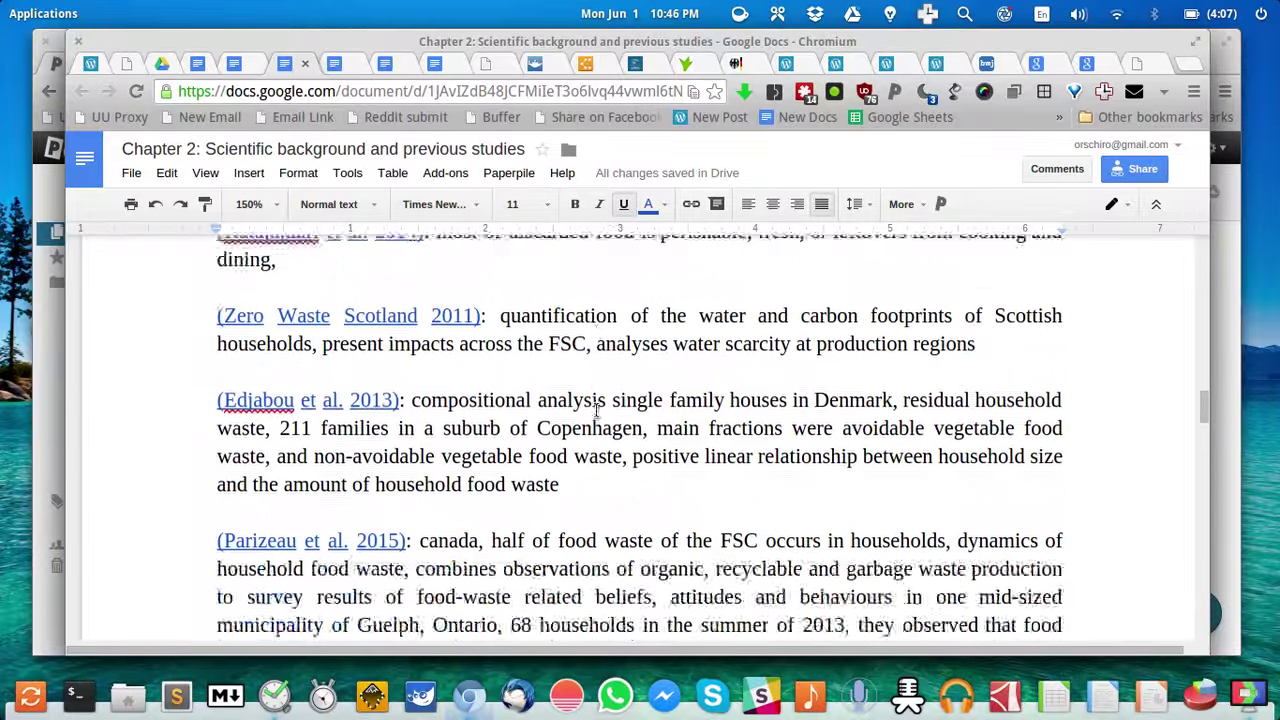
scroll("down", 3)
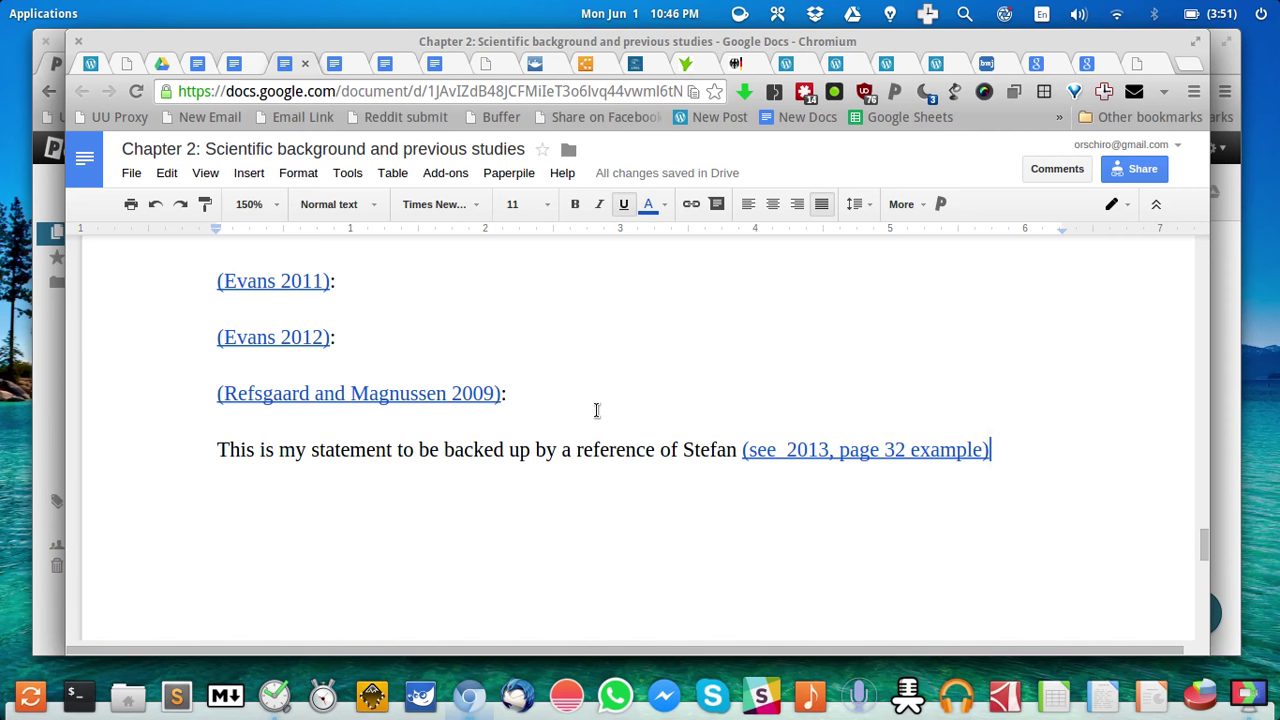
mouse_move(586, 420)
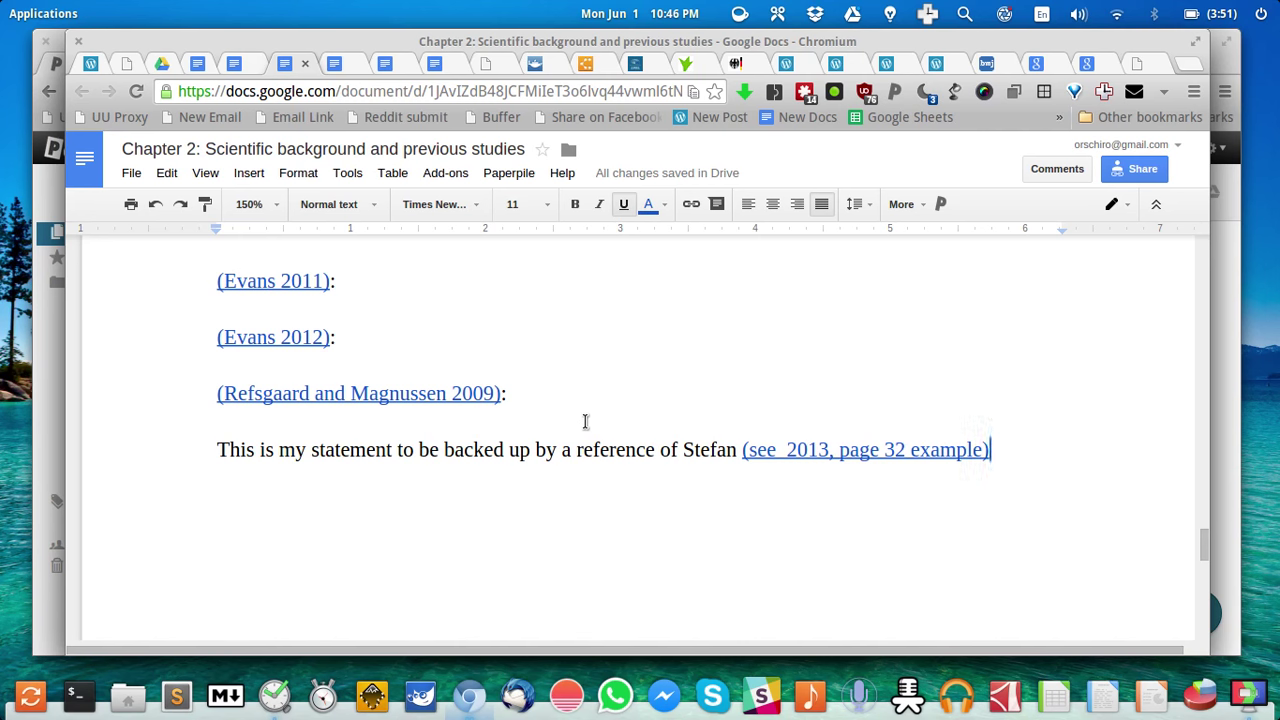
scroll("down", 3)
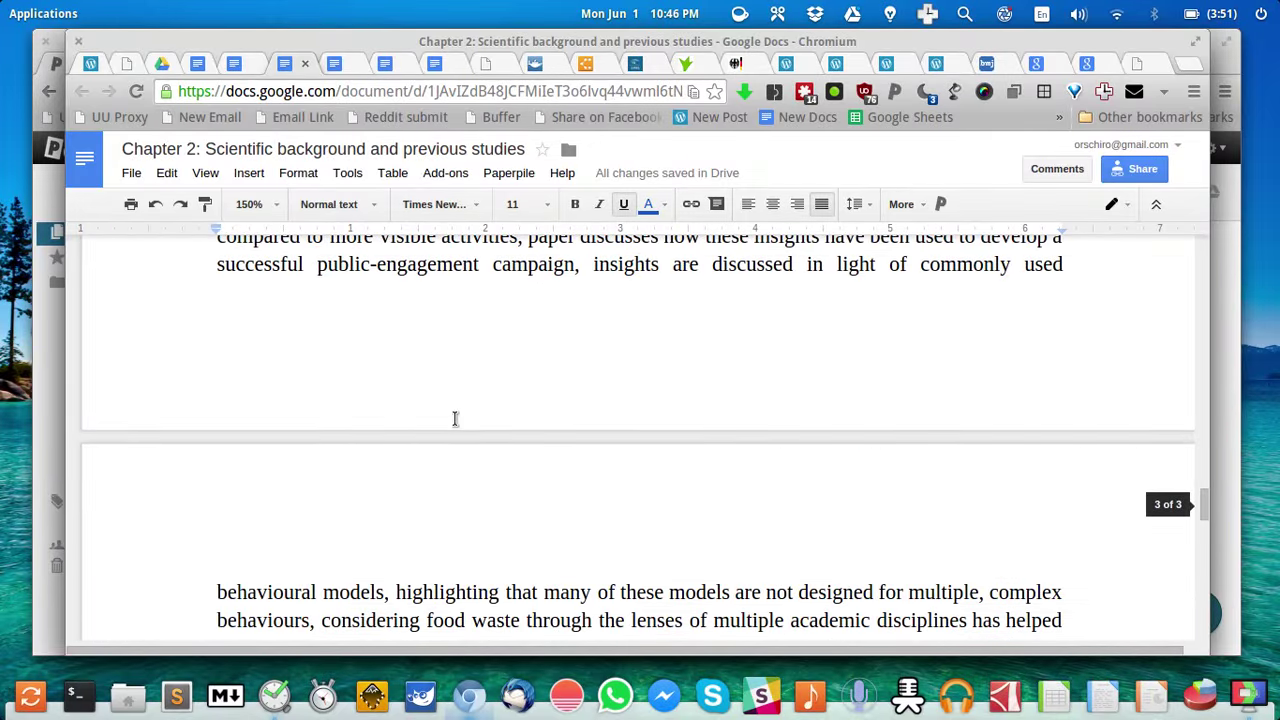
mouse_move(404, 344)
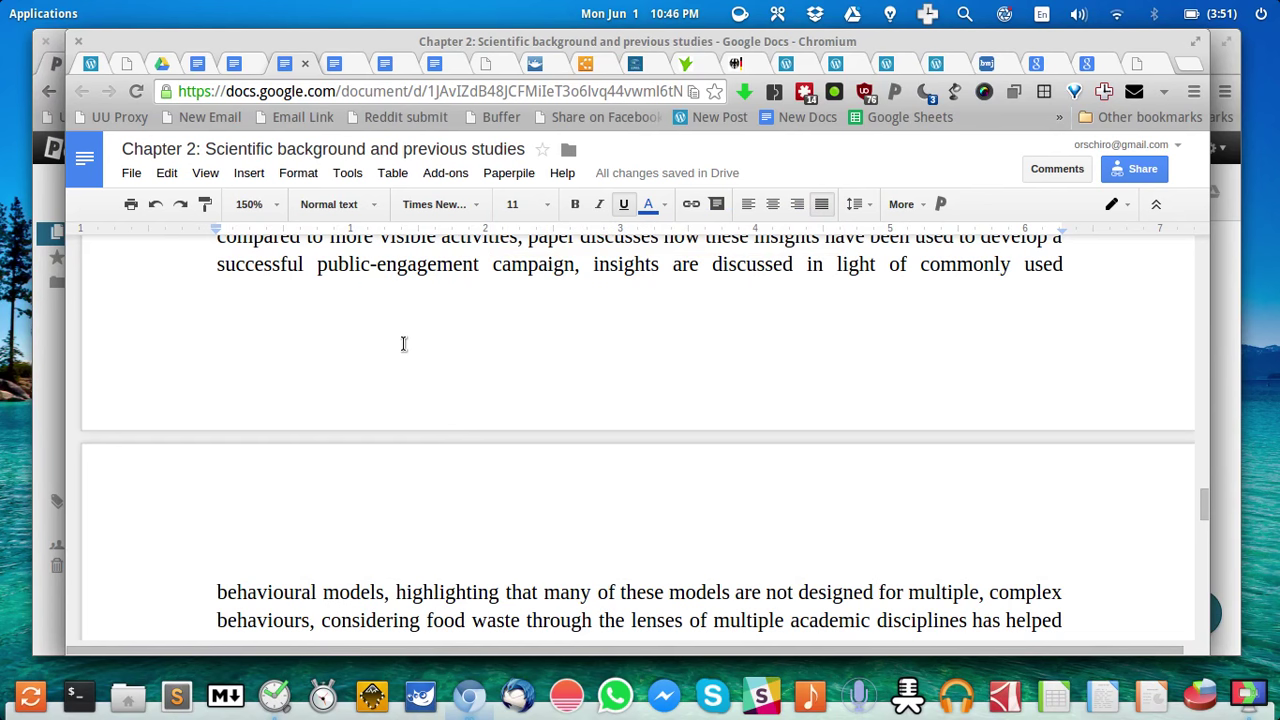
mouse_move(950, 242)
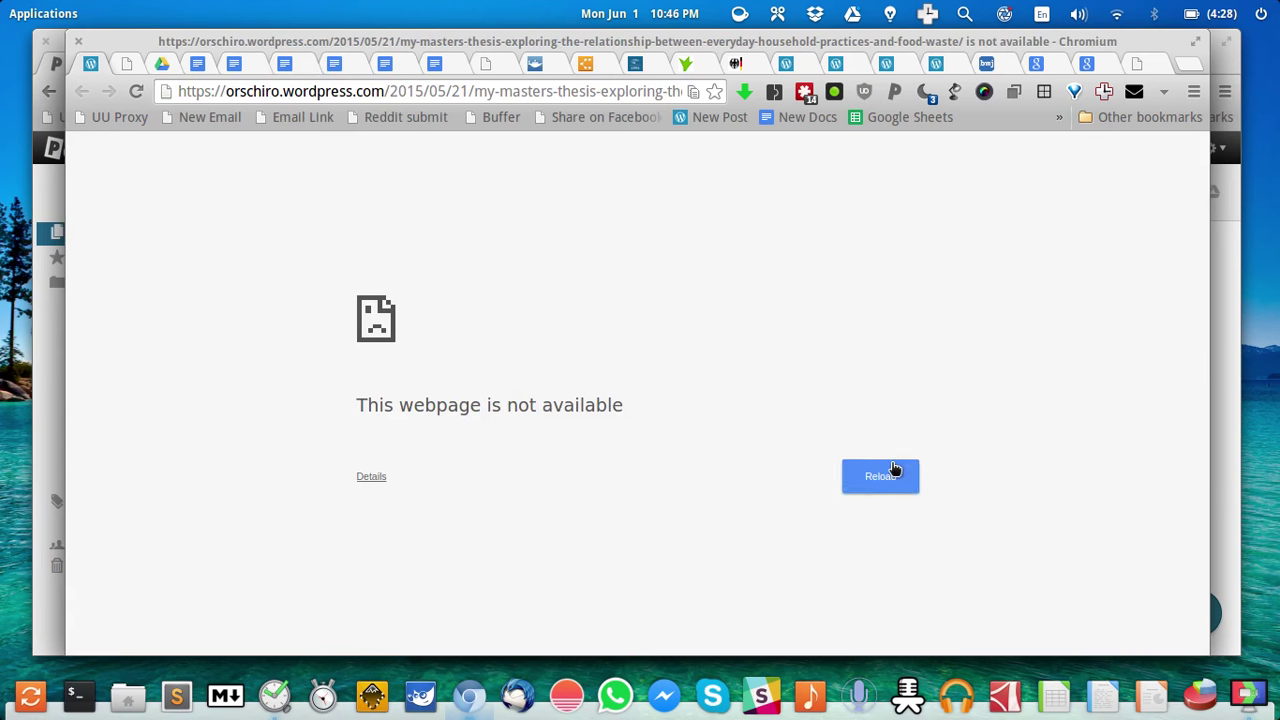
- Reload the thesis blog post and follow its Thesis chapters link to Chapter 3 in Google Docs
left_click(880, 476)
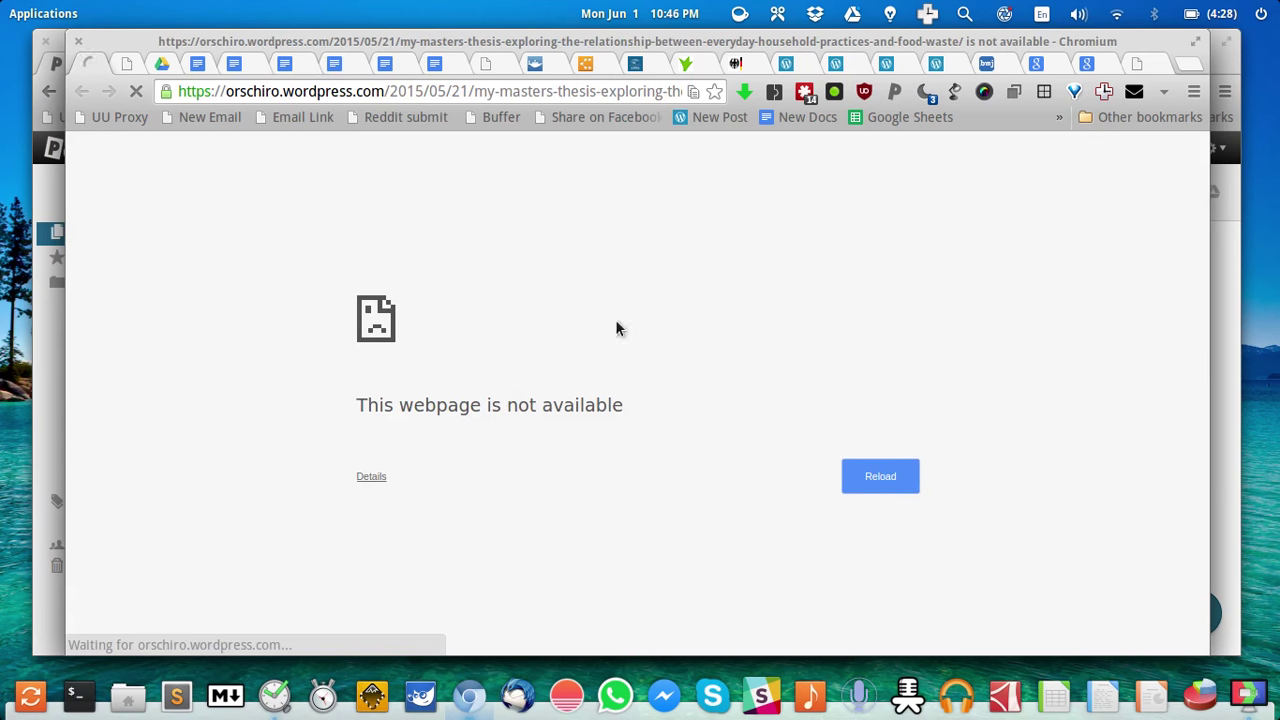
left_click(880, 476)
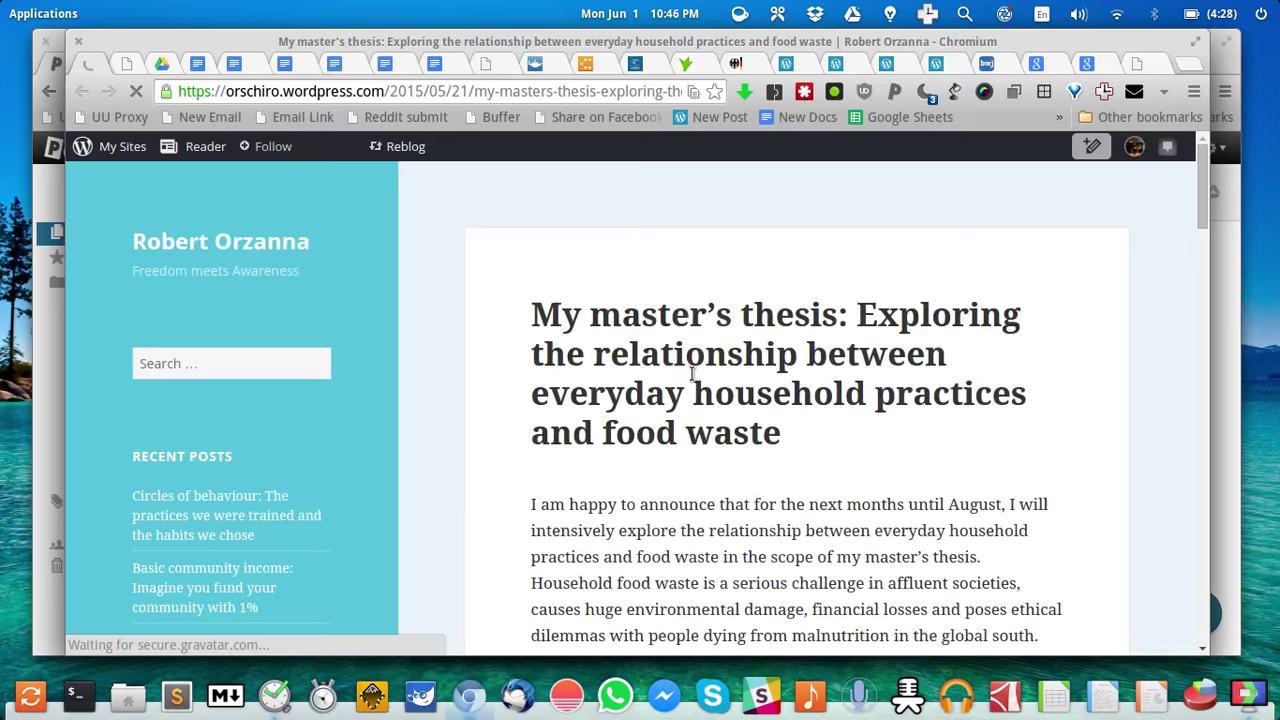
scroll("down", 3)
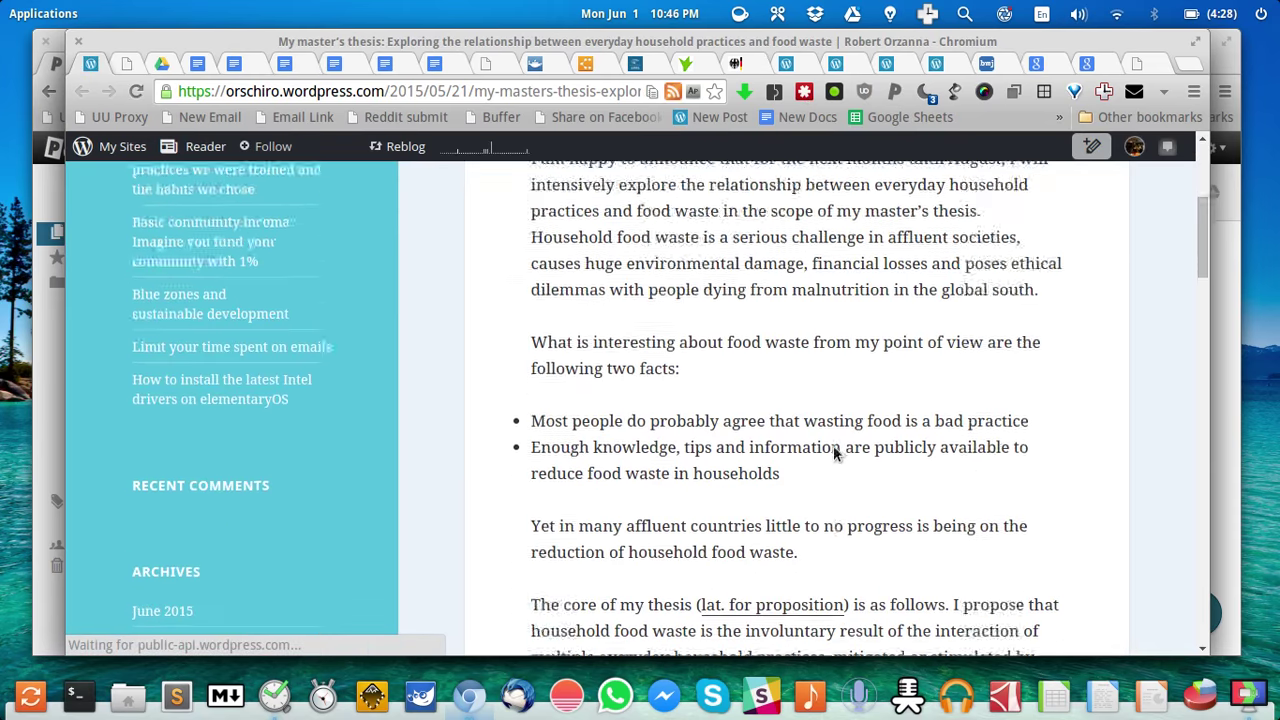
scroll("down", 3)
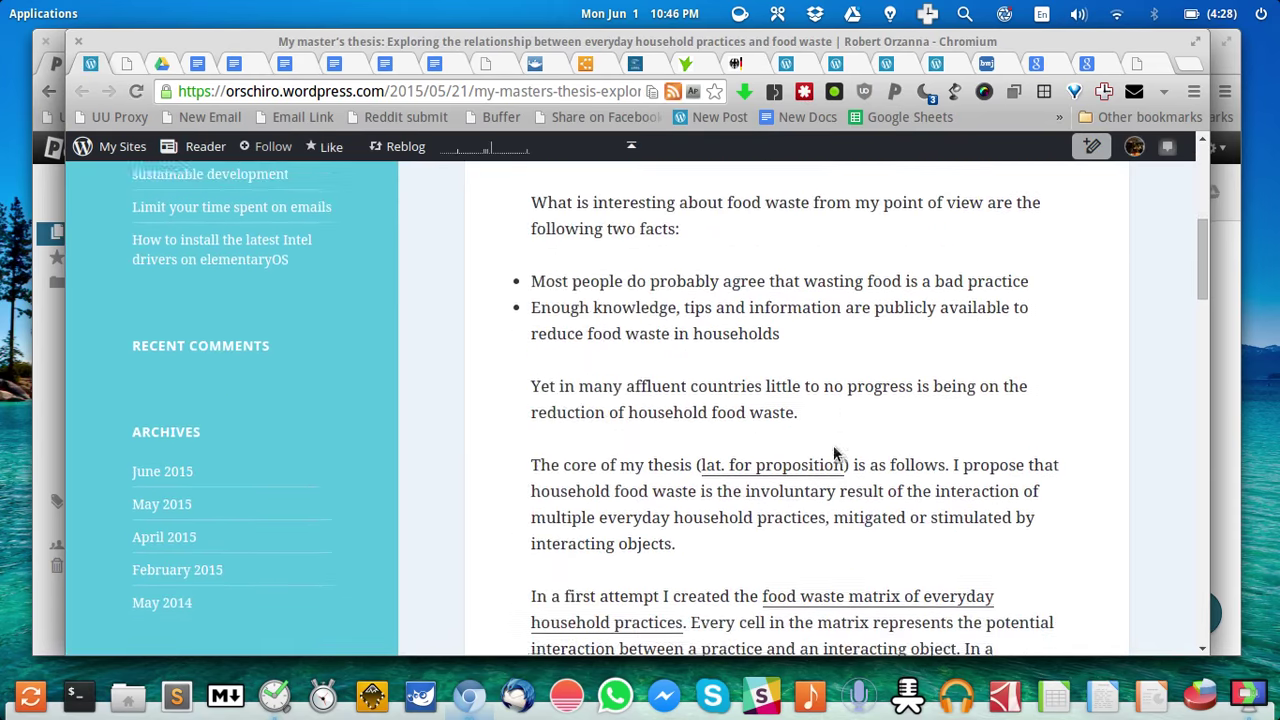
scroll("down", 3)
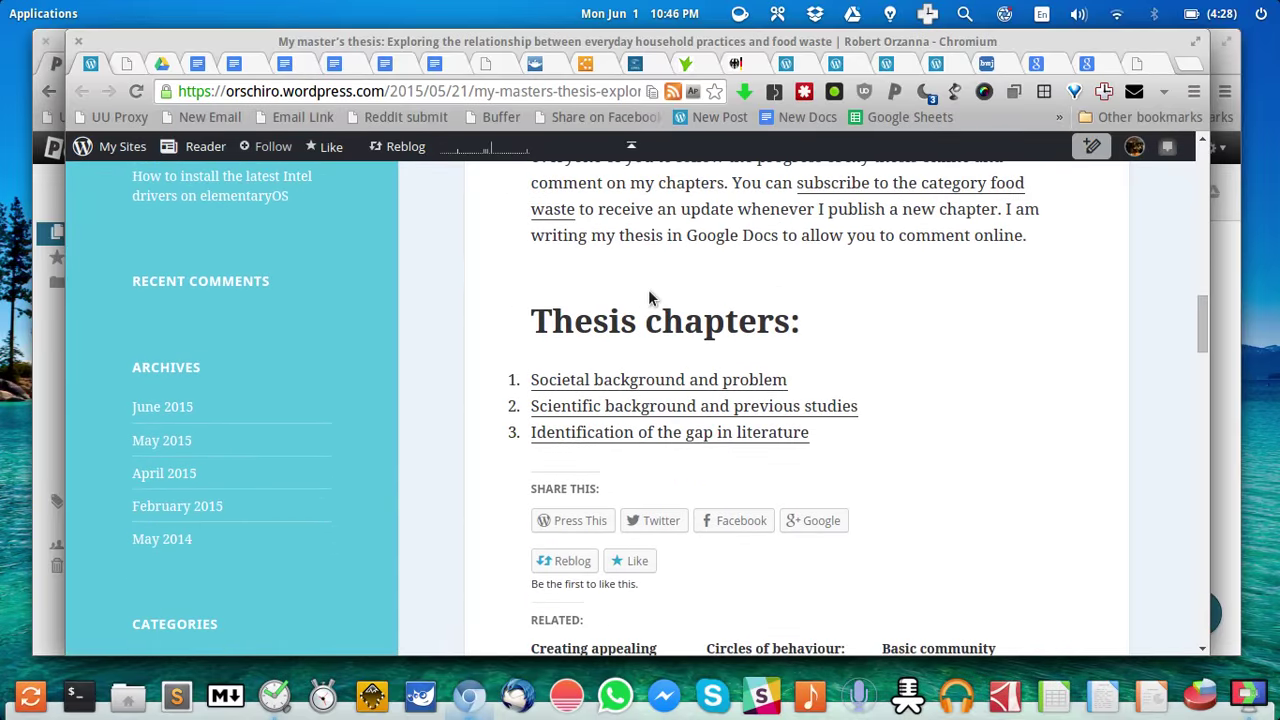
mouse_move(664, 406)
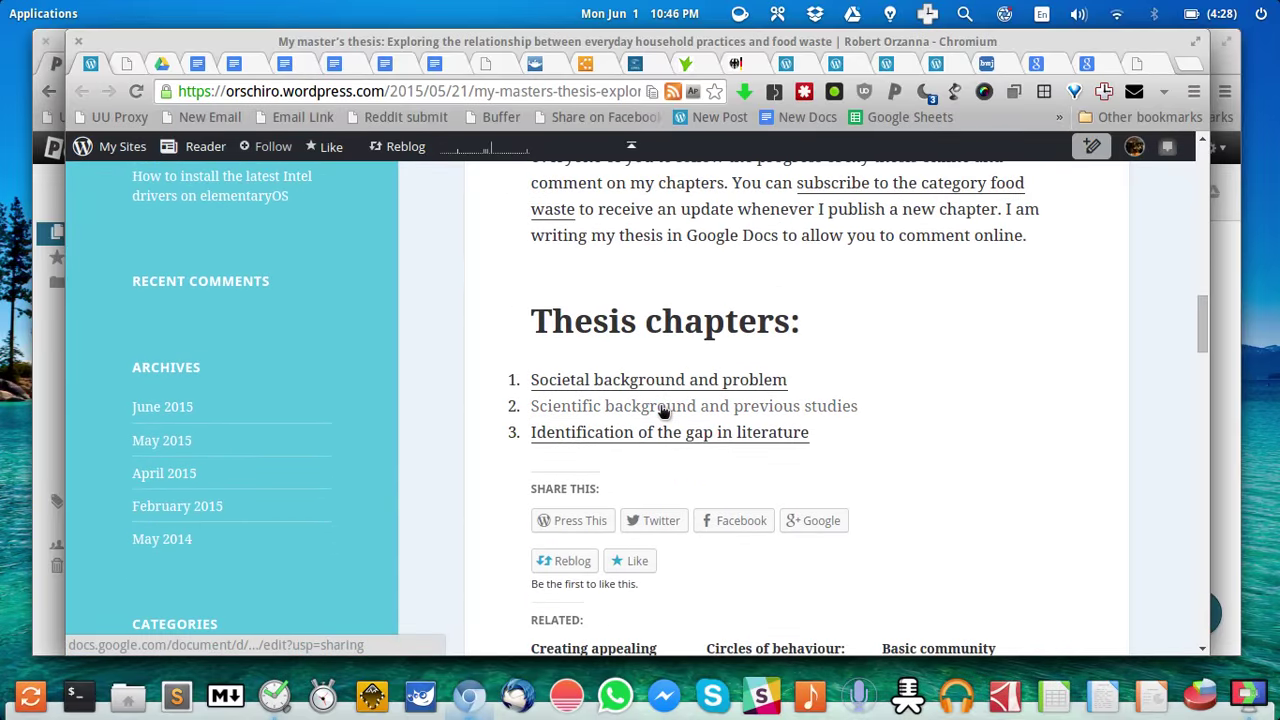
mouse_move(656, 410)
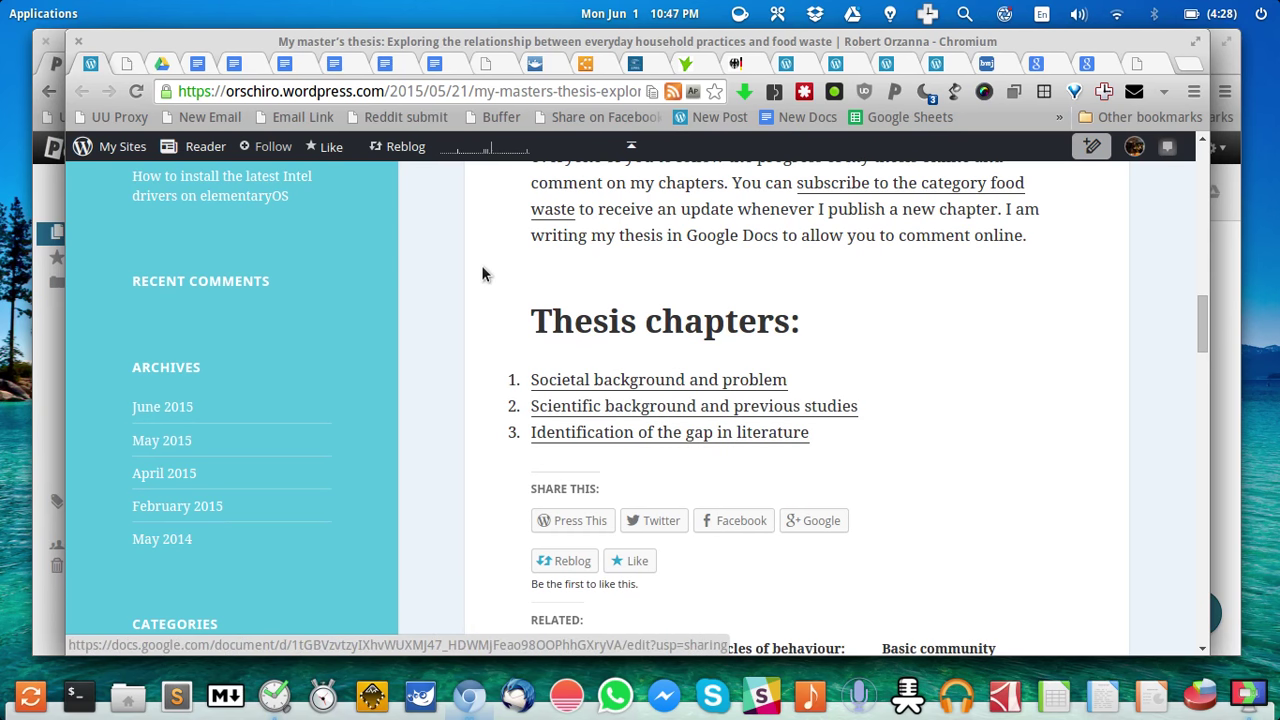
left_click(668, 432)
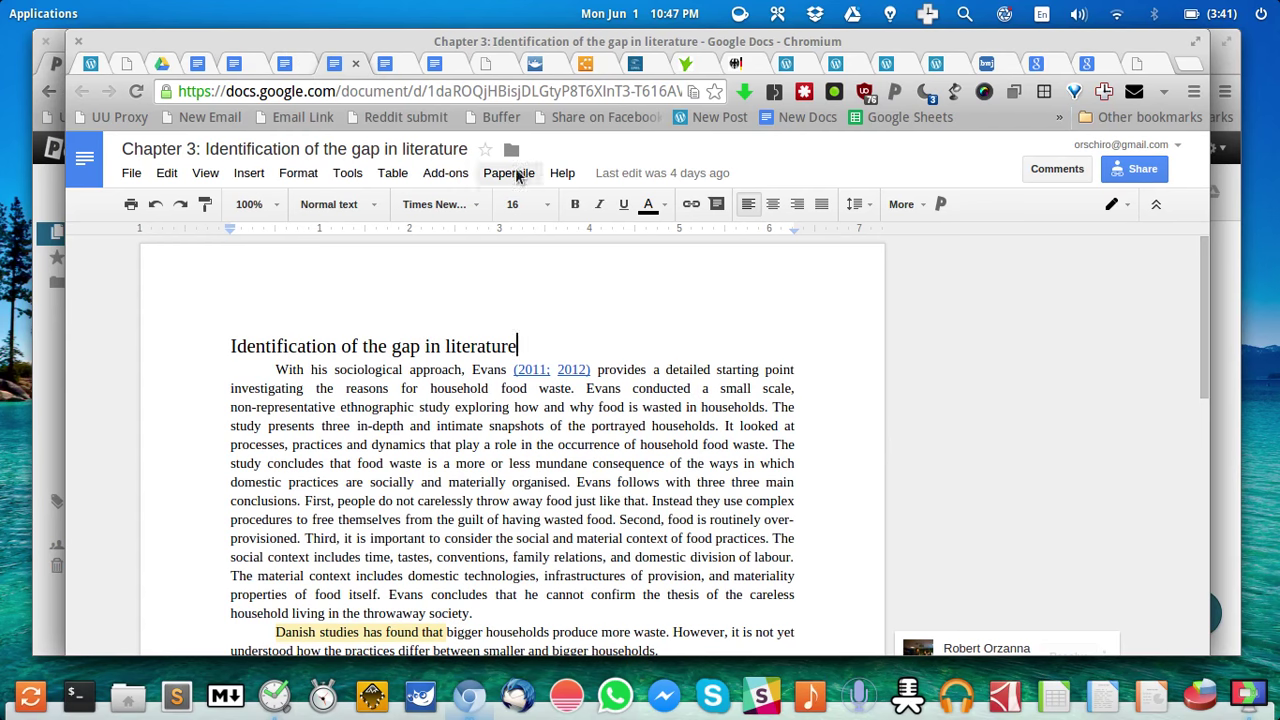
mouse_move(392, 62)
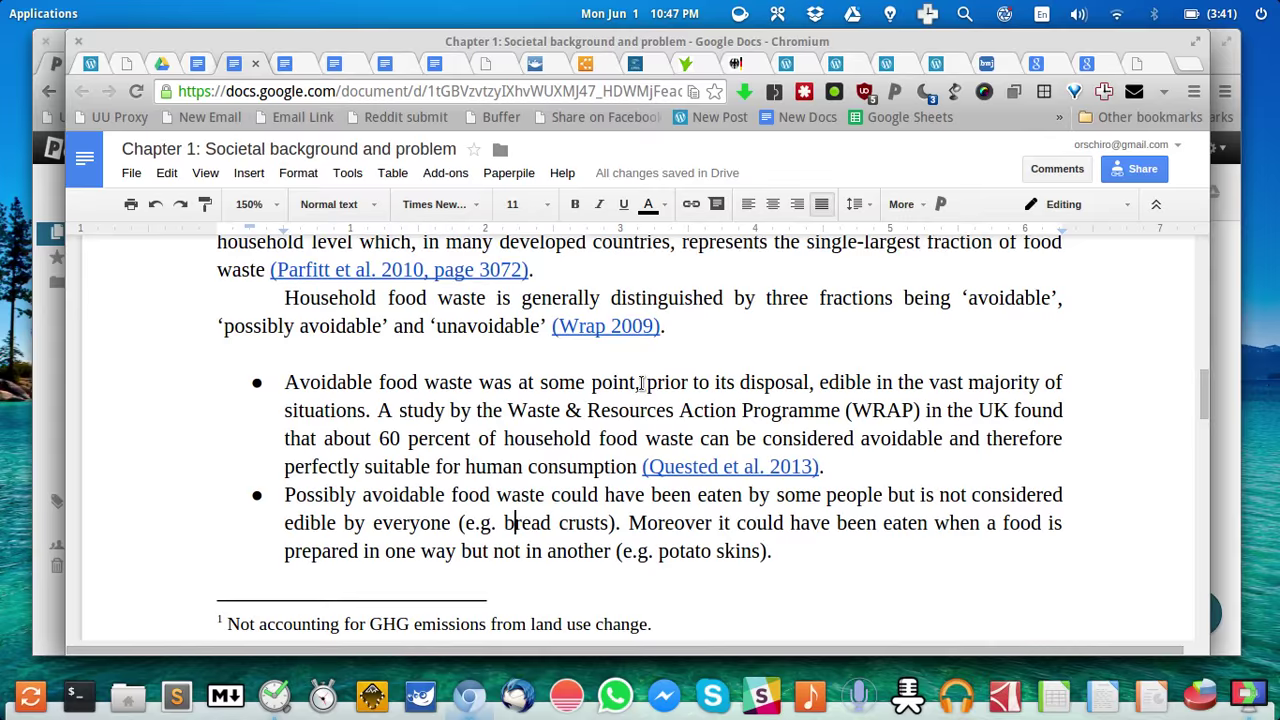
- Scroll the Chapter 1 doc down to Table X, household food waste by country
scroll("down", 3)
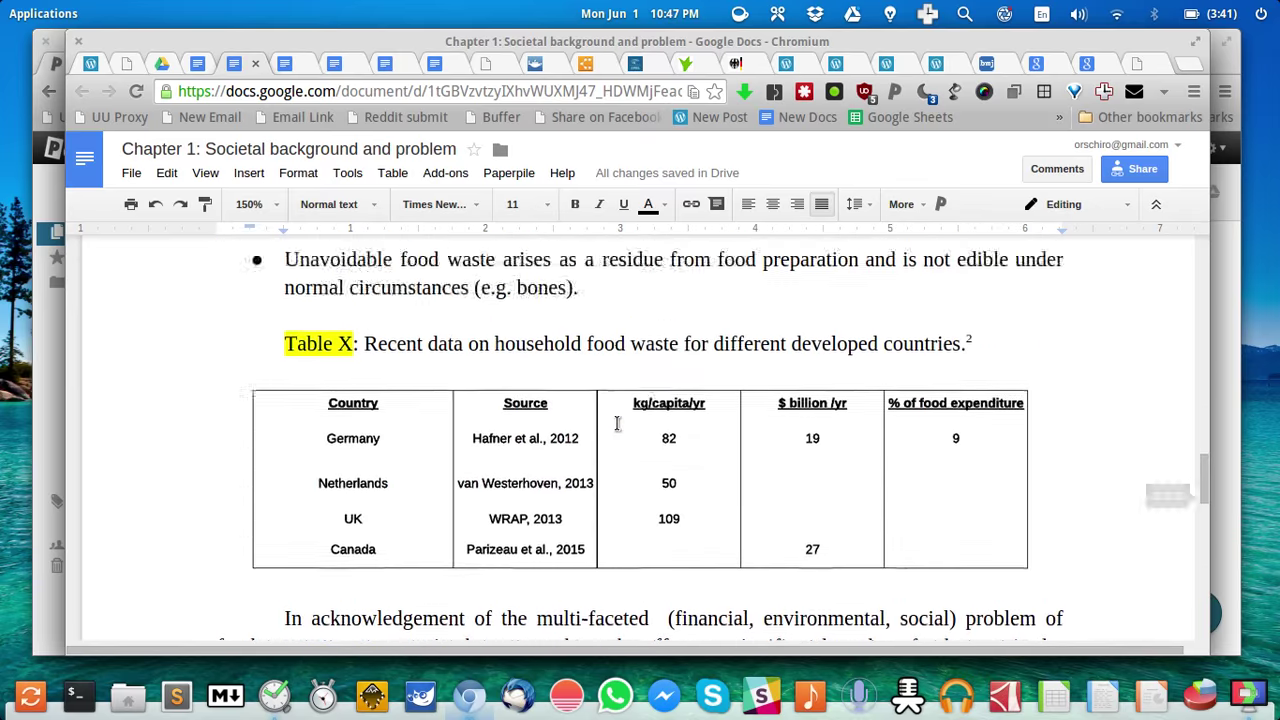
scroll("down", 3)
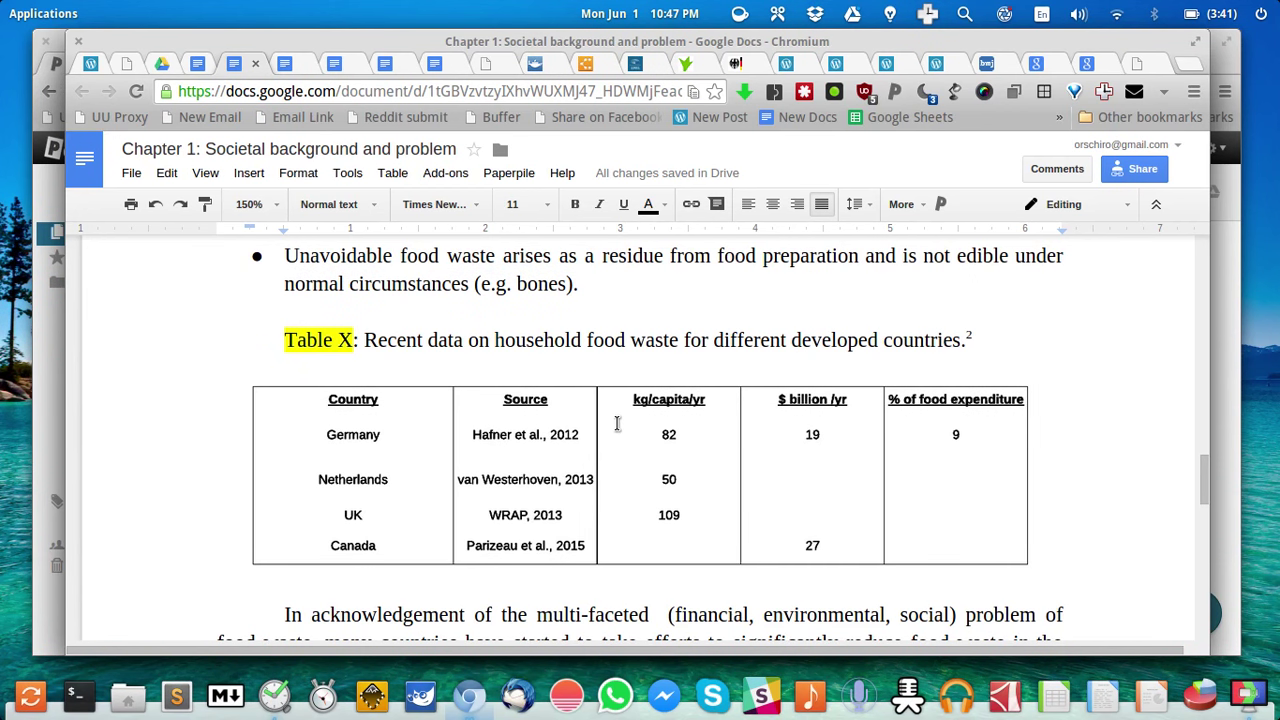
mouse_move(624, 348)
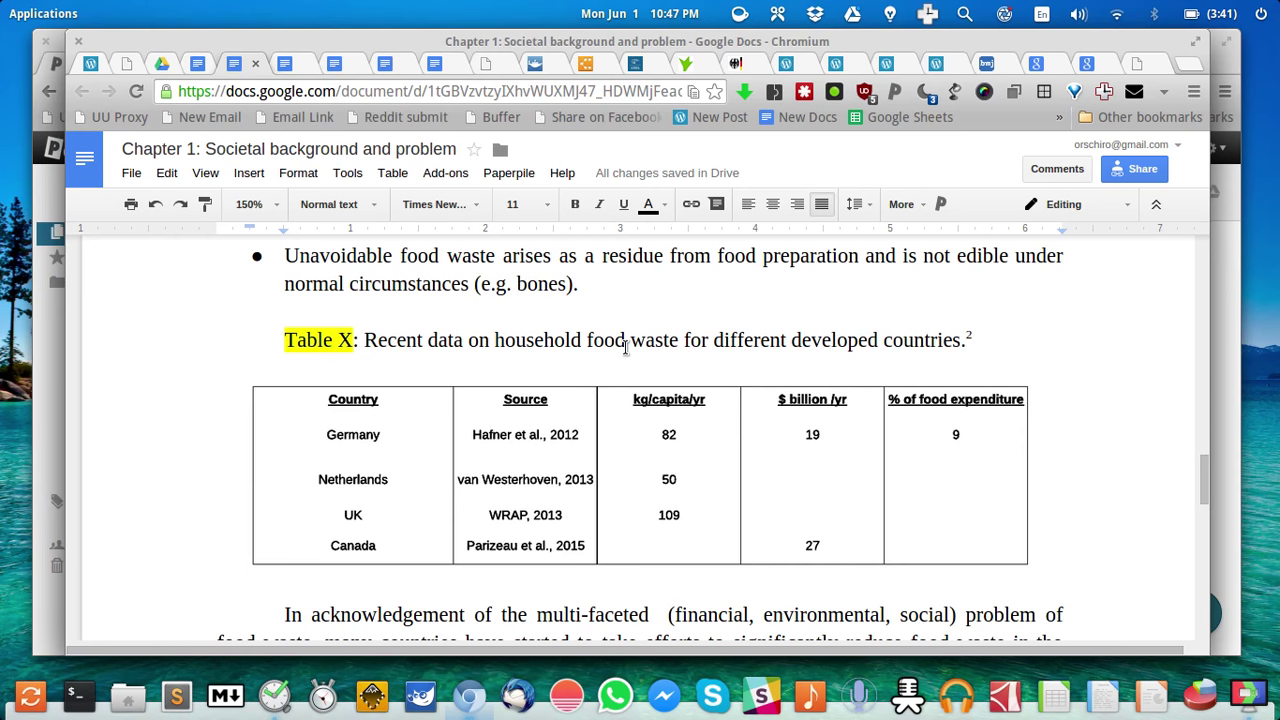
mouse_move(668, 430)
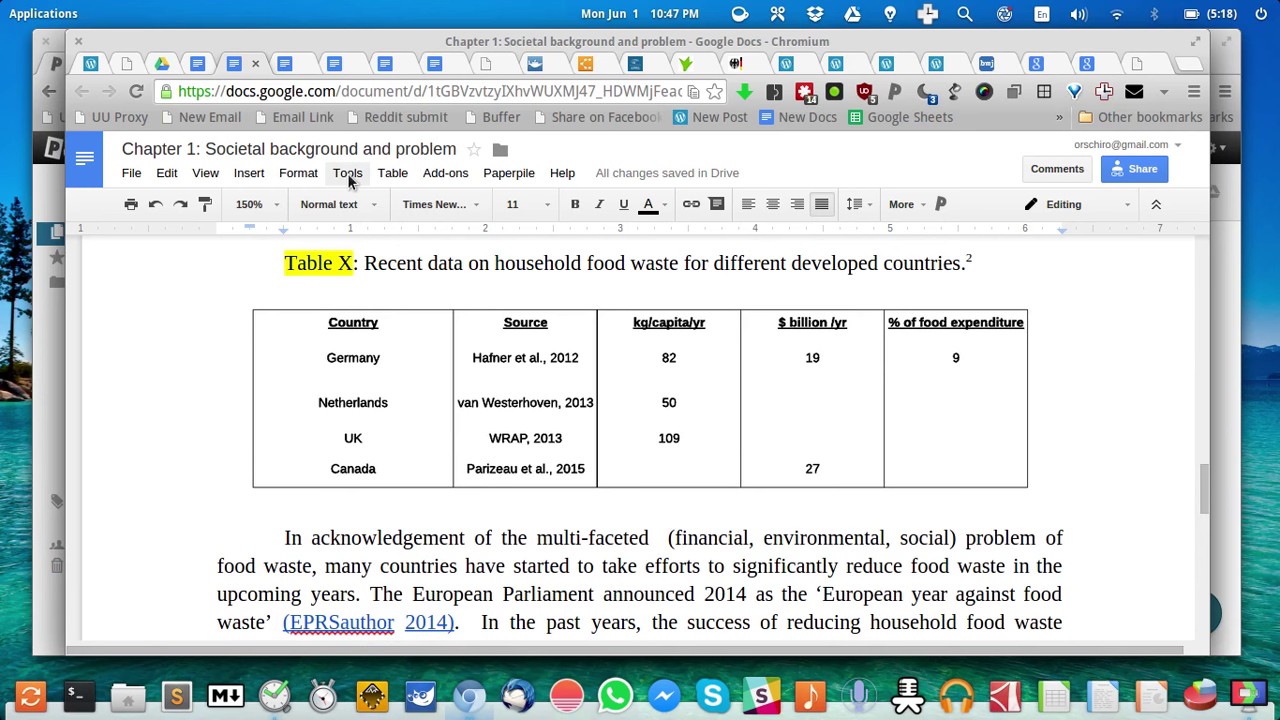
- Select the Table X diagram and bring up its Lucidchart Diagrams add-on options
left_click(392, 172)
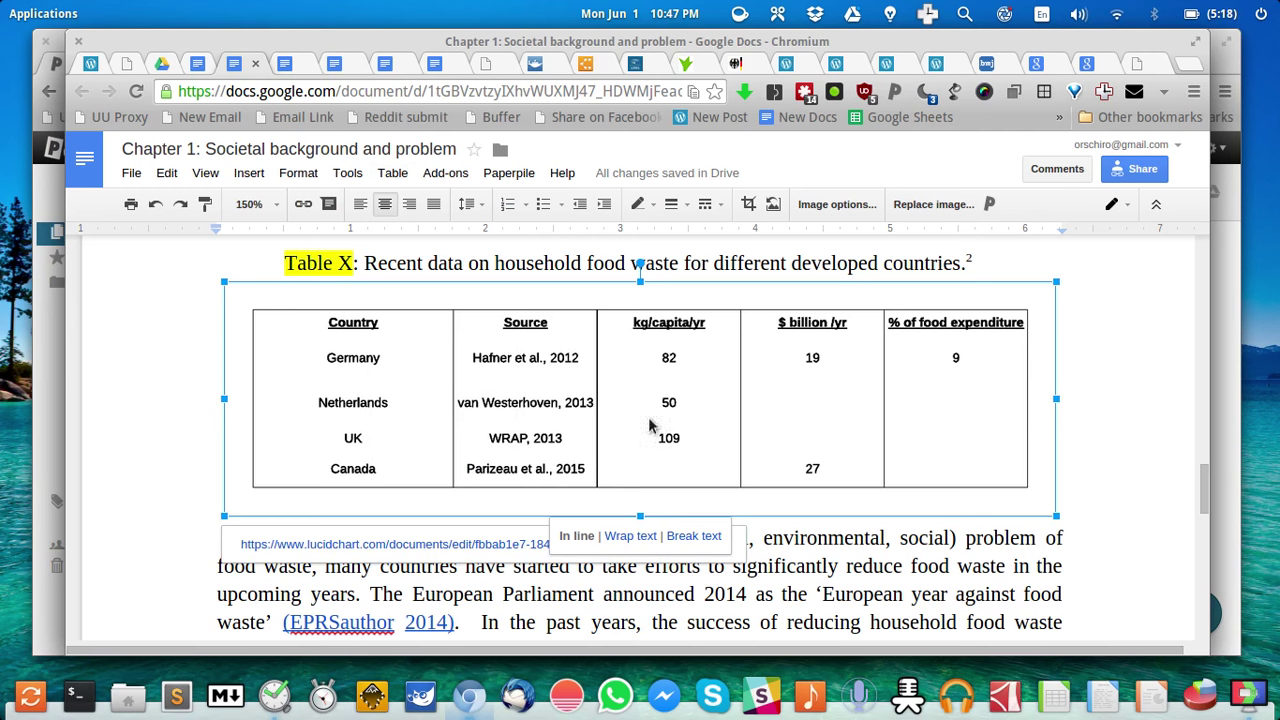
mouse_move(490, 332)
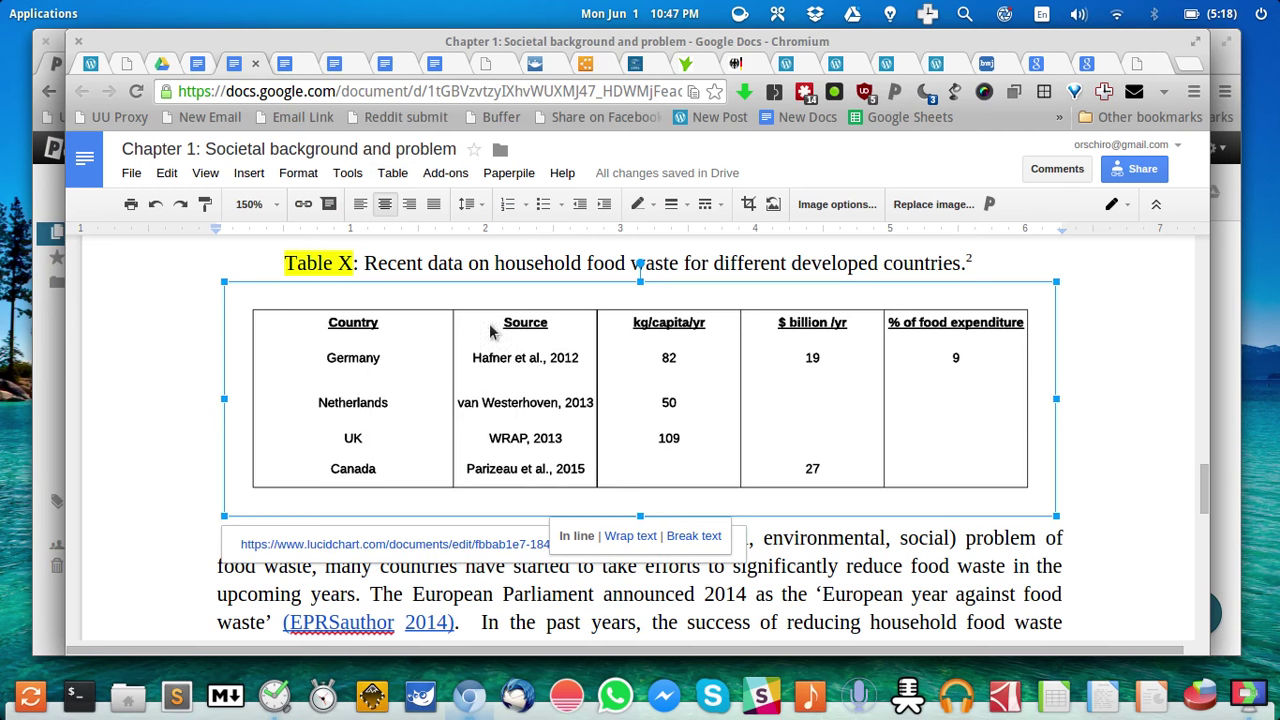
left_click(444, 172)
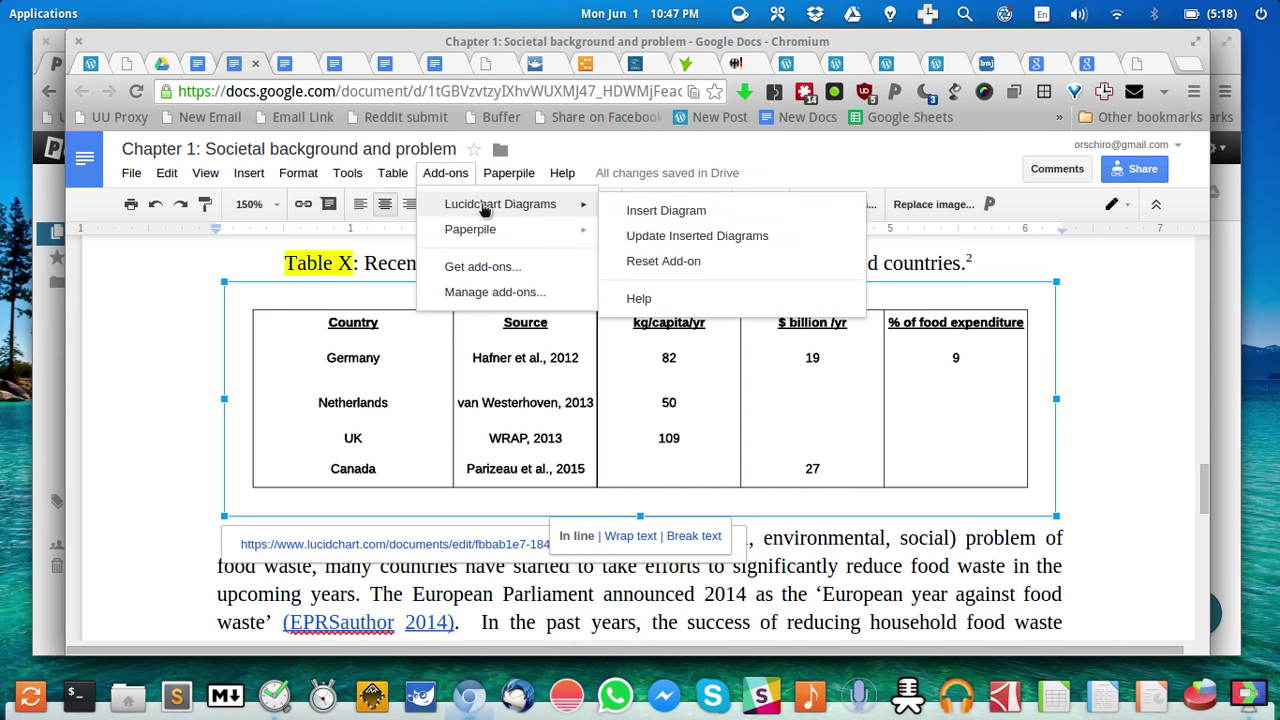
mouse_move(476, 204)
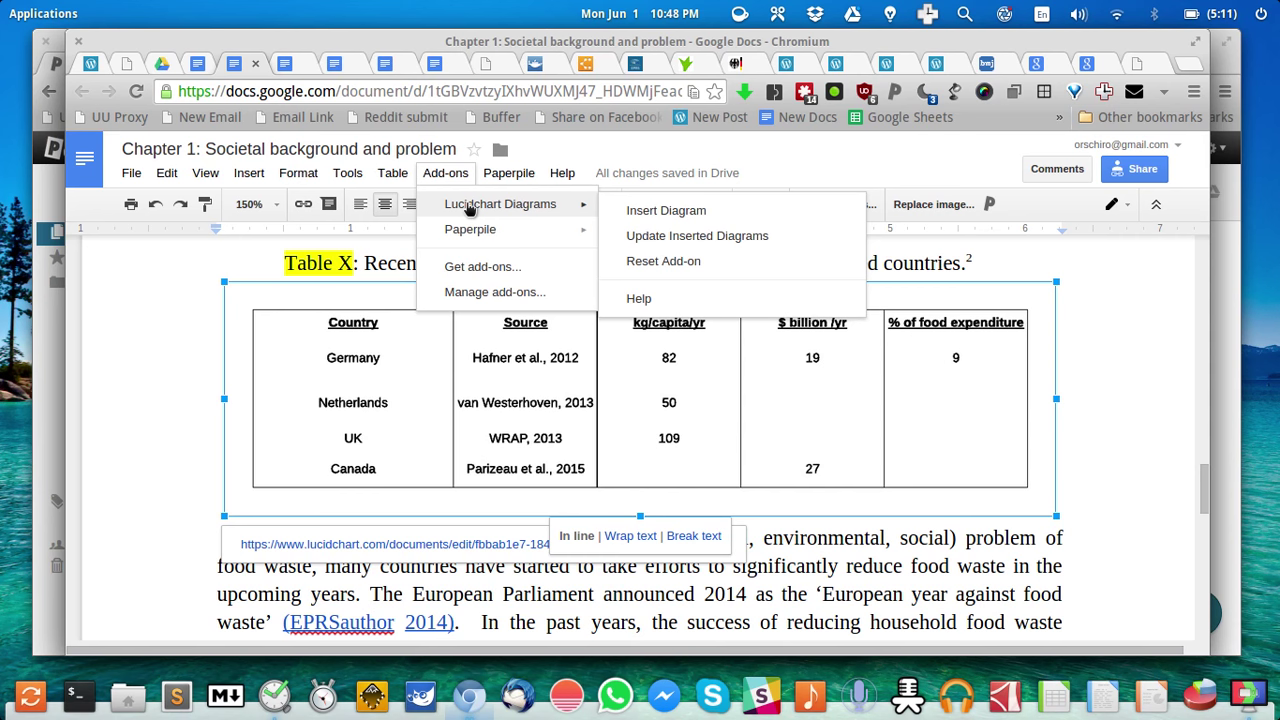
mouse_move(488, 210)
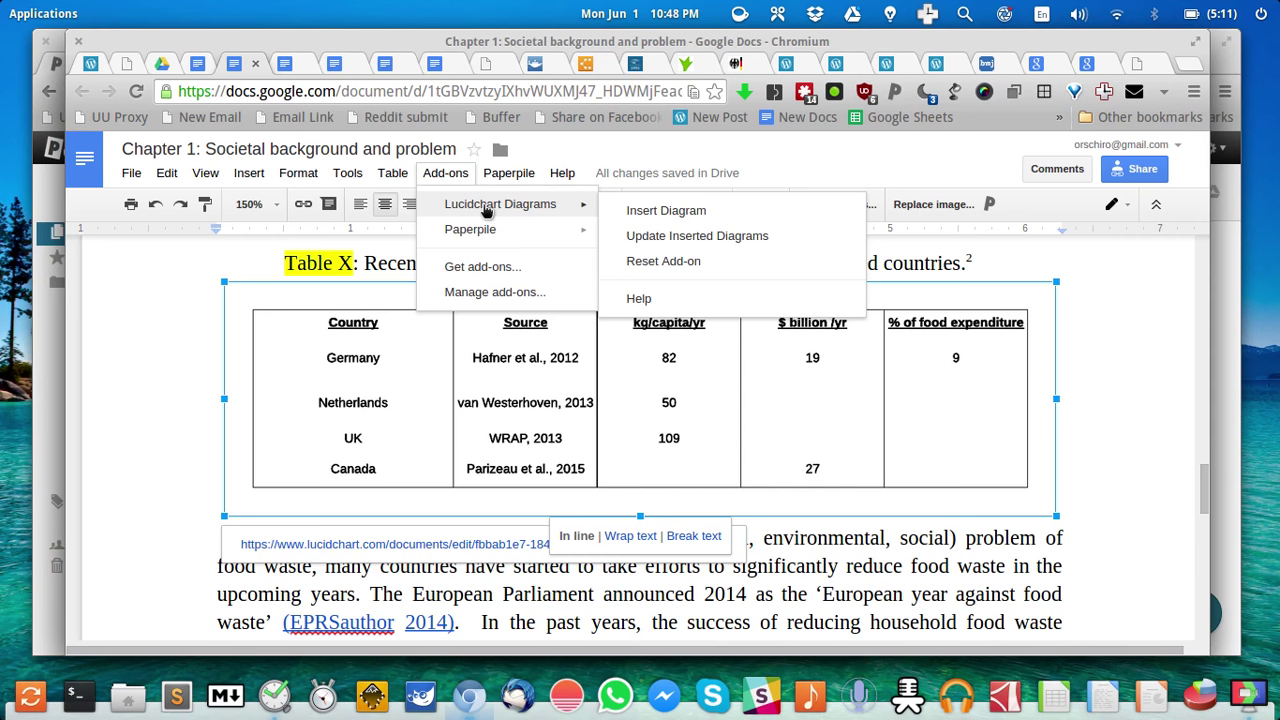
mouse_move(484, 210)
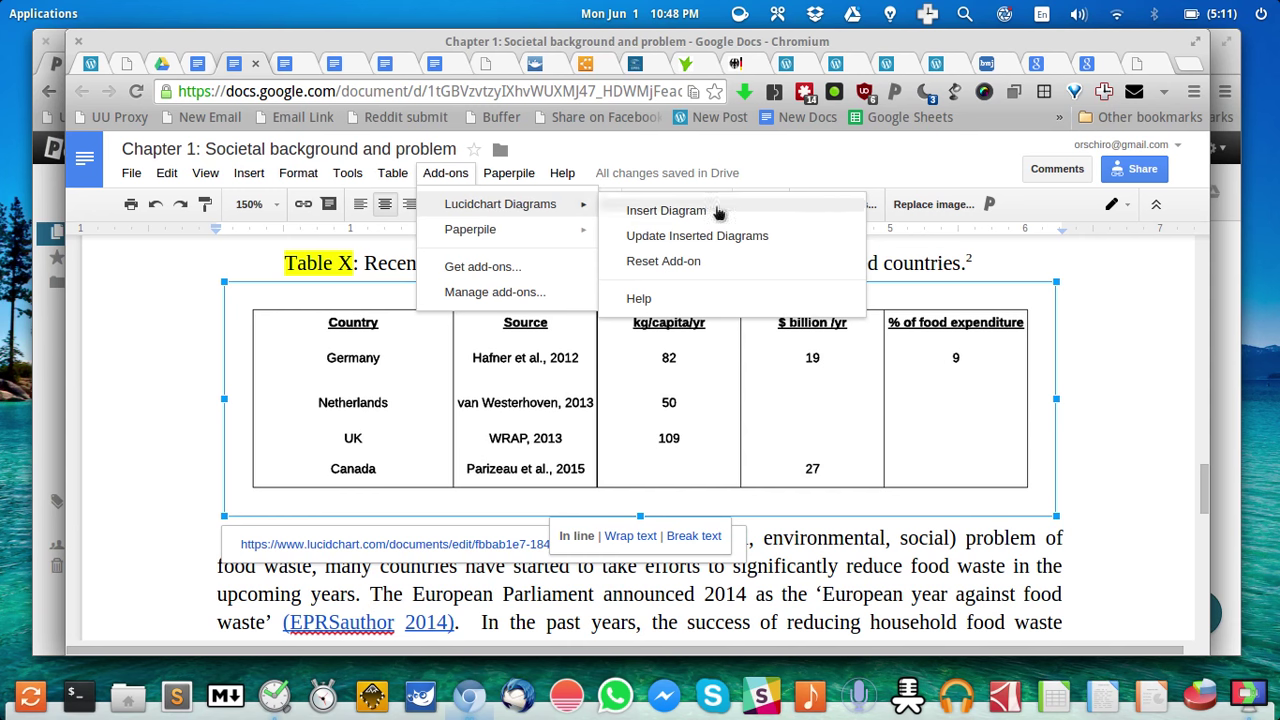
mouse_move(696, 236)
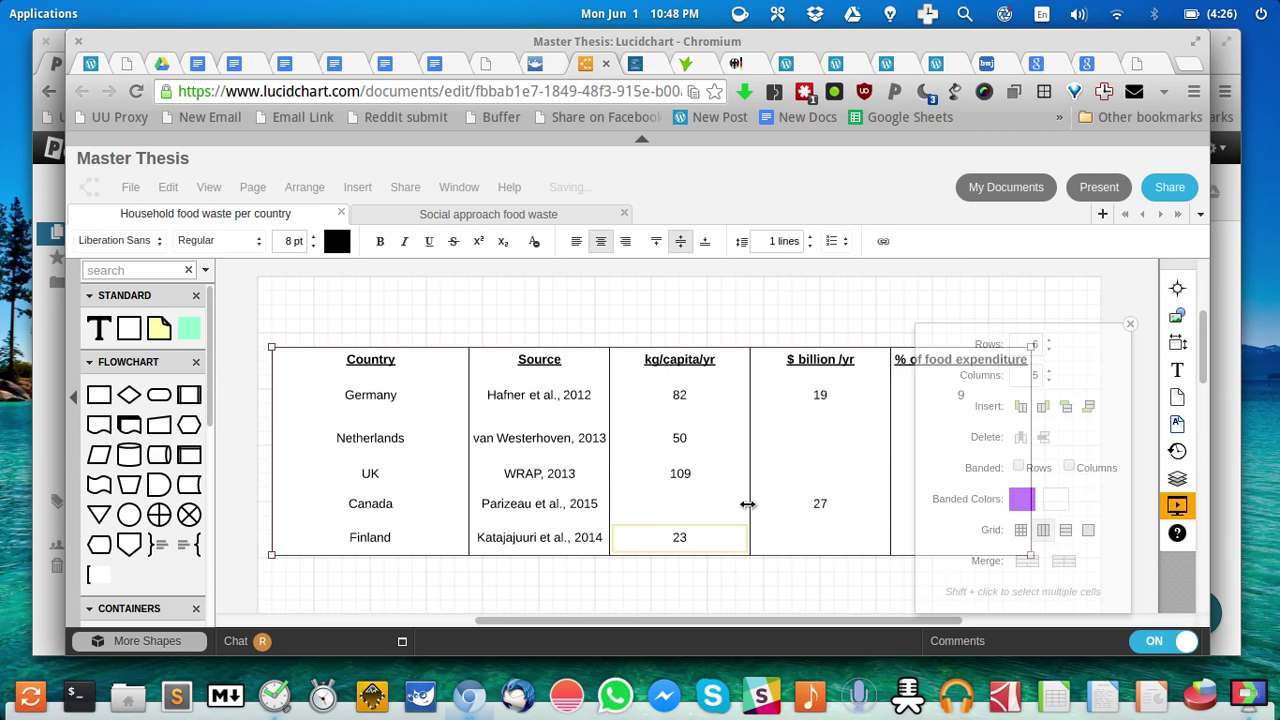
- Retype the Finland row's kg/capita/yr value as 24 in the Lucidchart table
type("24")
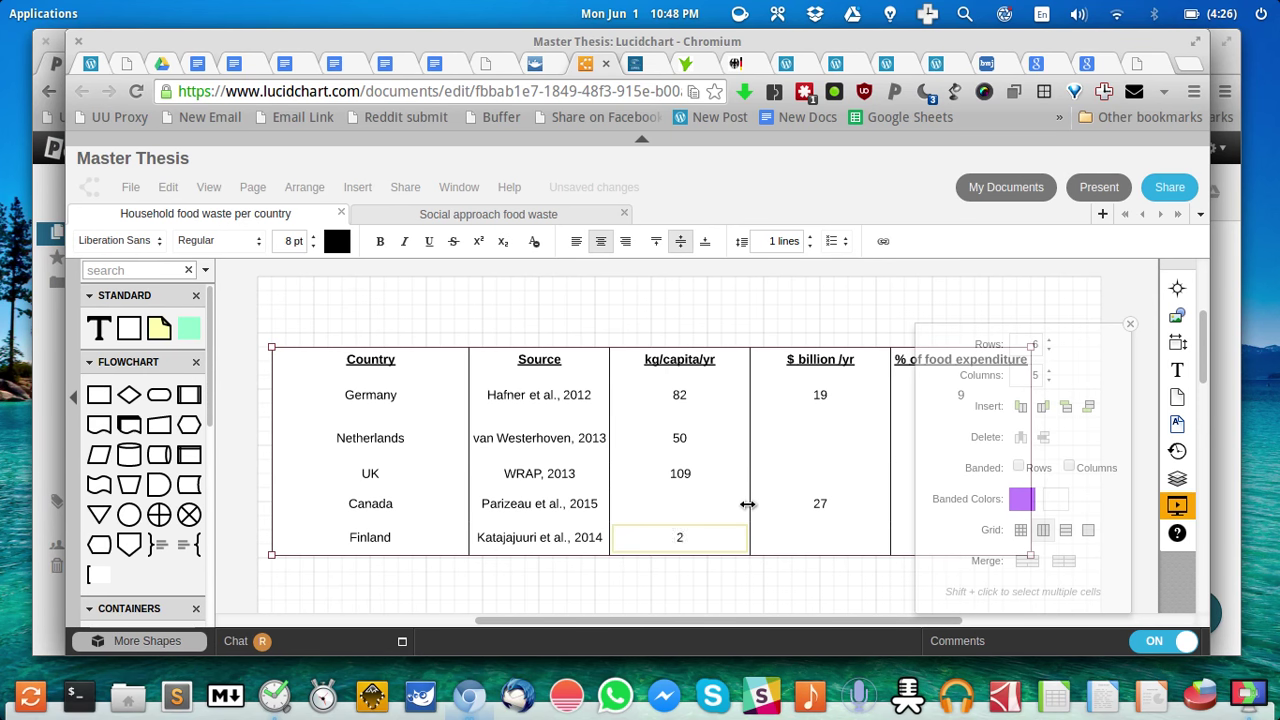
type("4")
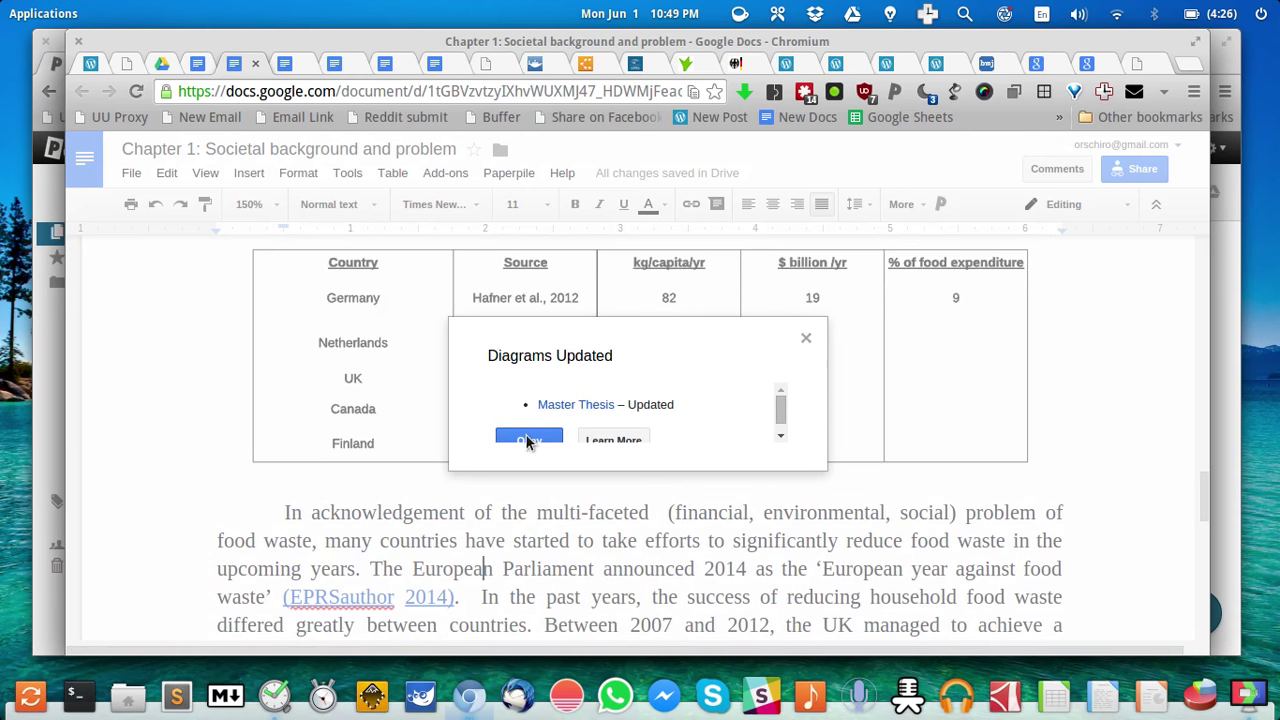
mouse_move(808, 340)
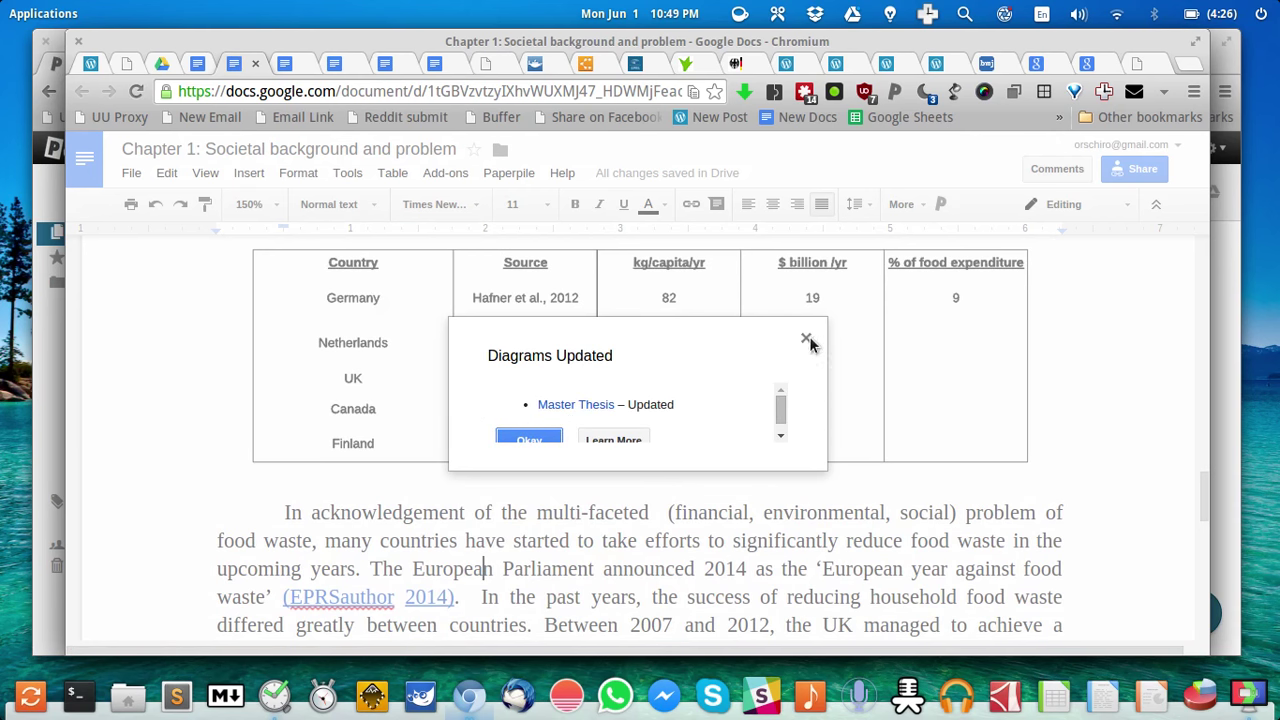
- Dismiss the diagrams-updated notice and enter 23 as Finland's kg/capita/yr figure
left_click(808, 340)
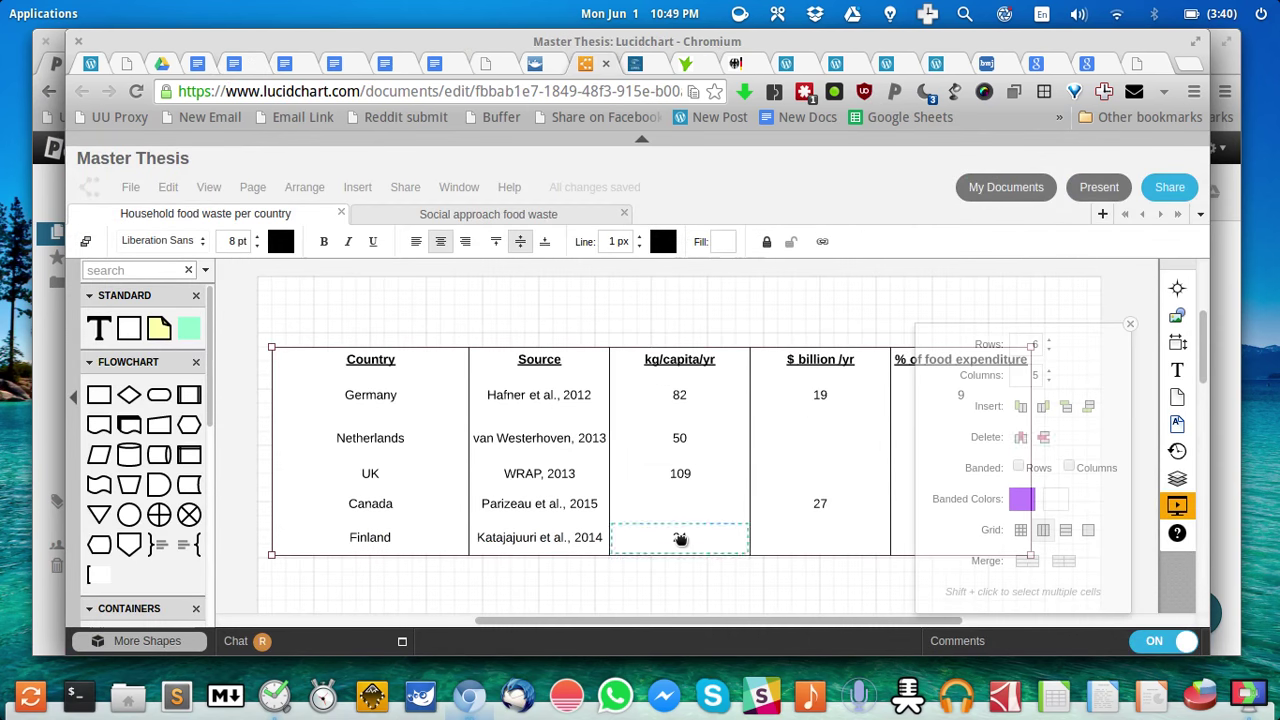
type("23")
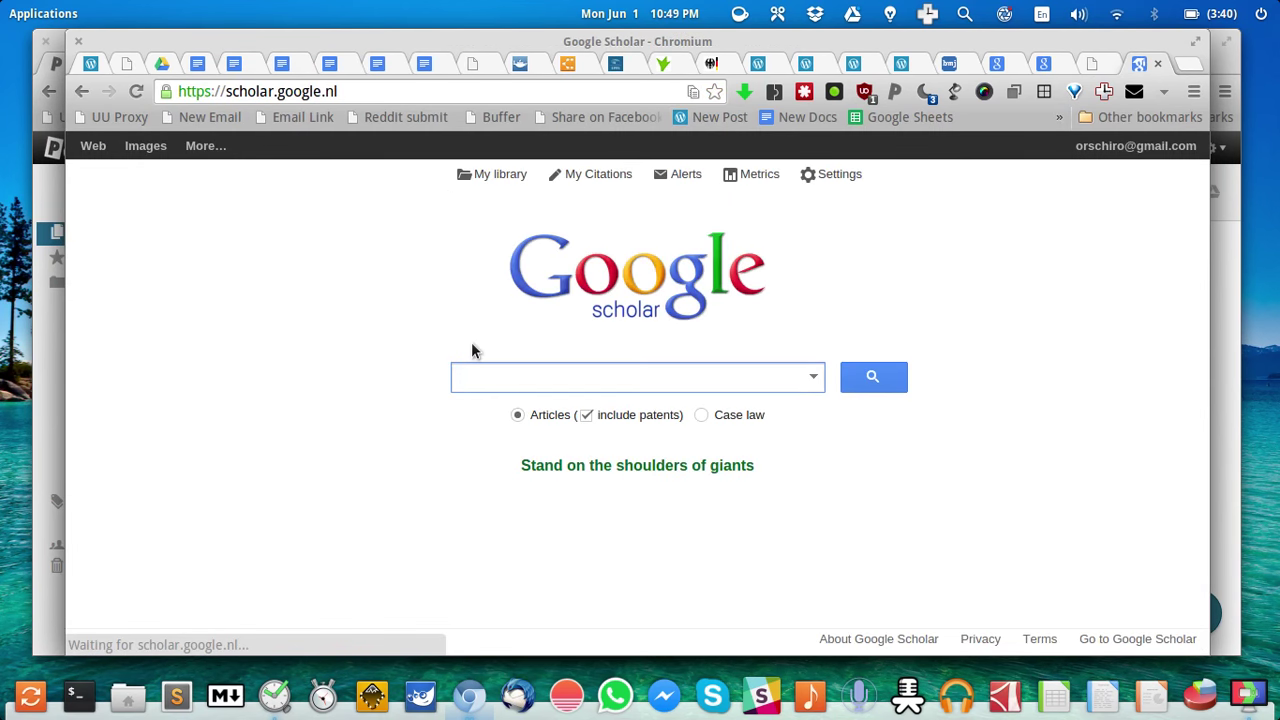
- Search Scholar for 'household food waste' and open the saved PDF of the food supply chains paper
type("household")
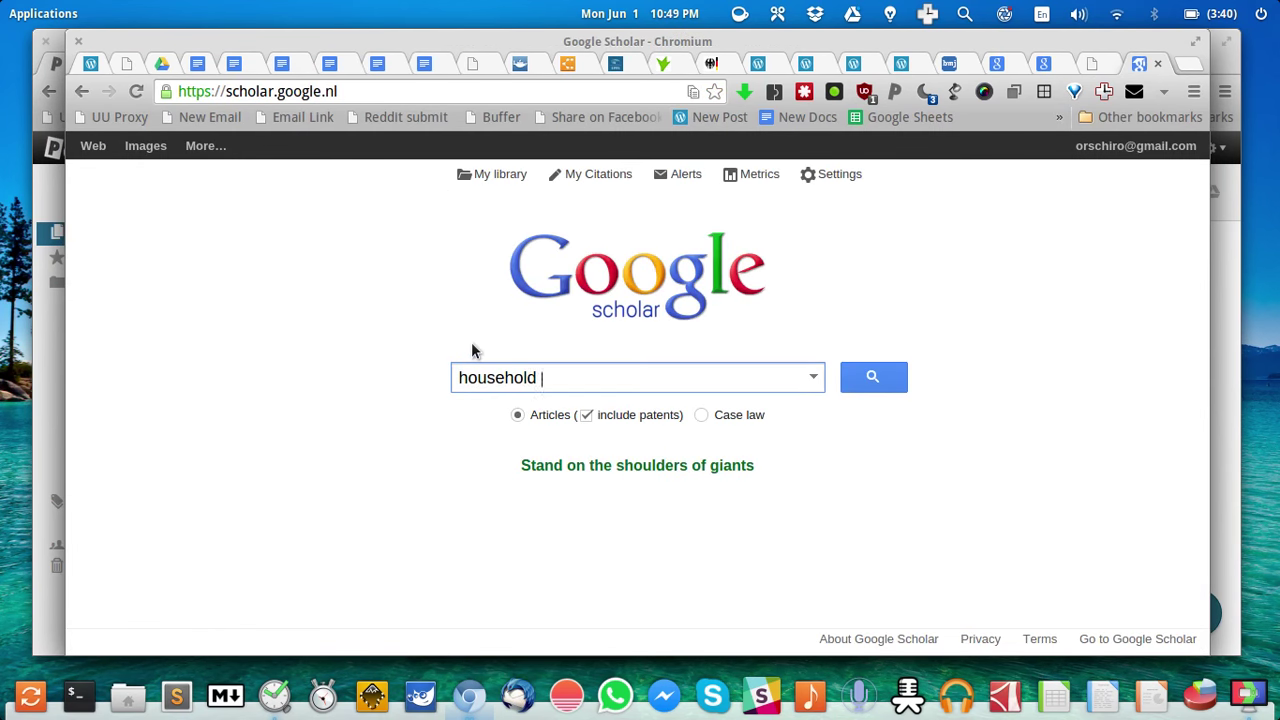
type("food waste")
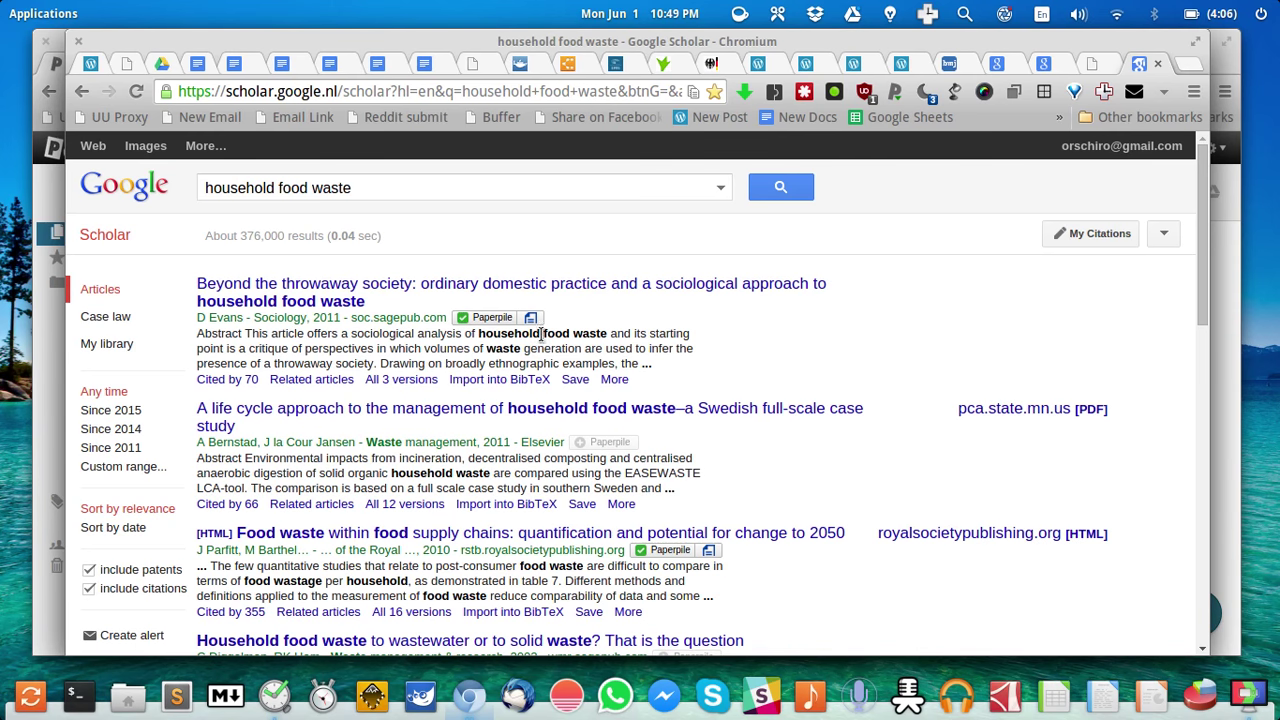
mouse_move(740, 318)
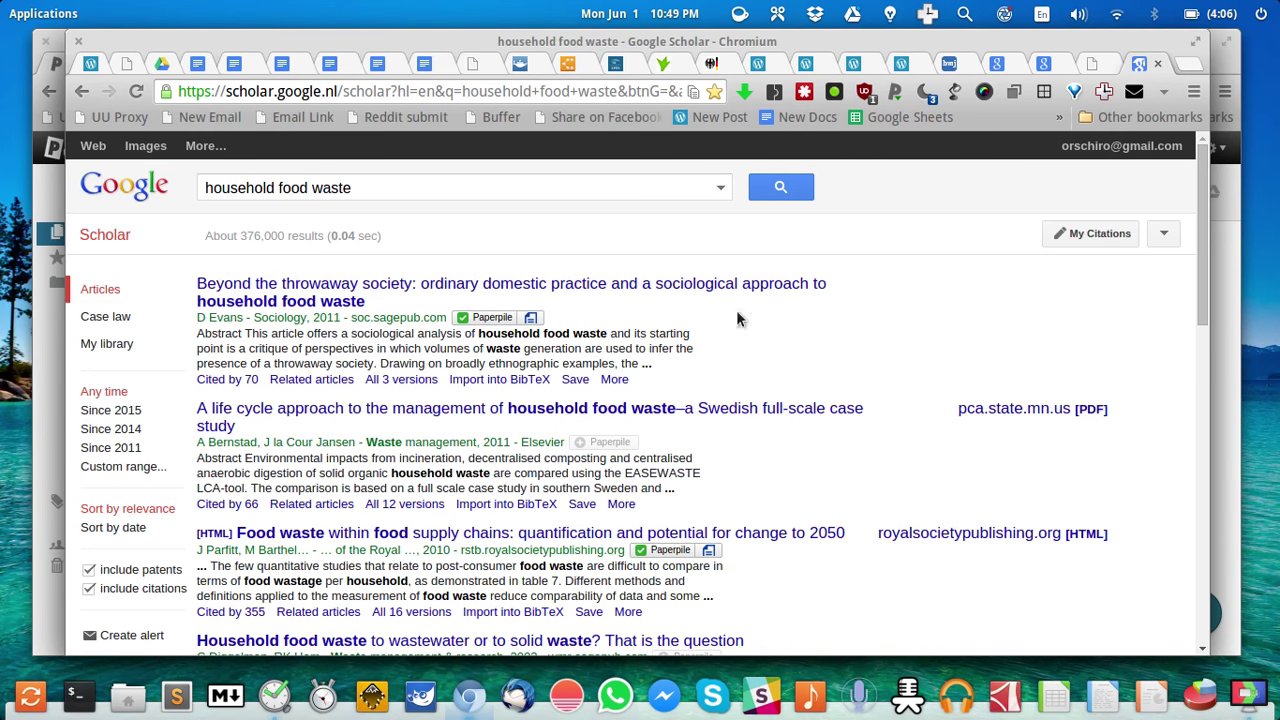
mouse_move(904, 356)
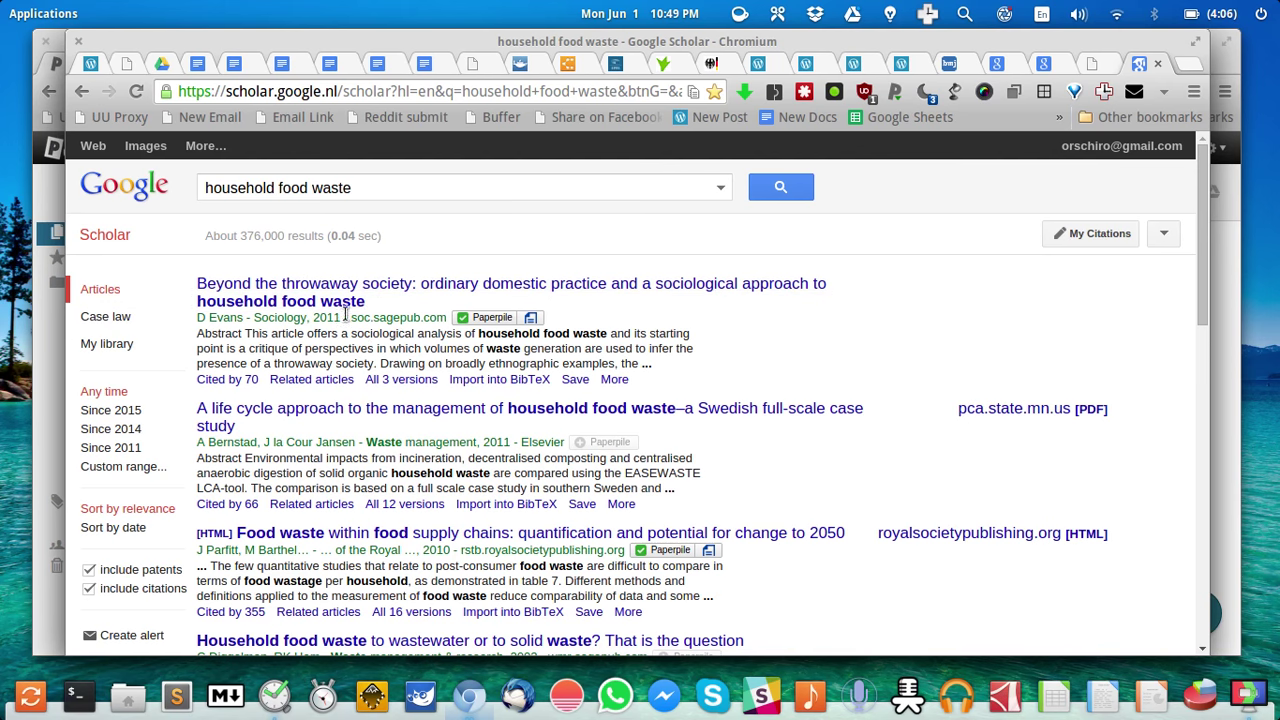
mouse_move(492, 316)
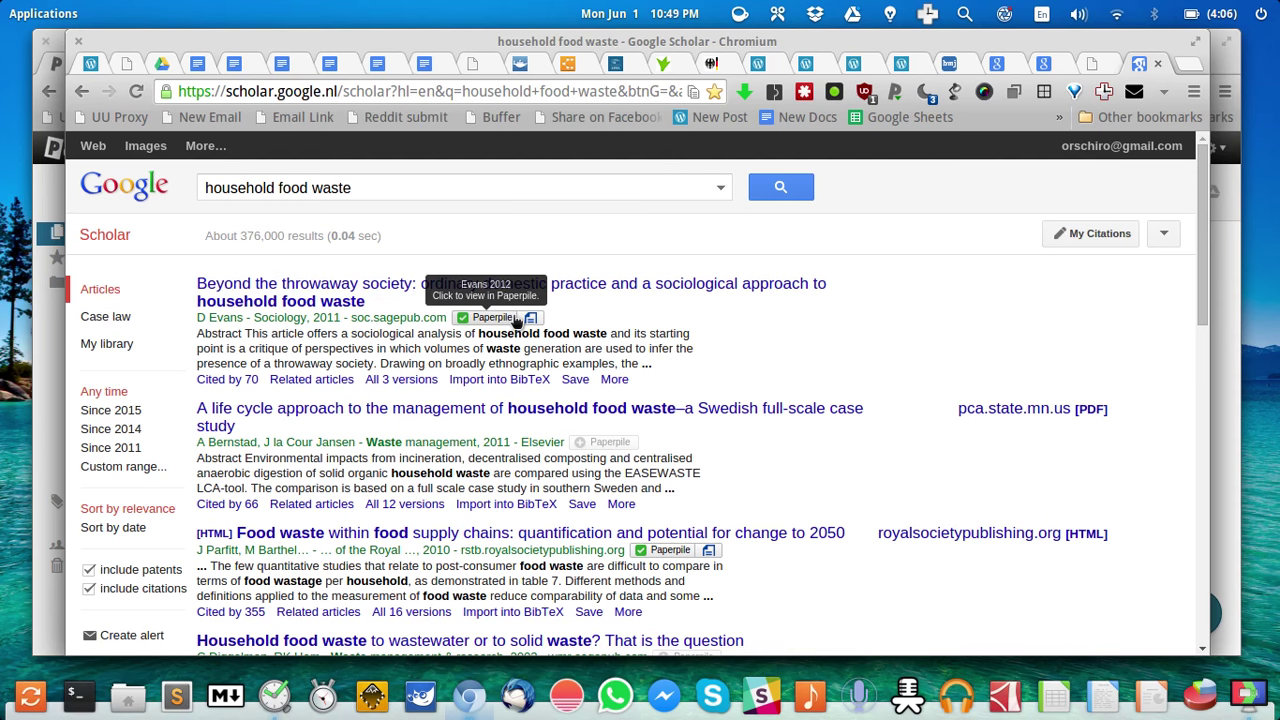
mouse_move(394, 300)
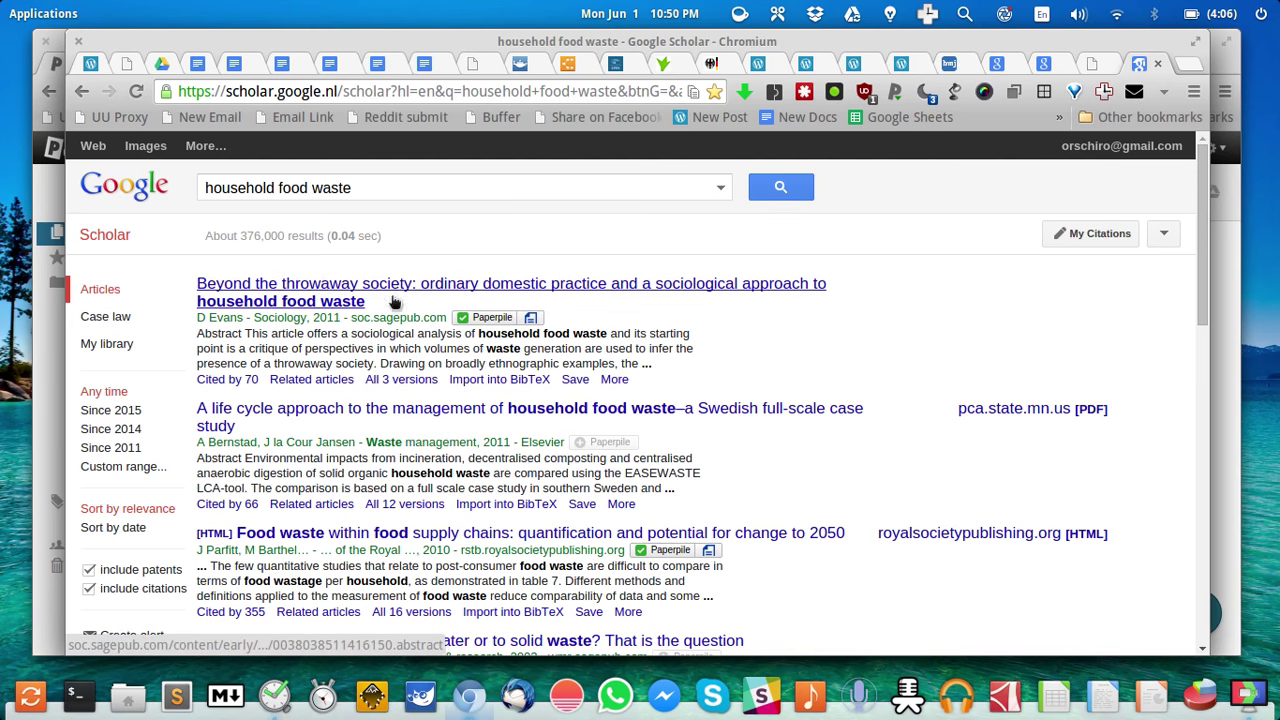
scroll("down", 3)
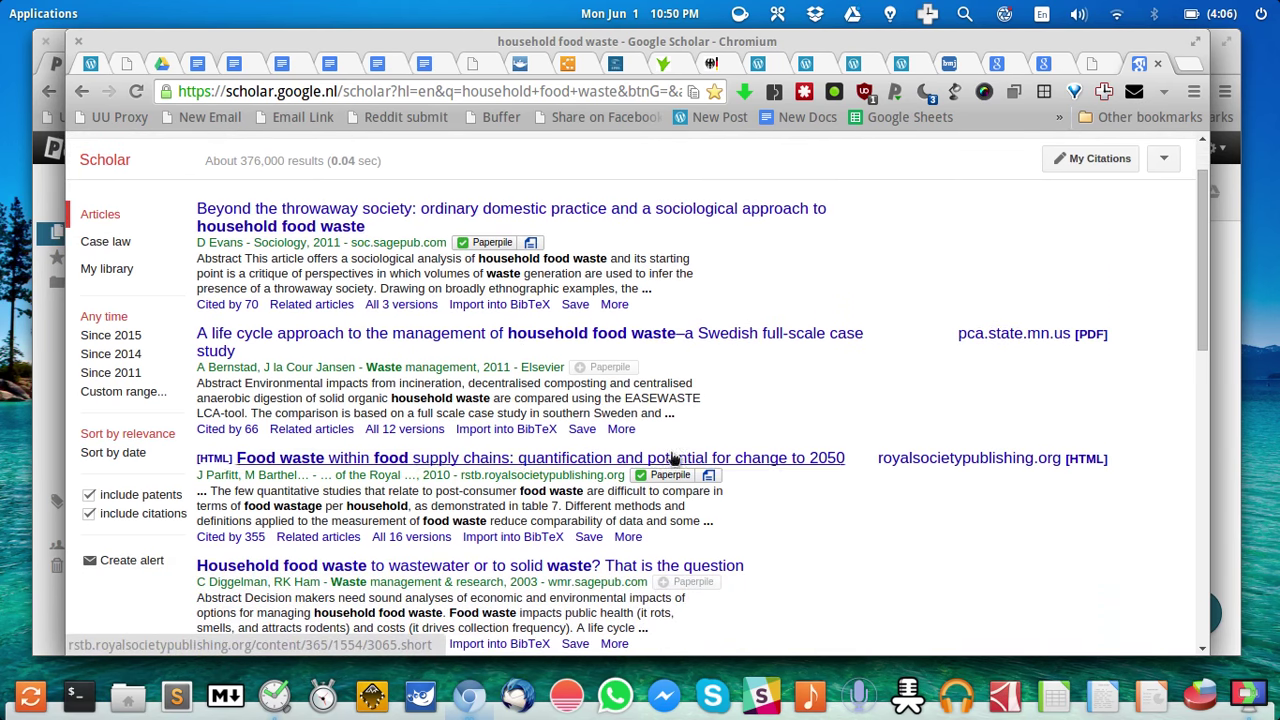
mouse_move(710, 476)
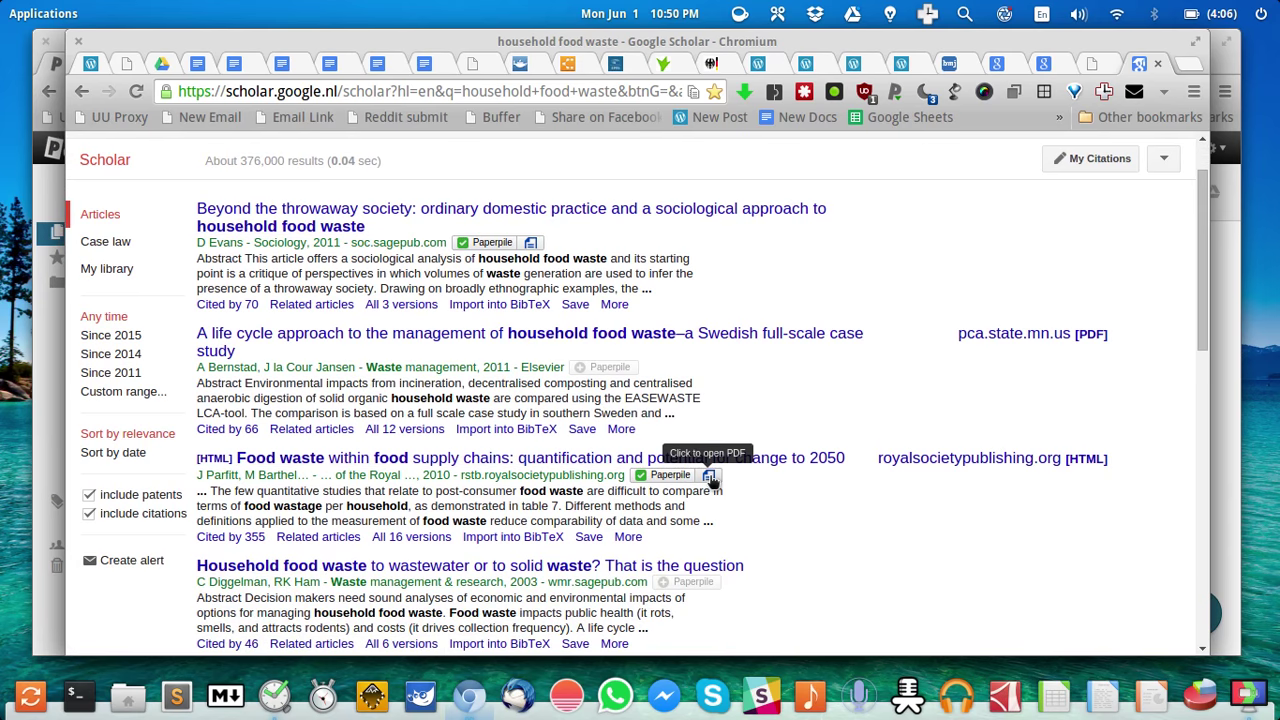
left_click(708, 476)
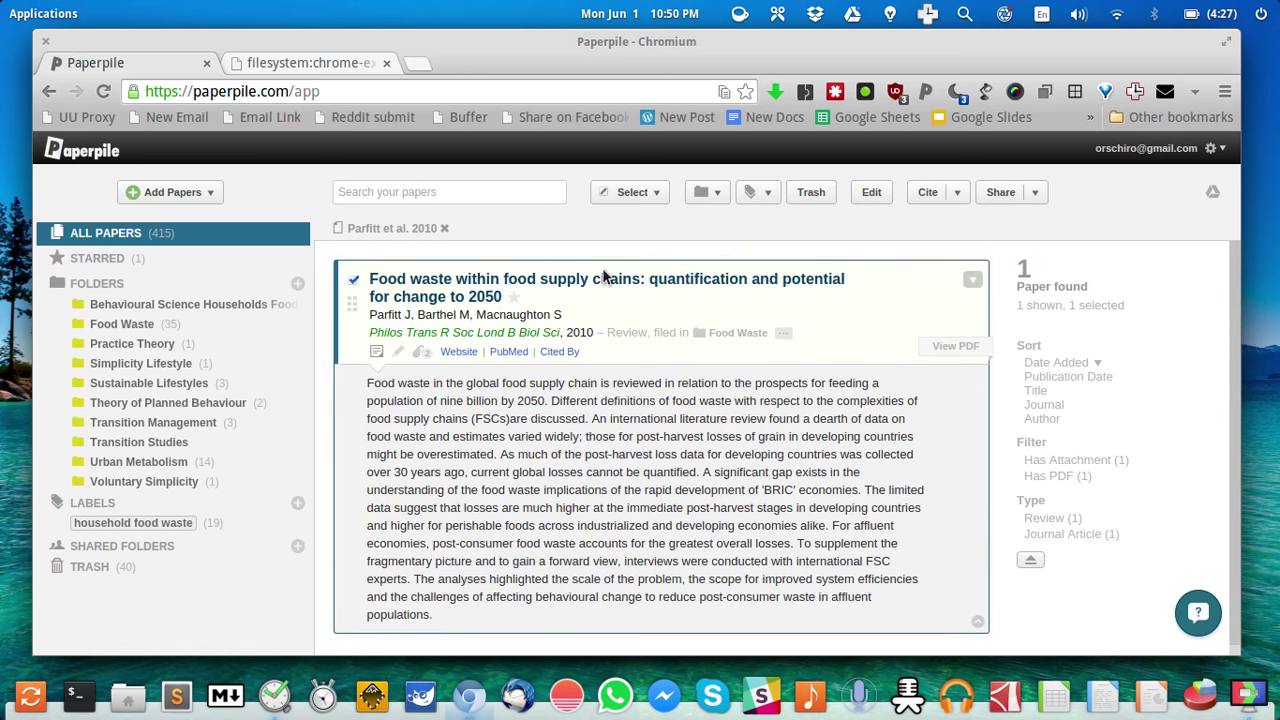
mouse_move(656, 342)
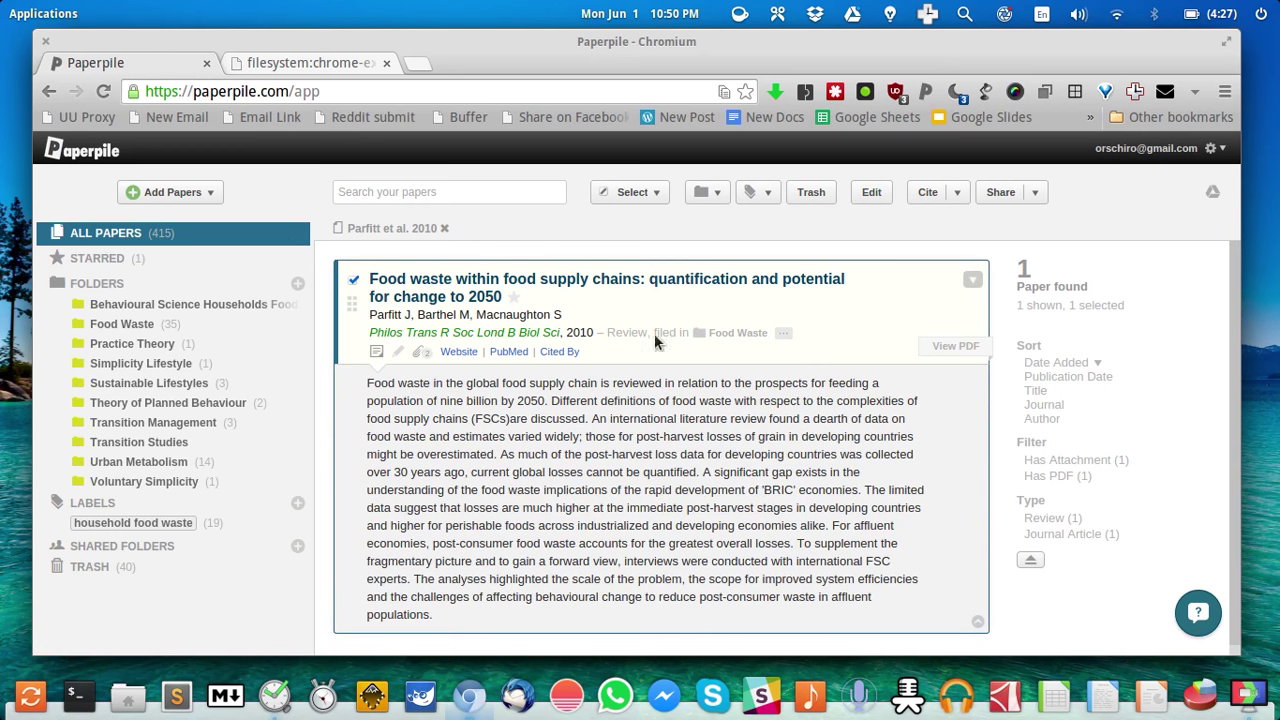
mouse_move(704, 380)
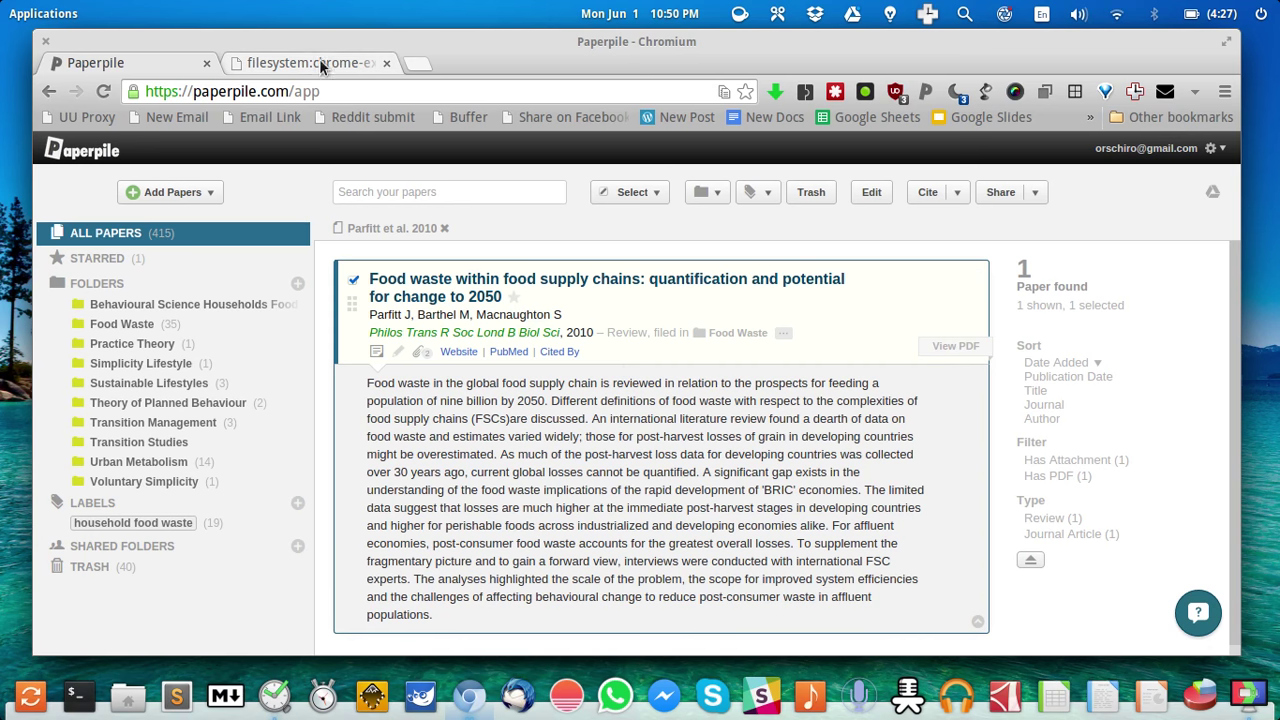
- Close the open PDF tab, return to the library, and bring up the Add Papers options
left_click(304, 62)
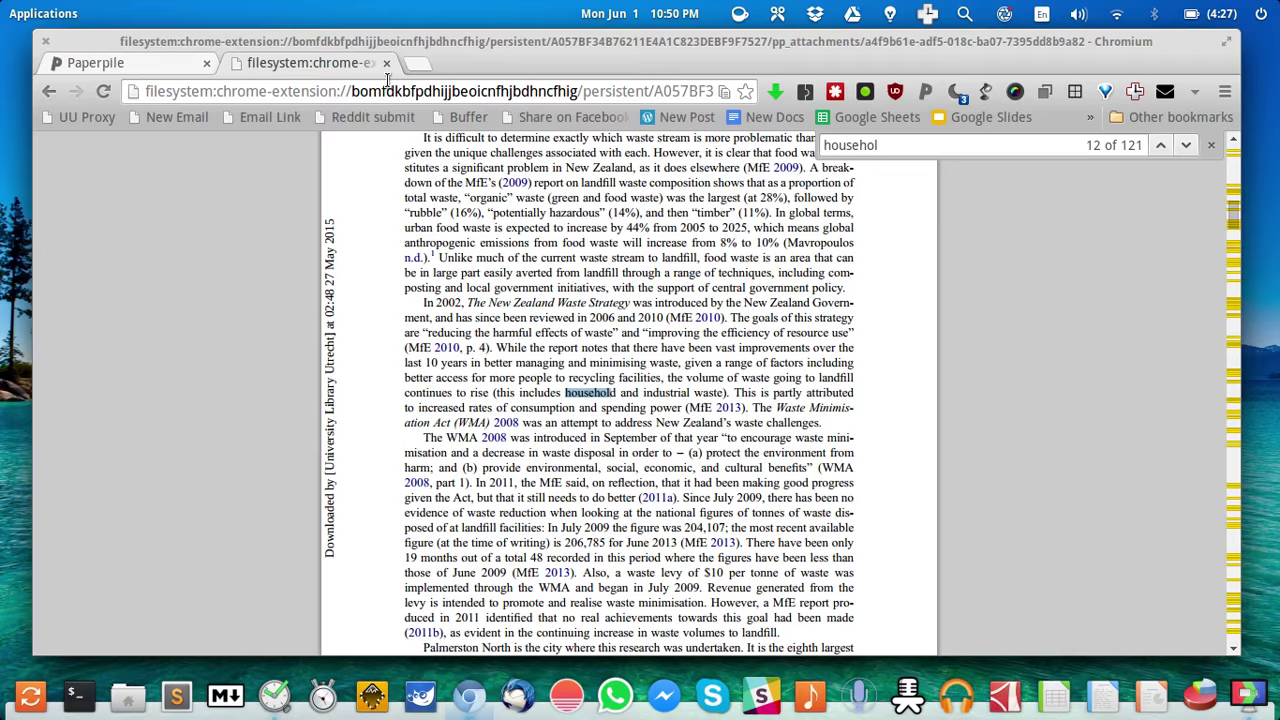
left_click(96, 62)
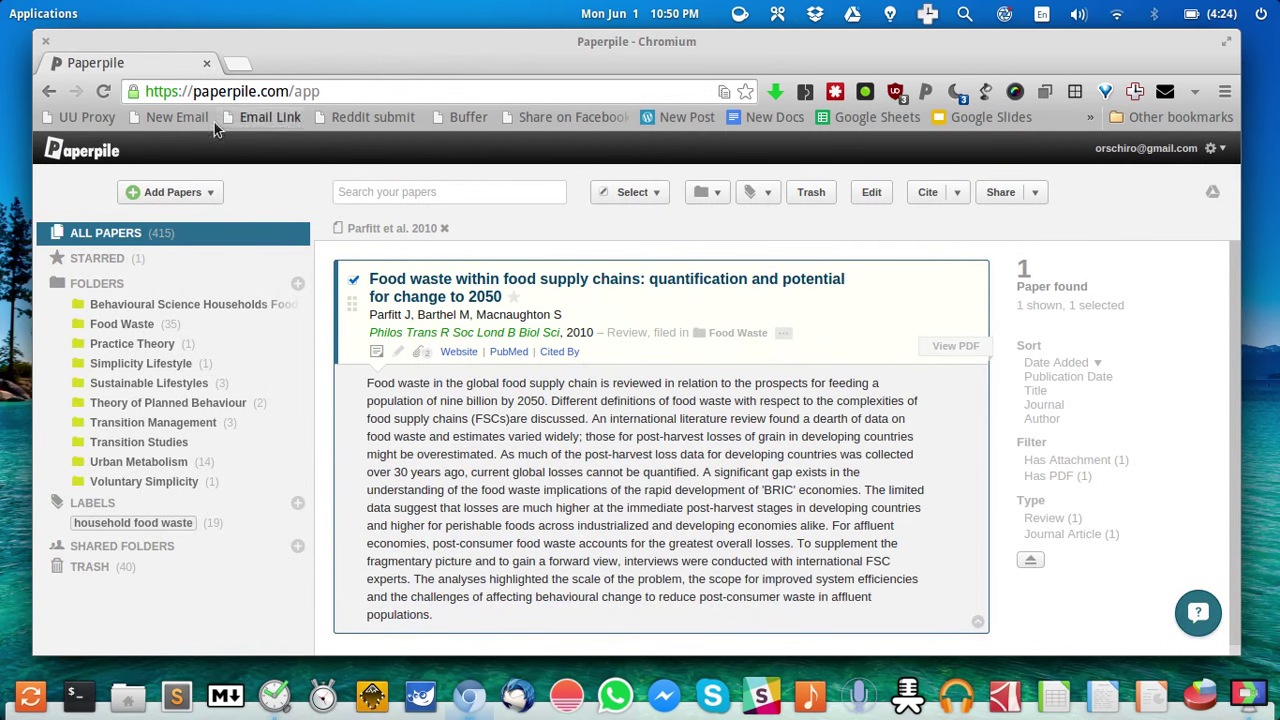
left_click(170, 192)
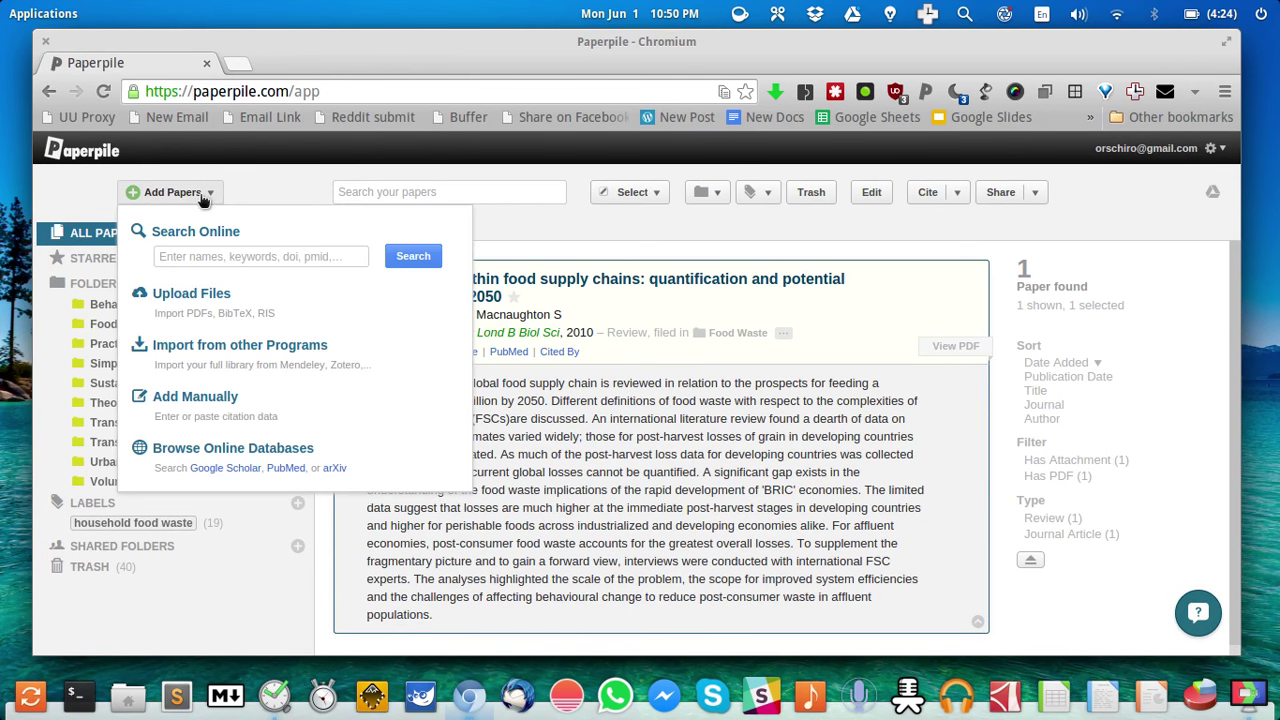
- Choose Upload Files from Add Papers, then close the upload dialog without adding files
left_click(260, 256)
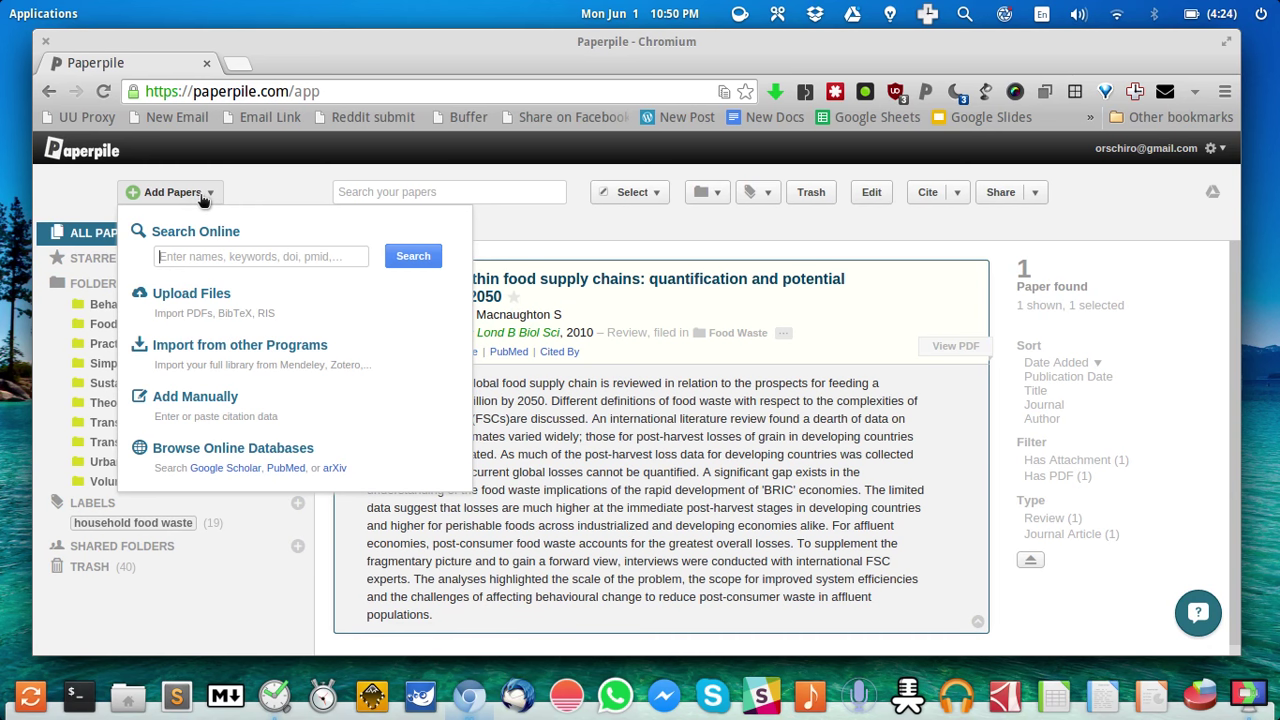
mouse_move(292, 296)
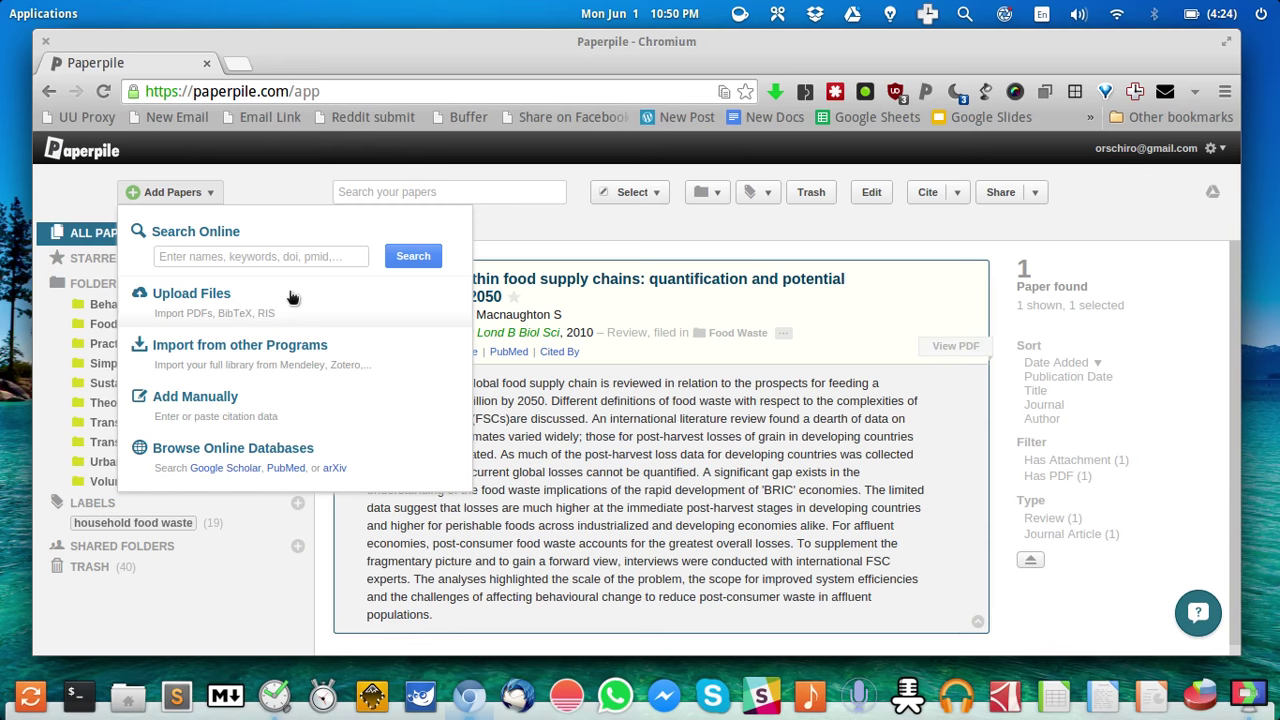
left_click(192, 292)
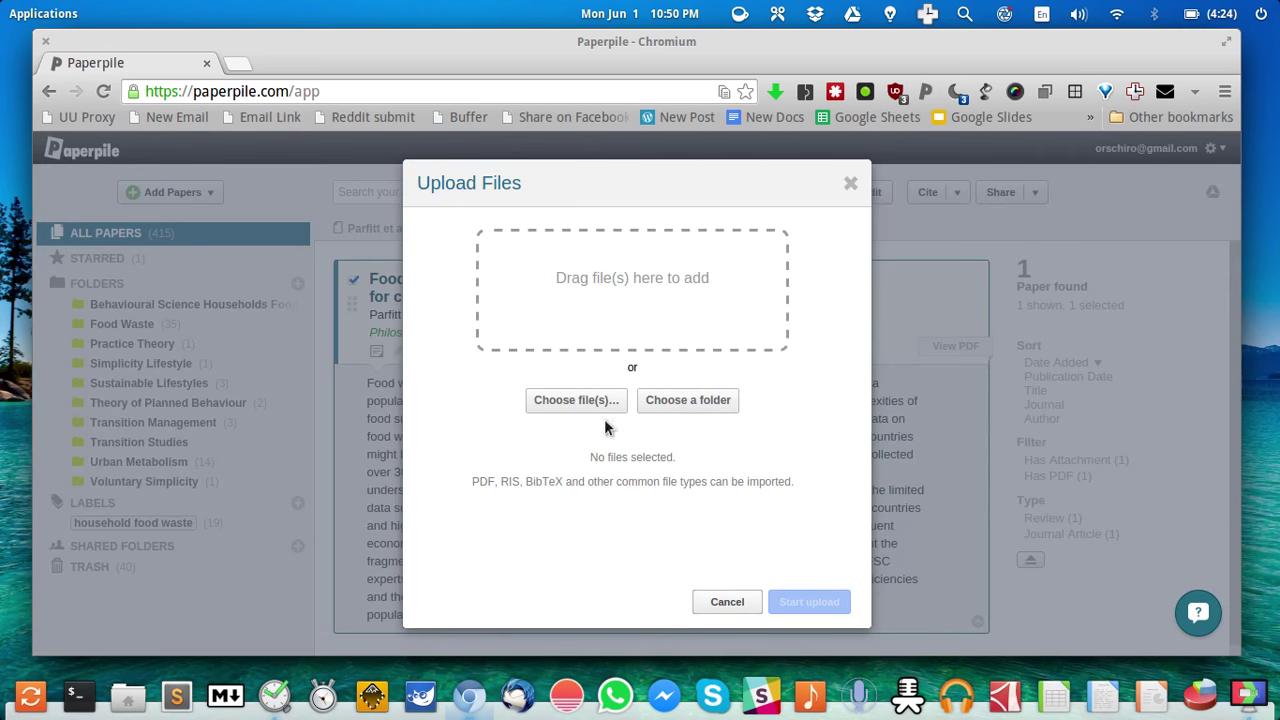
mouse_move(392, 320)
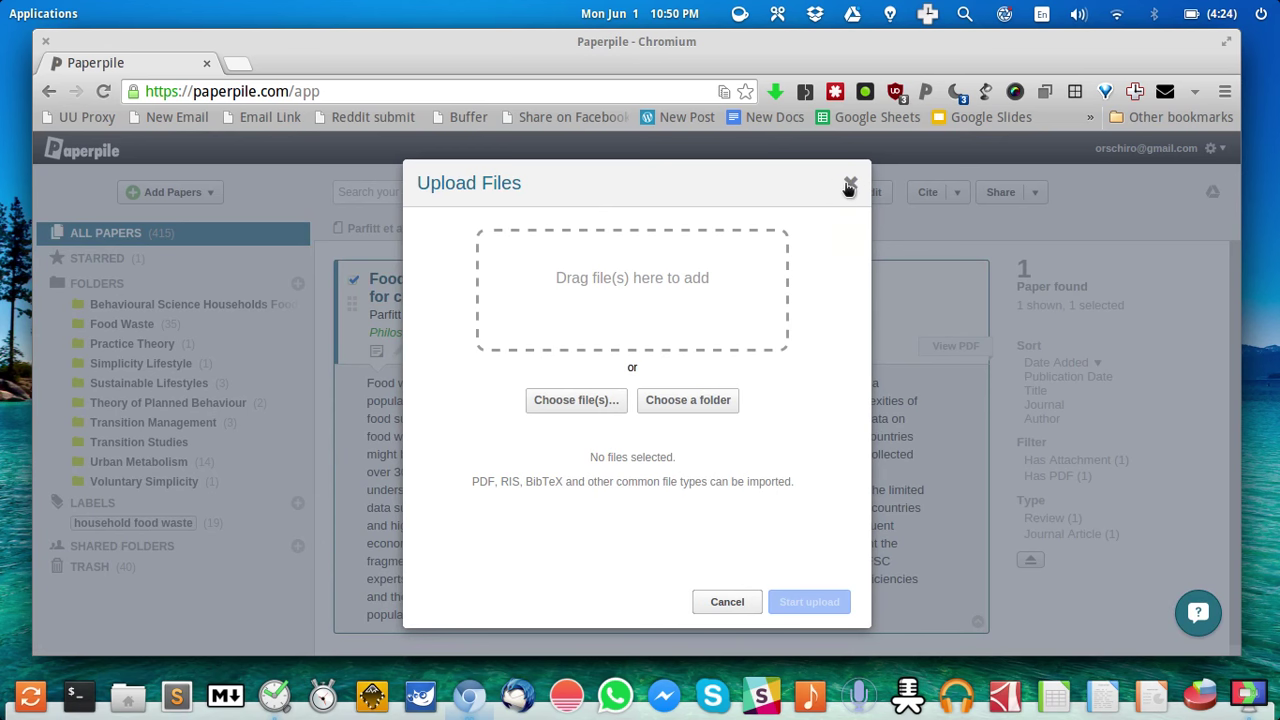
left_click(848, 188)
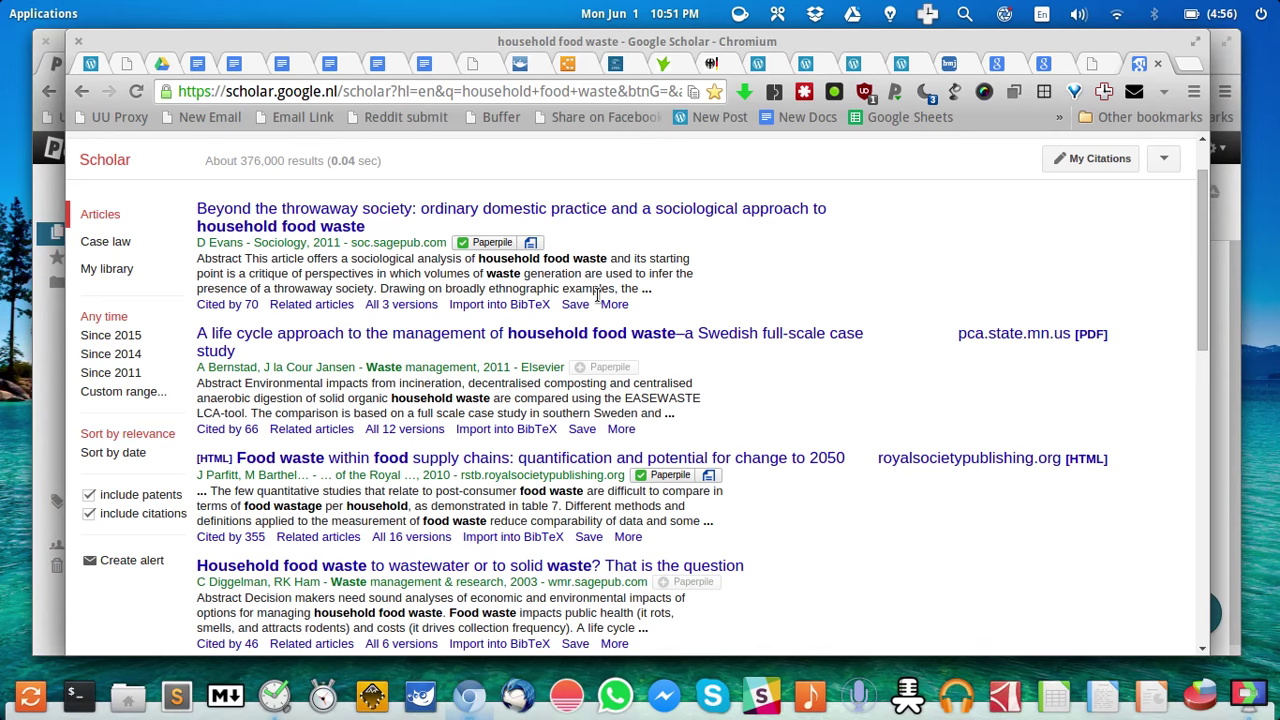
mouse_move(532, 242)
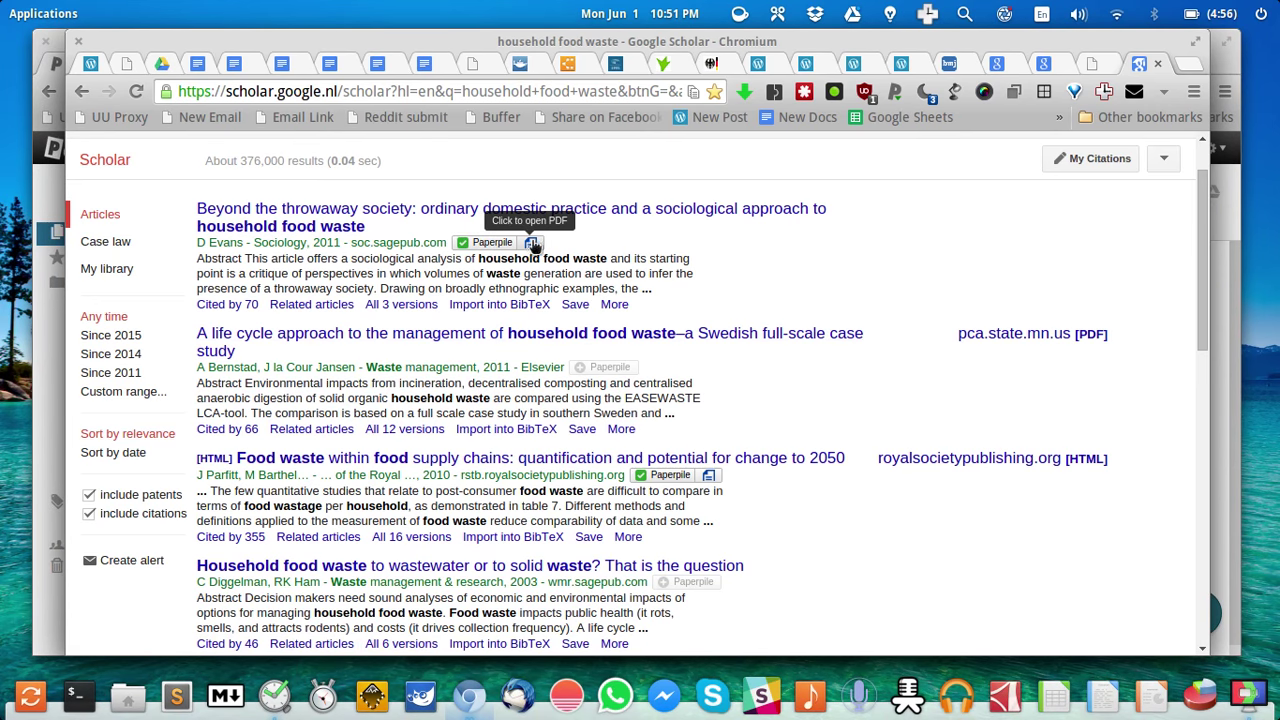
mouse_move(856, 268)
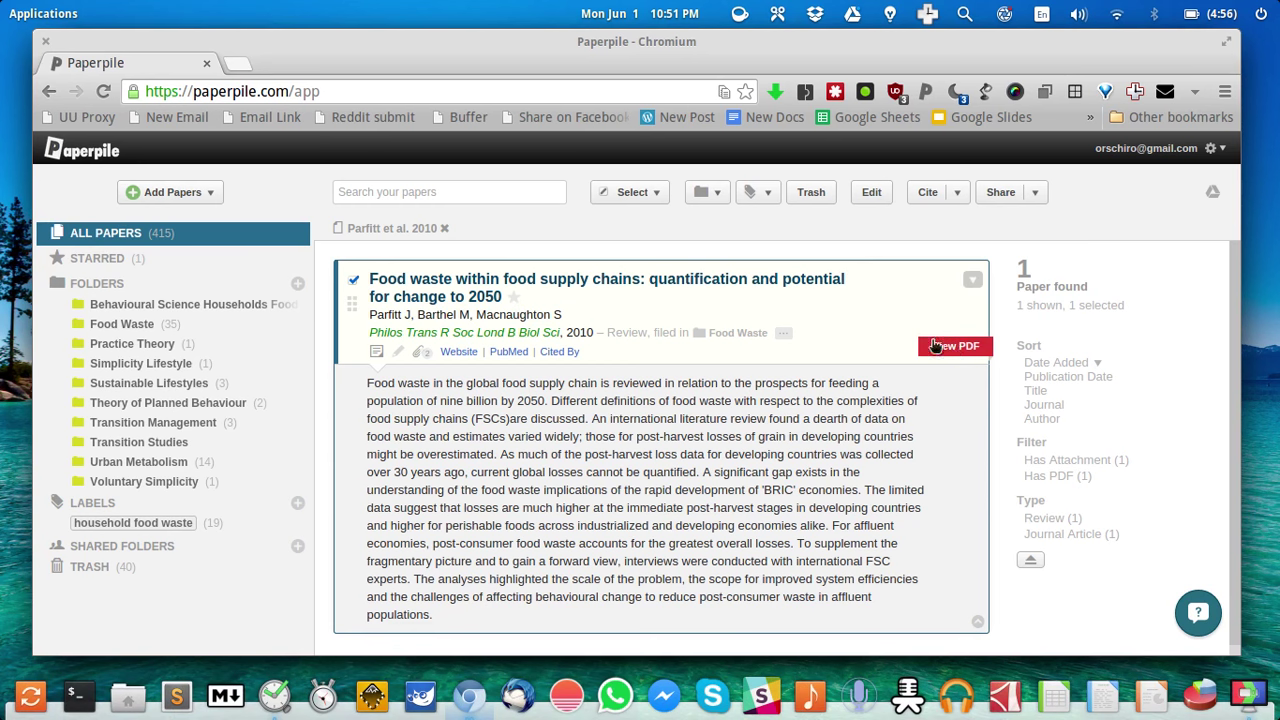
mouse_move(970, 358)
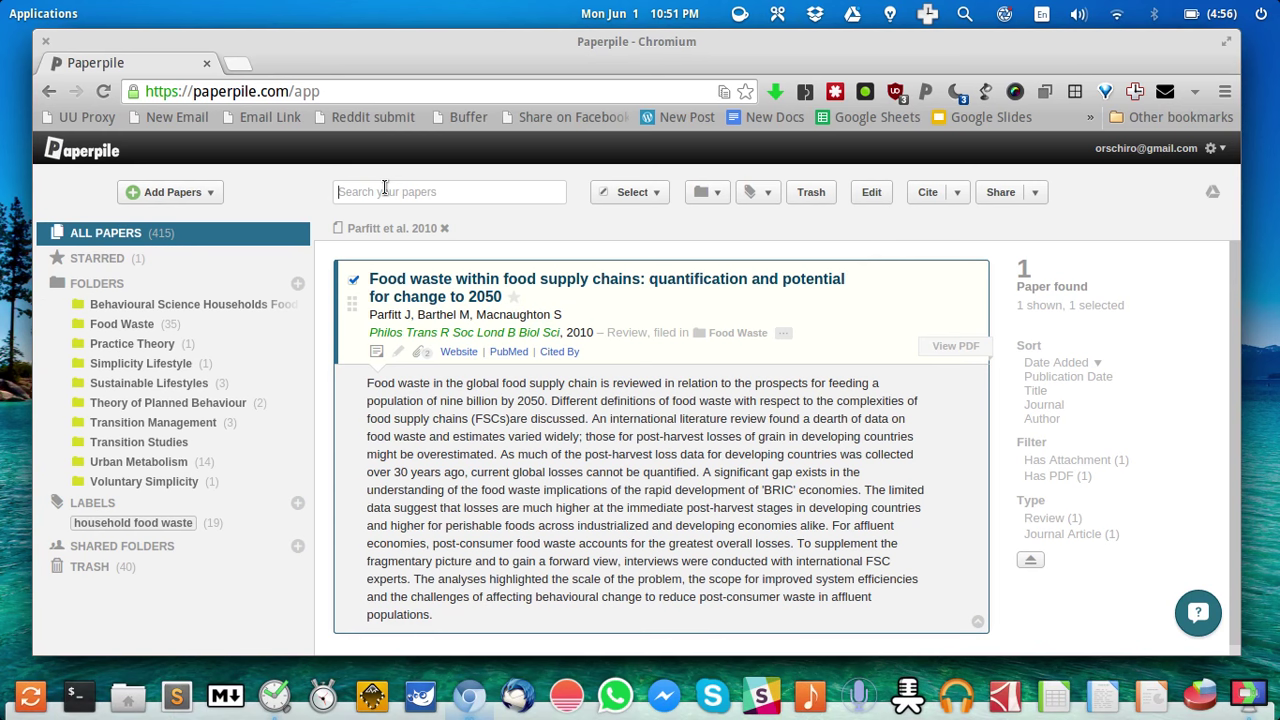
- Search the library for 'household' (49 papers) and select the Household final consumption expenditure entry
type("household")
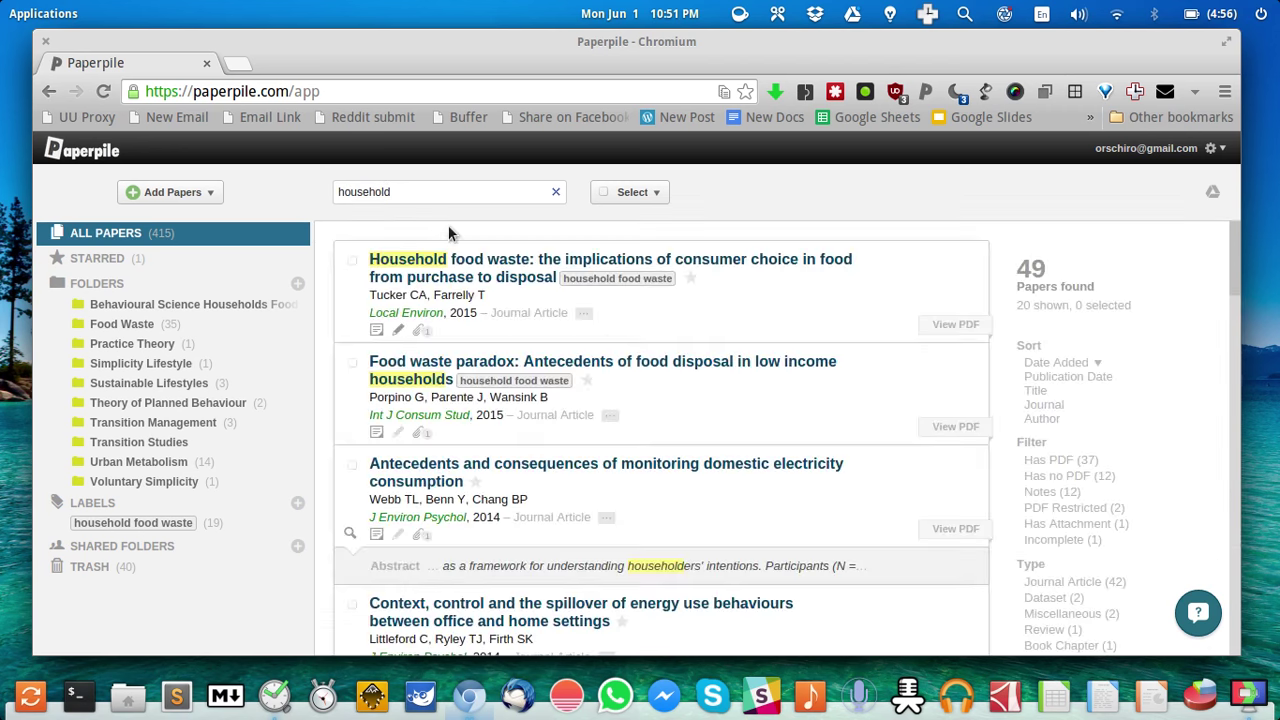
scroll("down", 3)
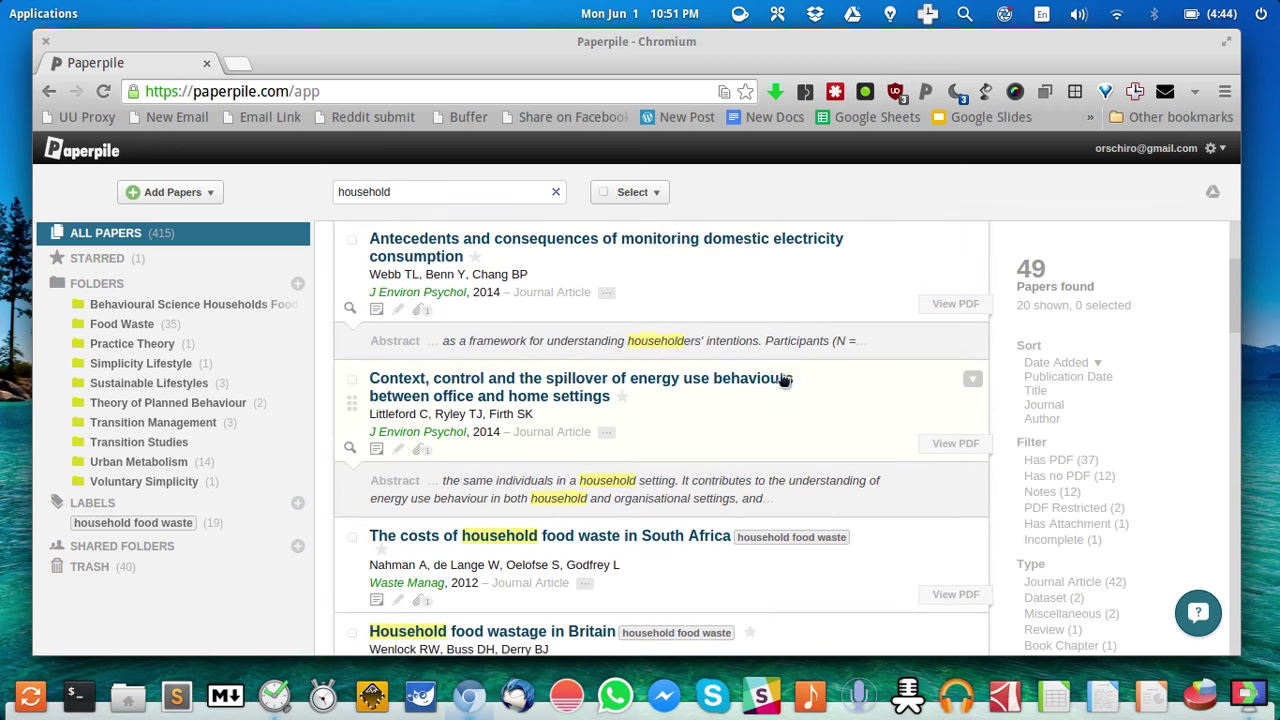
scroll("down", 3)
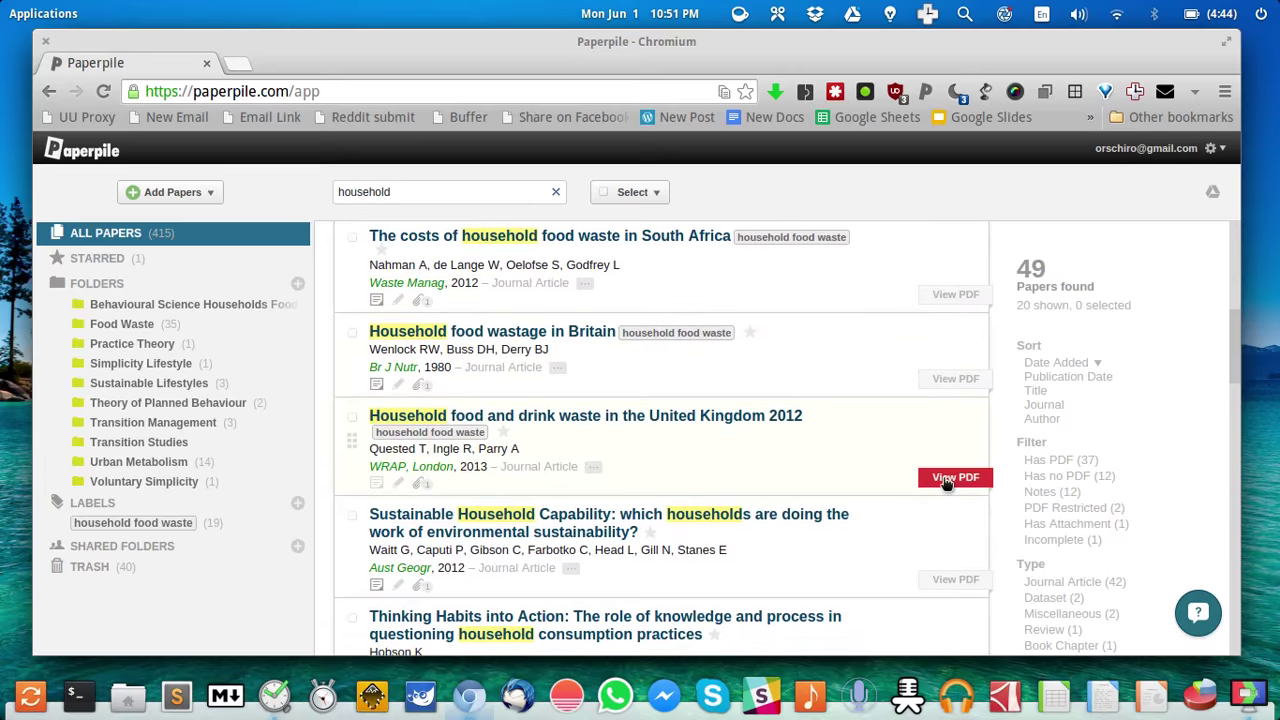
scroll("down", 3)
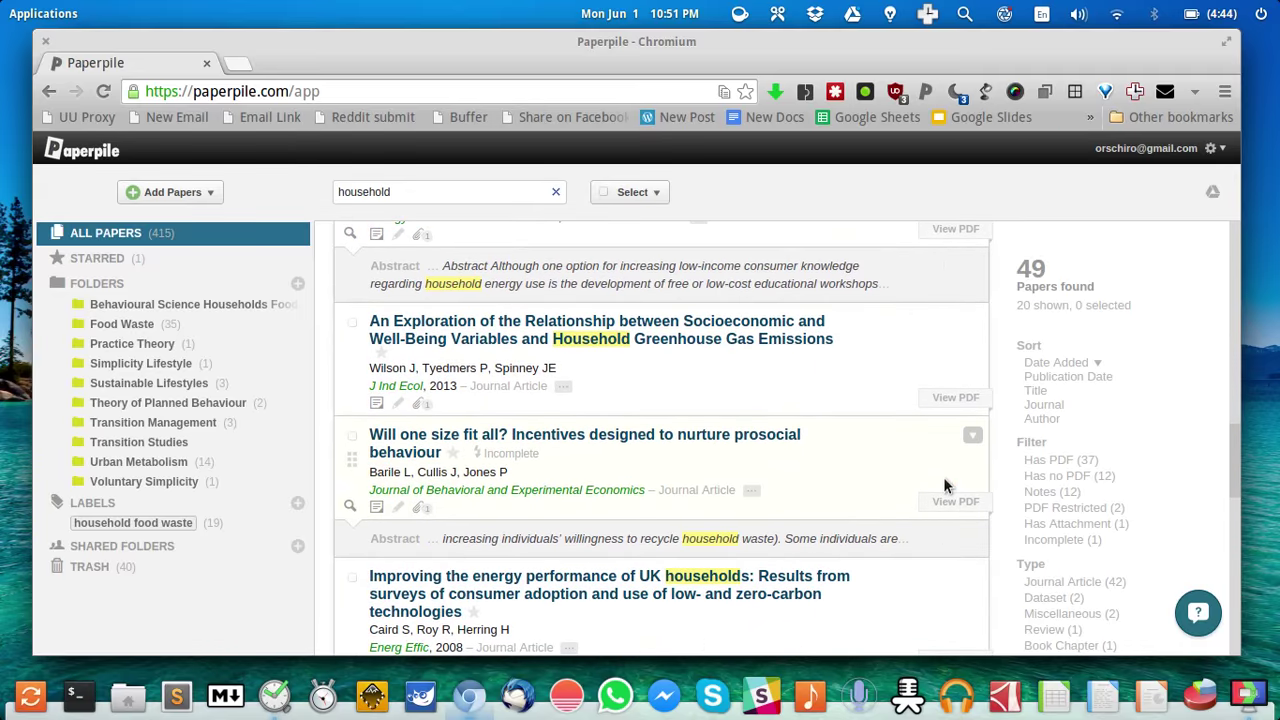
scroll("down", 3)
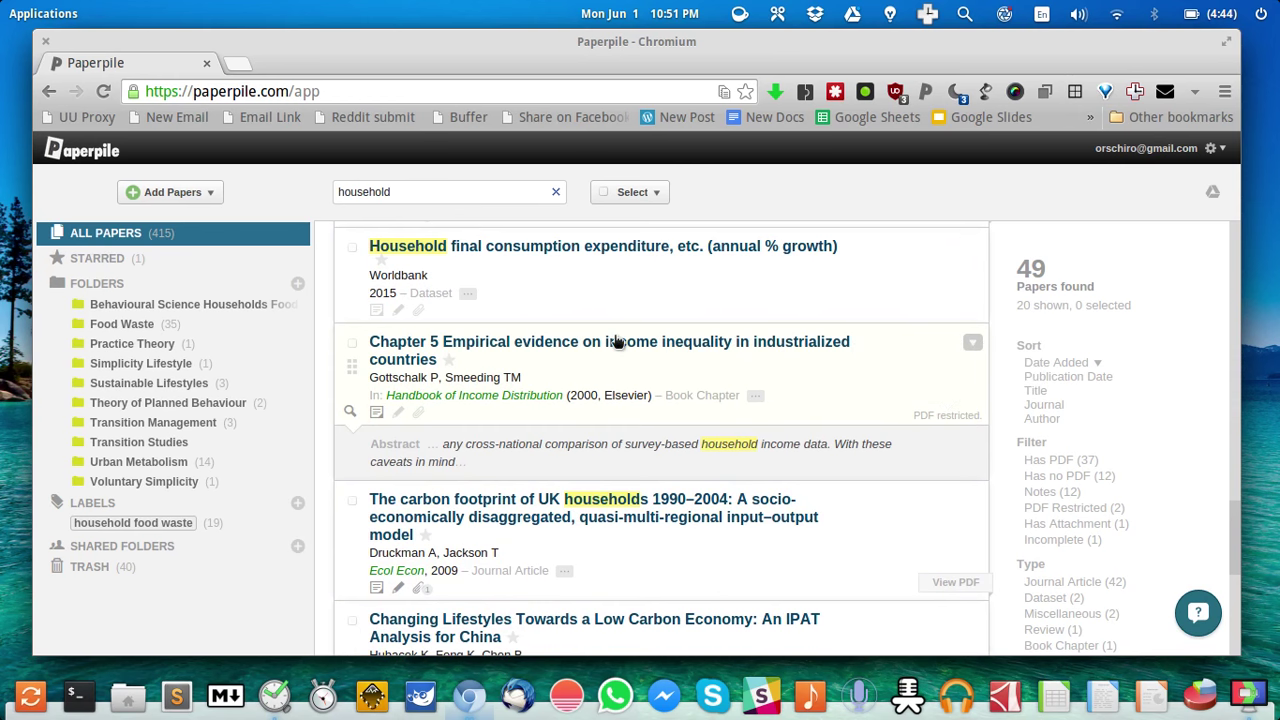
left_click(946, 414)
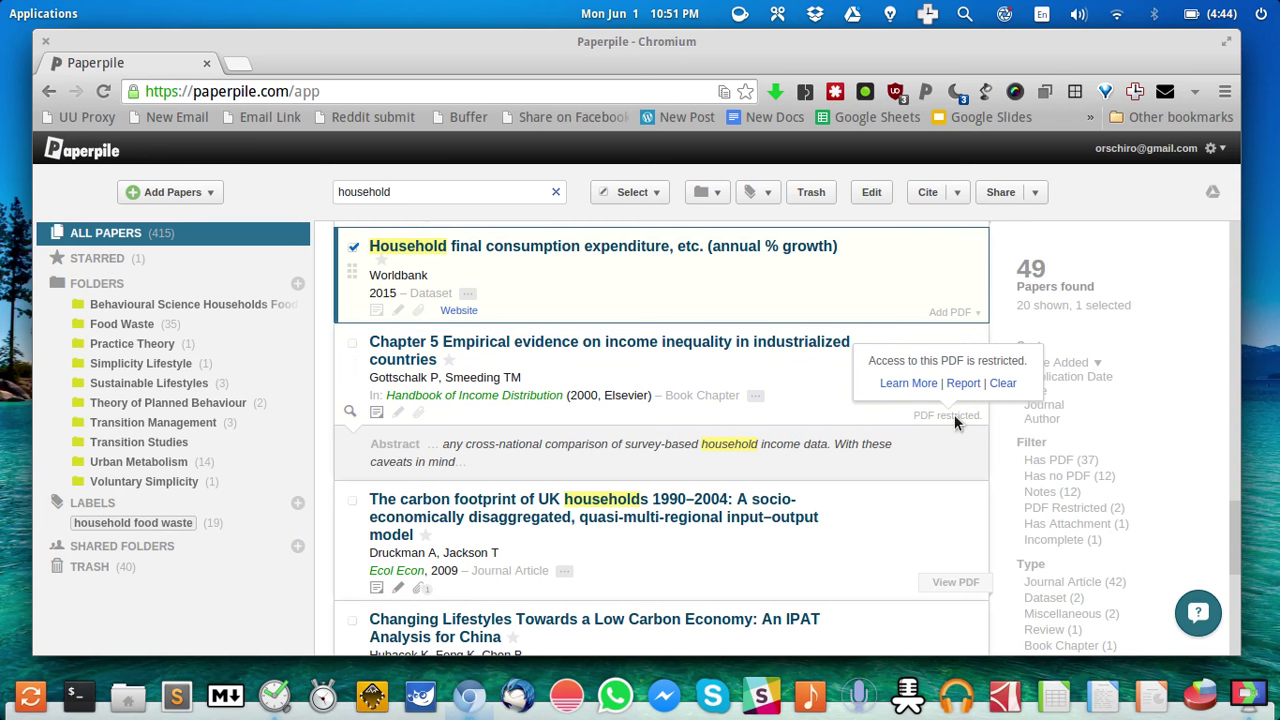
mouse_move(460, 312)
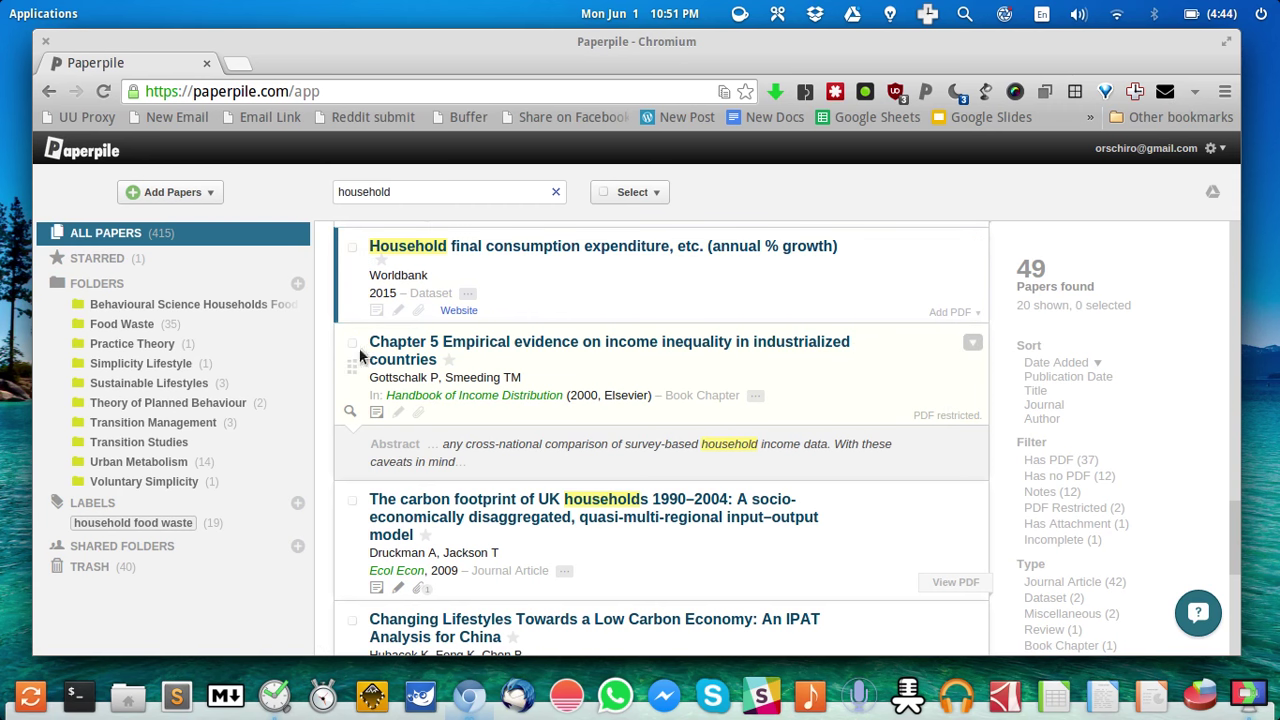
- Select the Chapter 5 income inequality entry and follow its Website link to ScienceDirect
left_click(352, 344)
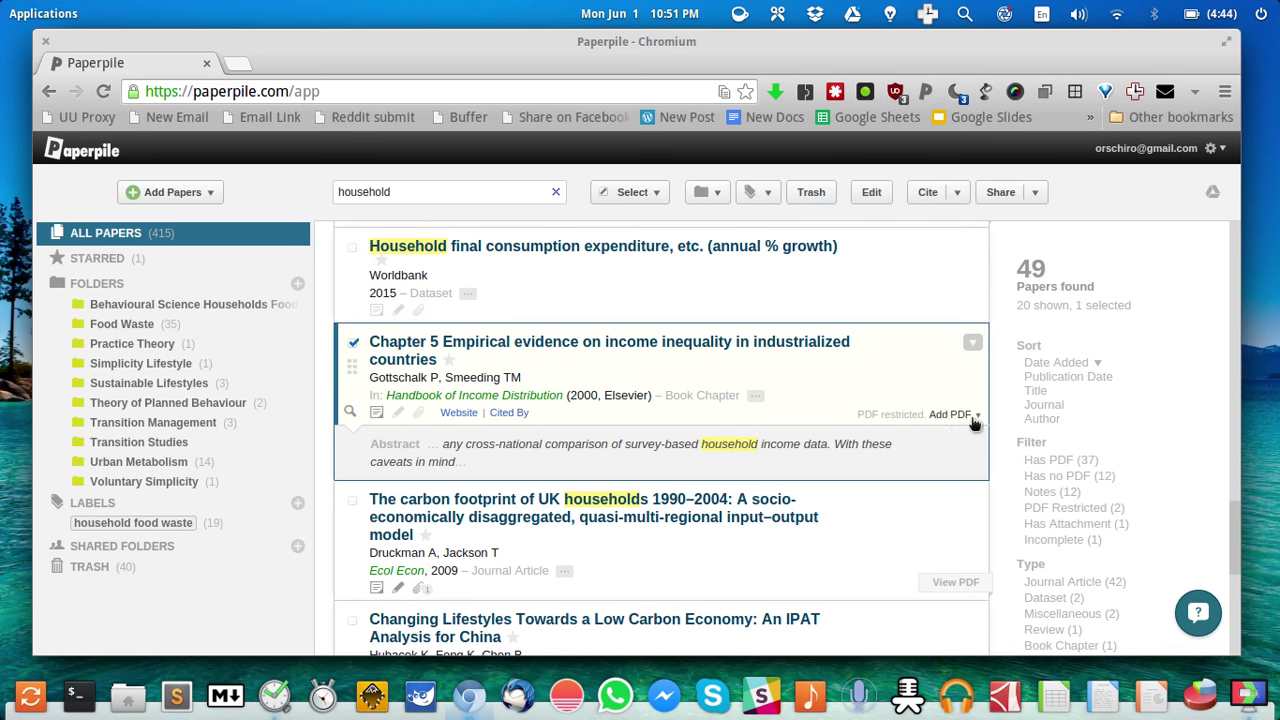
mouse_move(958, 414)
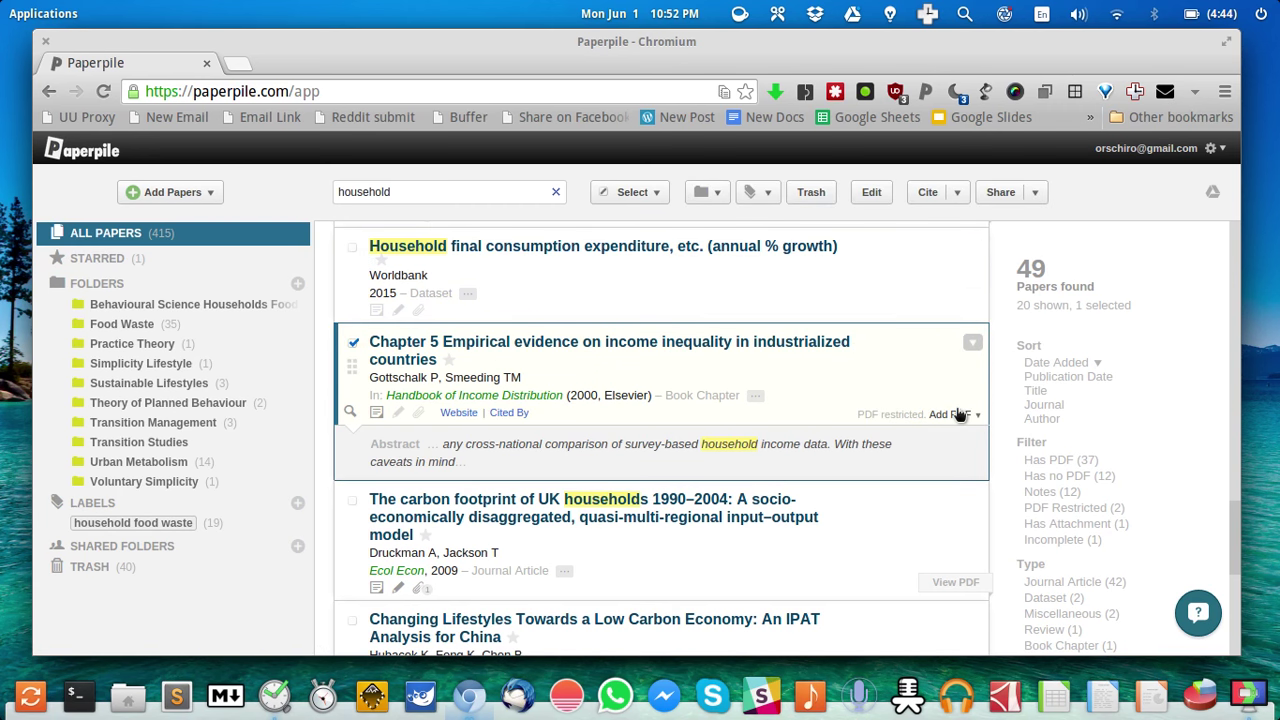
left_click(972, 414)
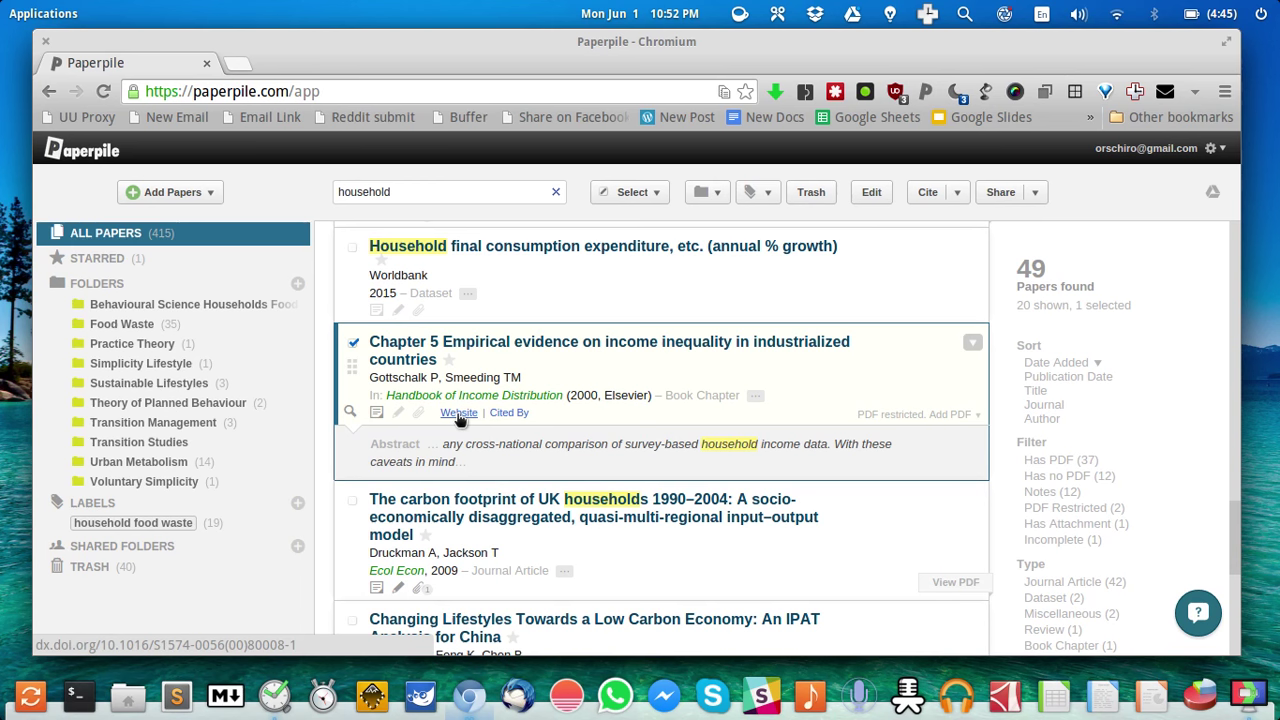
left_click(458, 412)
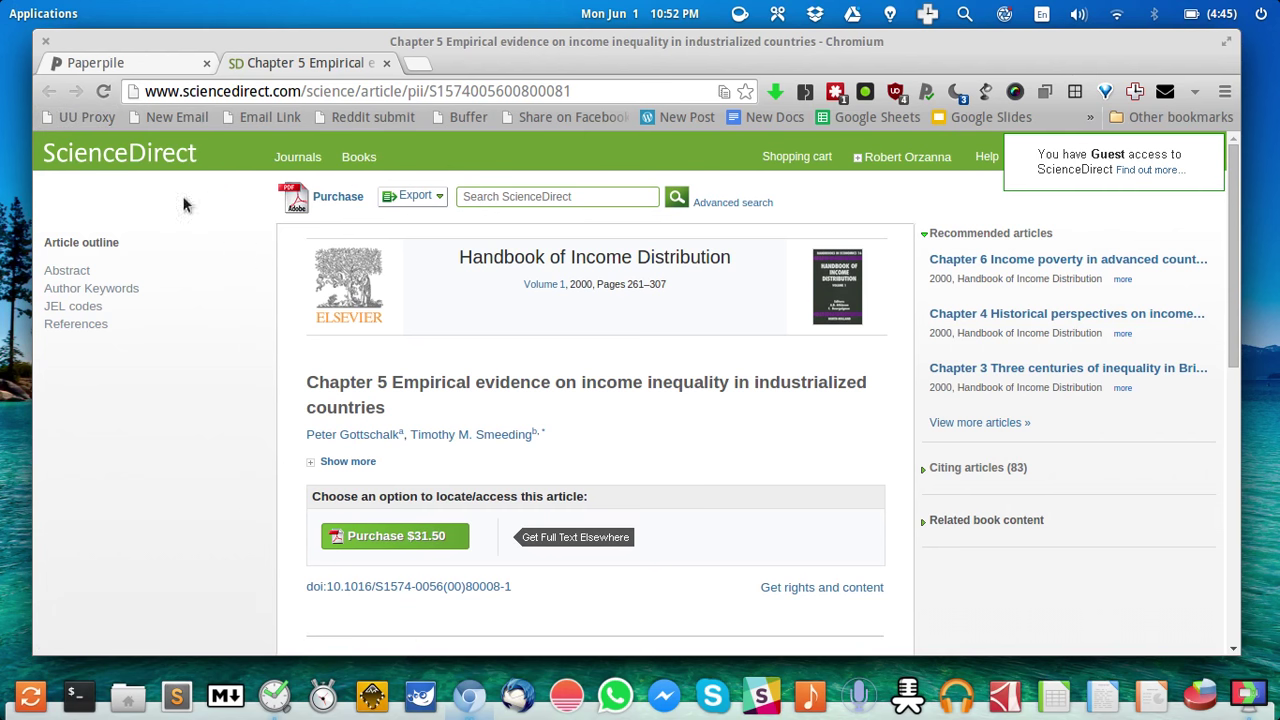
mouse_move(82, 116)
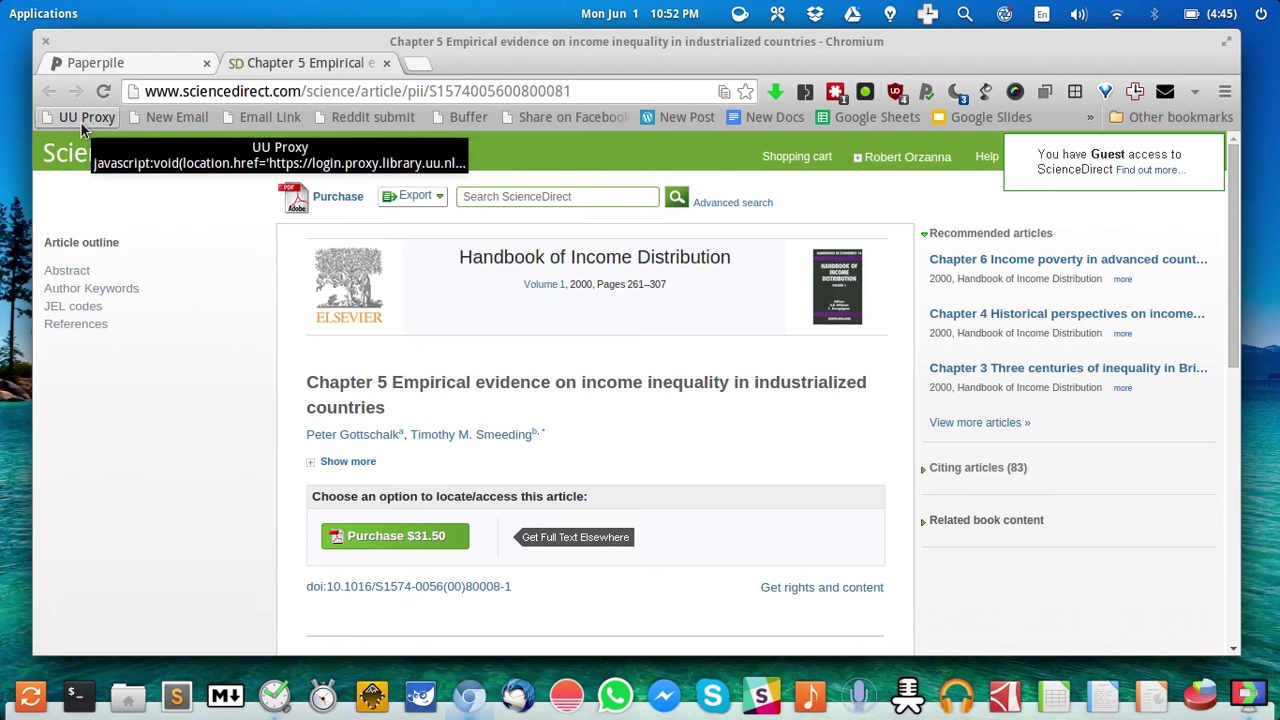
- Reload the ScienceDirect page via the UU Proxy bookmarklet and log in with the saved Solis credentials
left_click(88, 116)
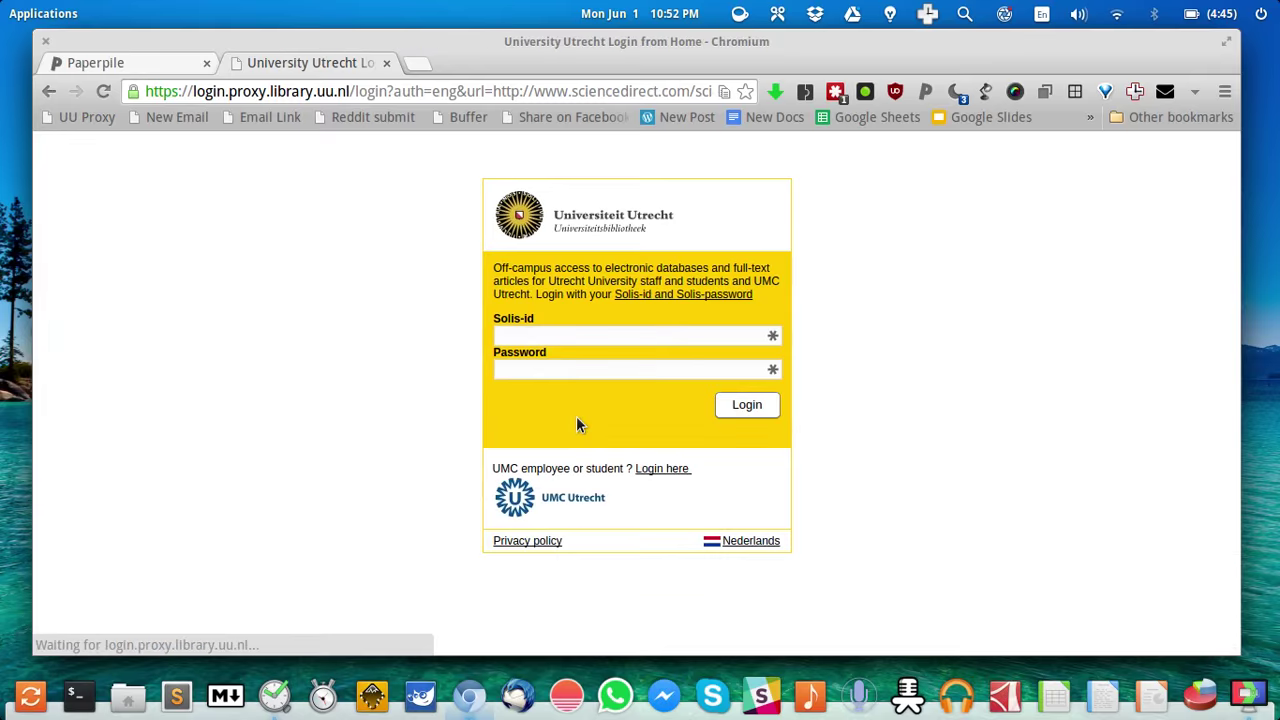
left_click(746, 404)
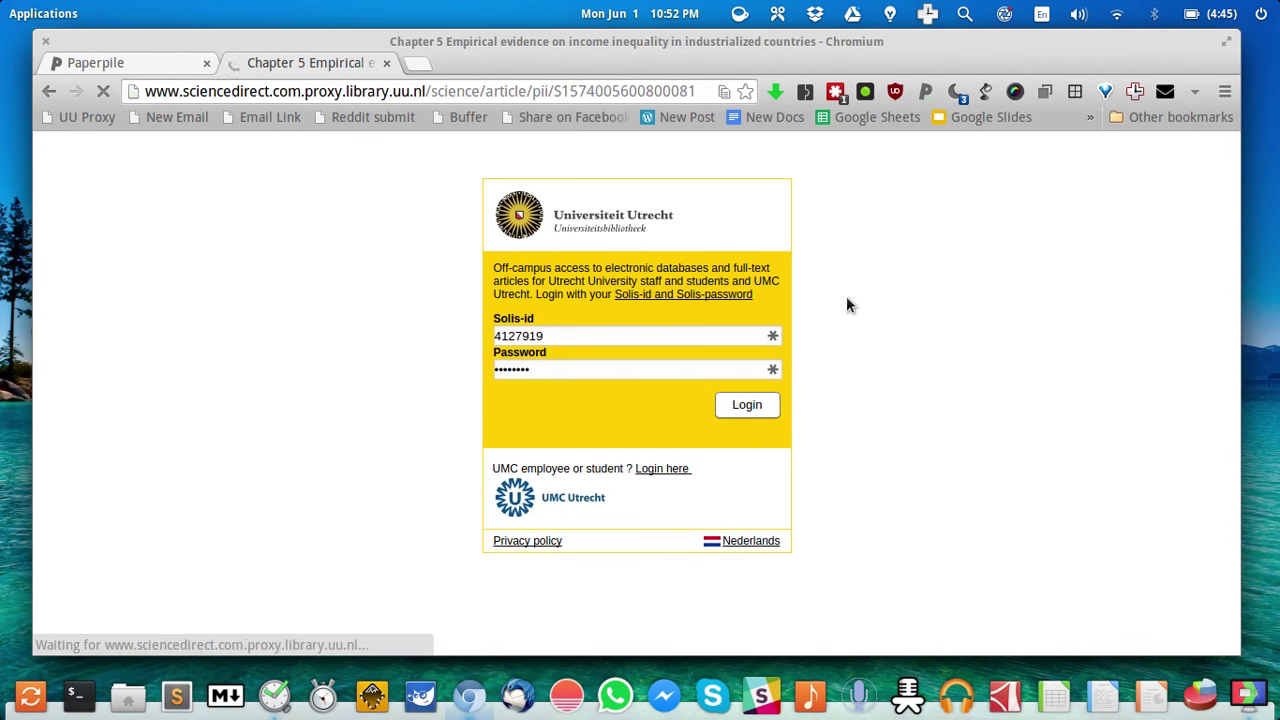
left_click(746, 404)
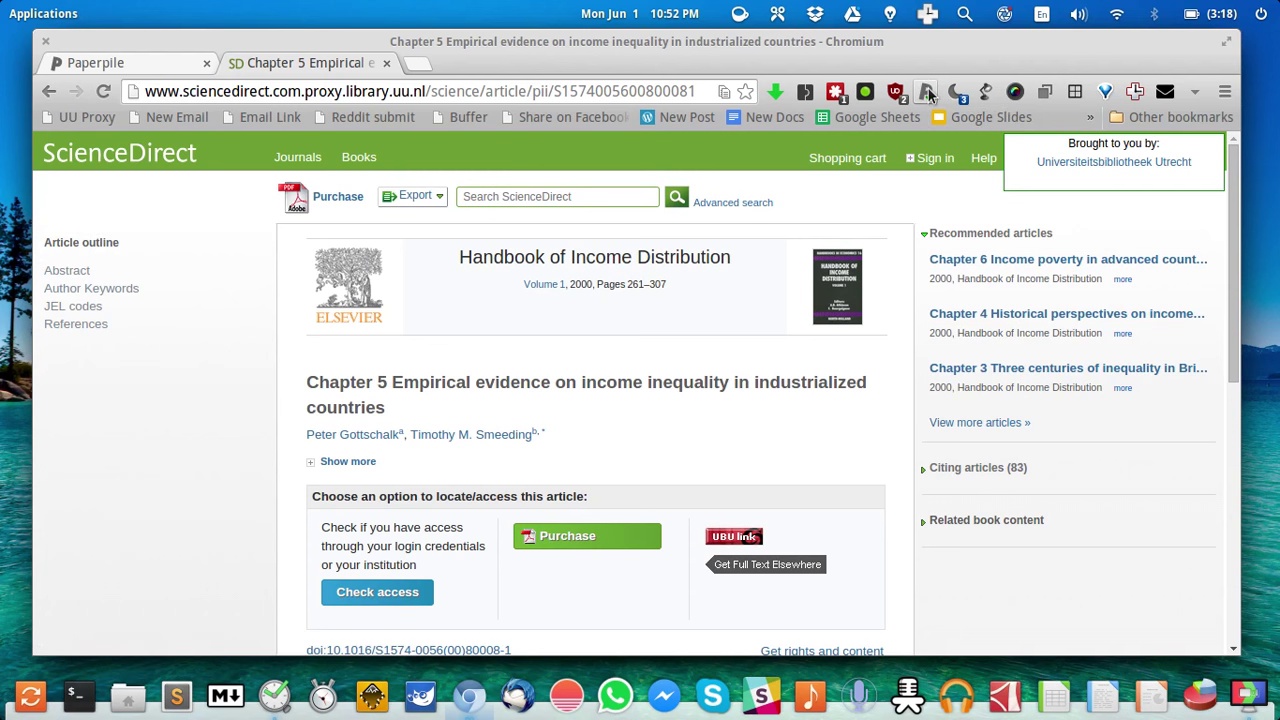
mouse_move(930, 100)
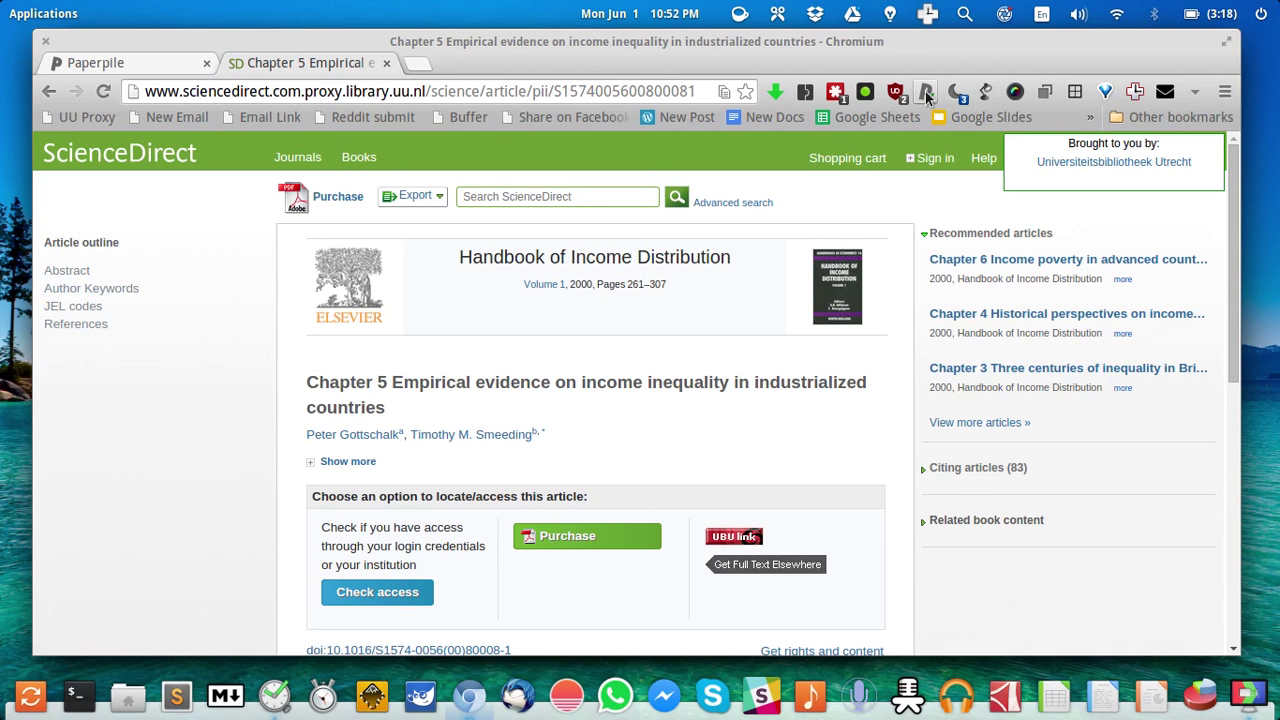
- Use the Paperpile browser button to confirm the ScienceDirect chapter is in the library and return to its entry
left_click(924, 92)
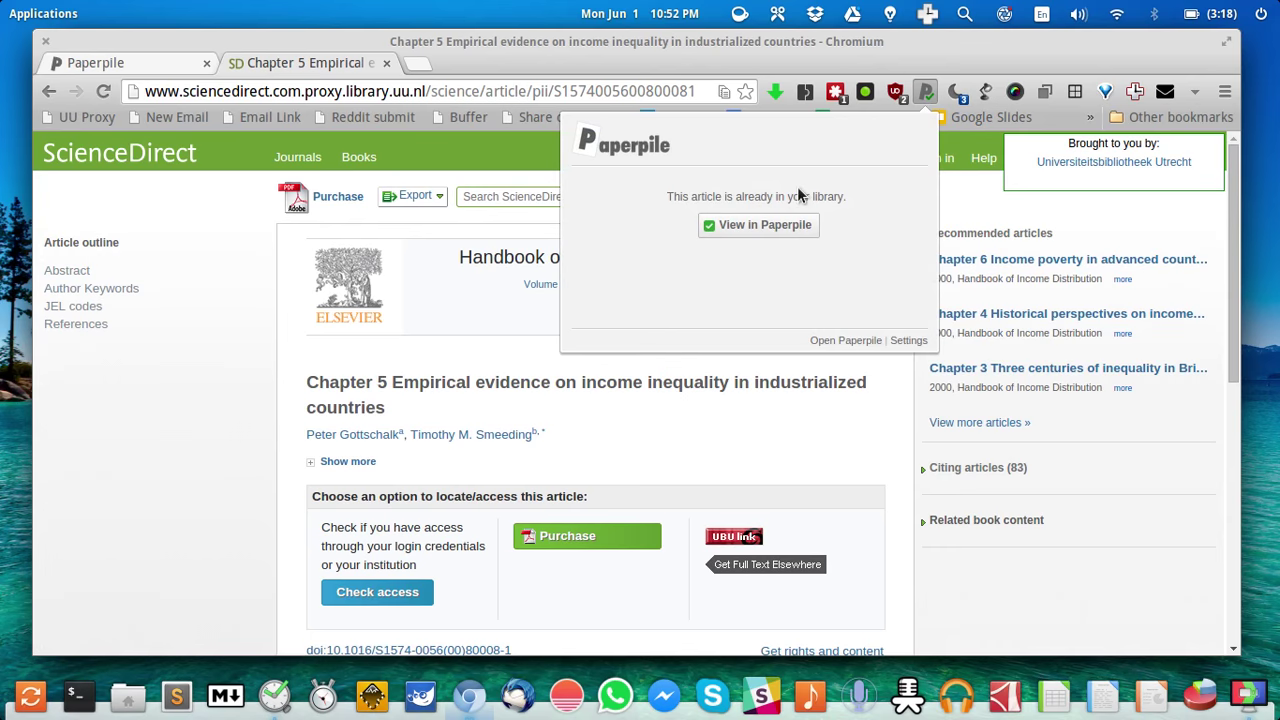
mouse_move(732, 150)
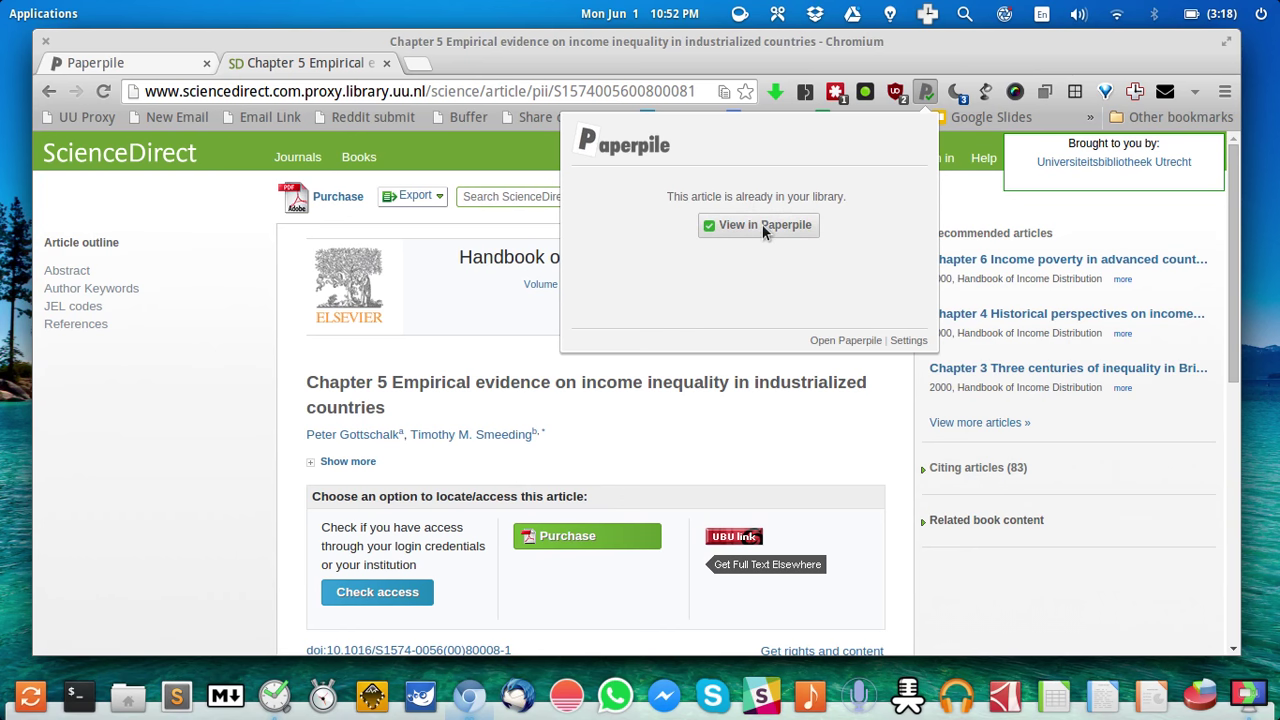
left_click(764, 224)
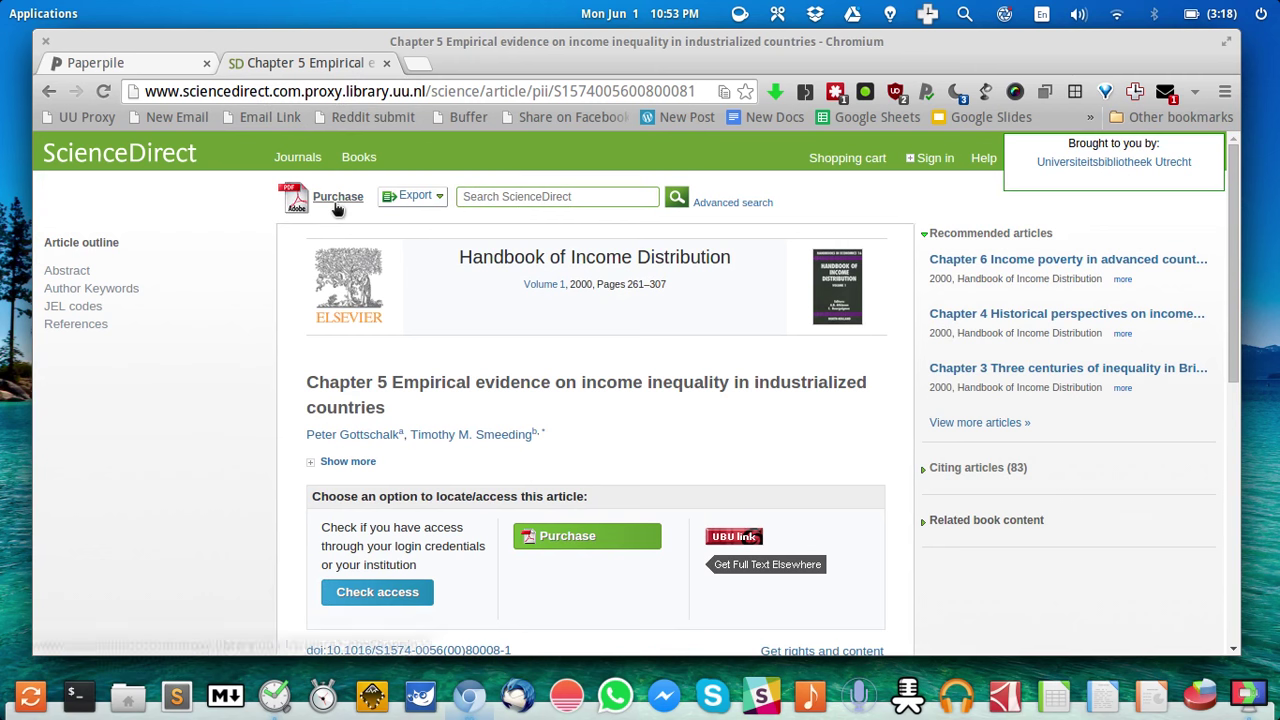
scroll("down", 3)
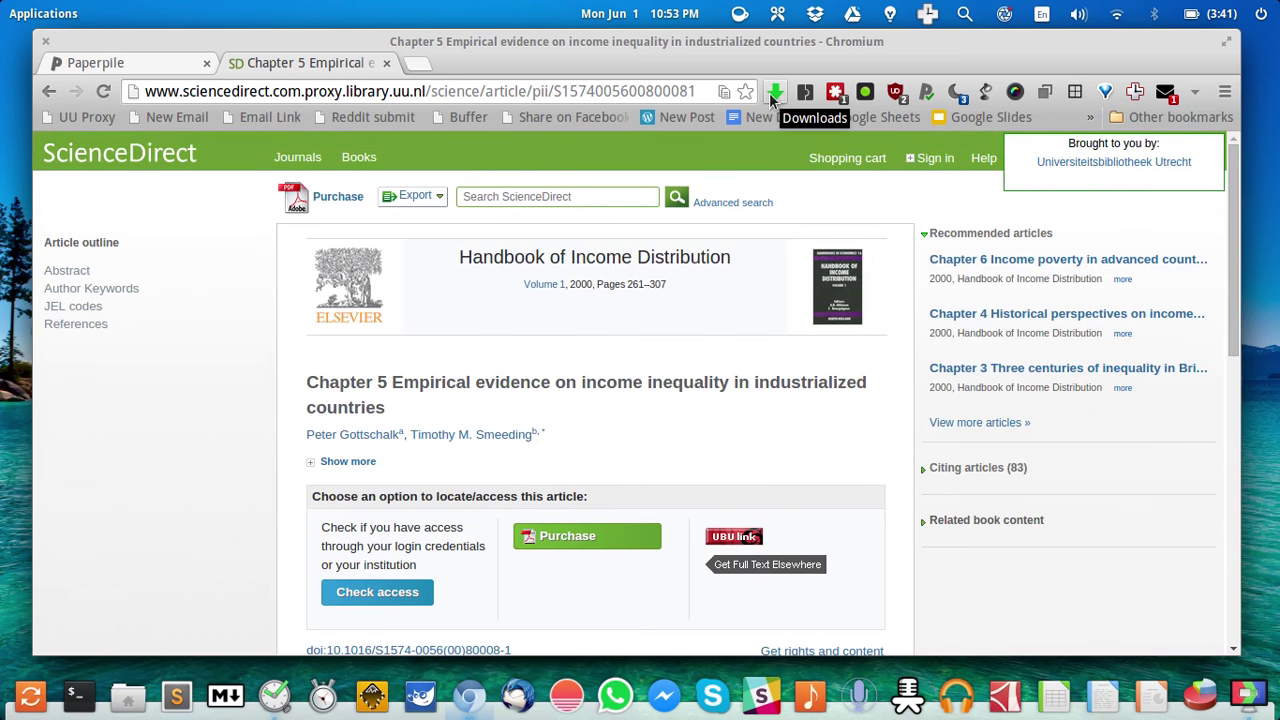
left_click(96, 62)
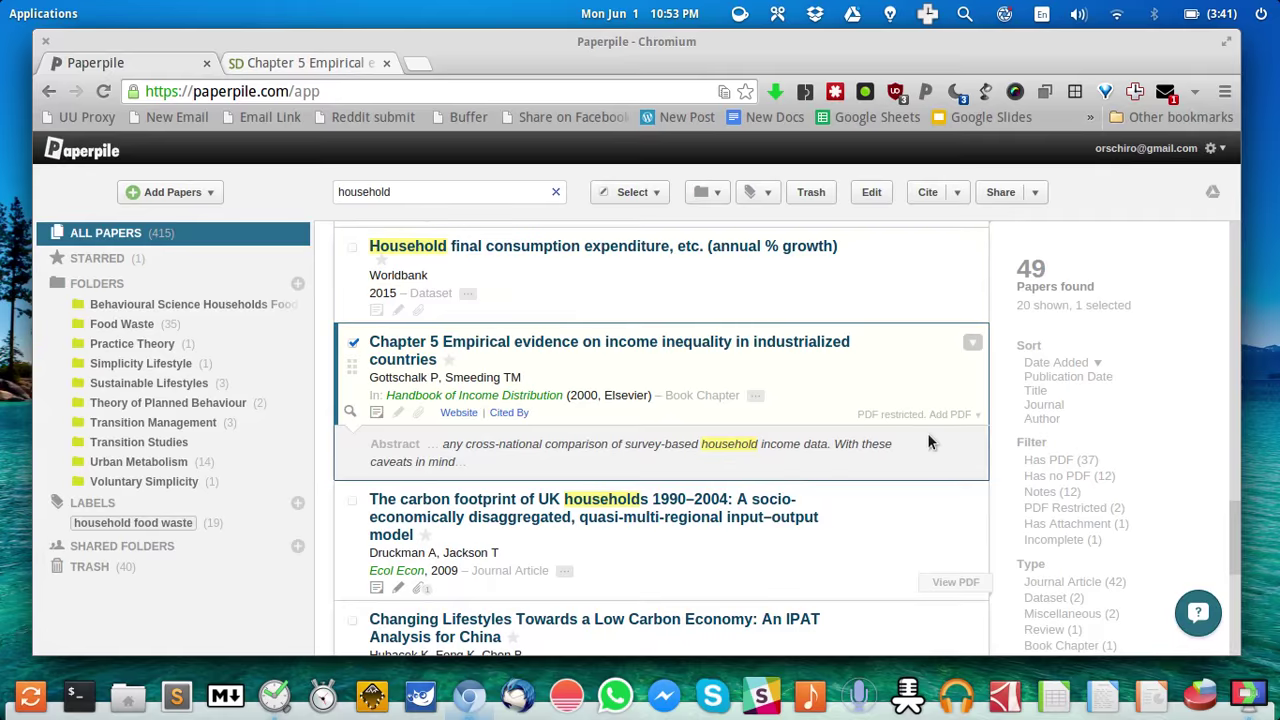
left_click(948, 414)
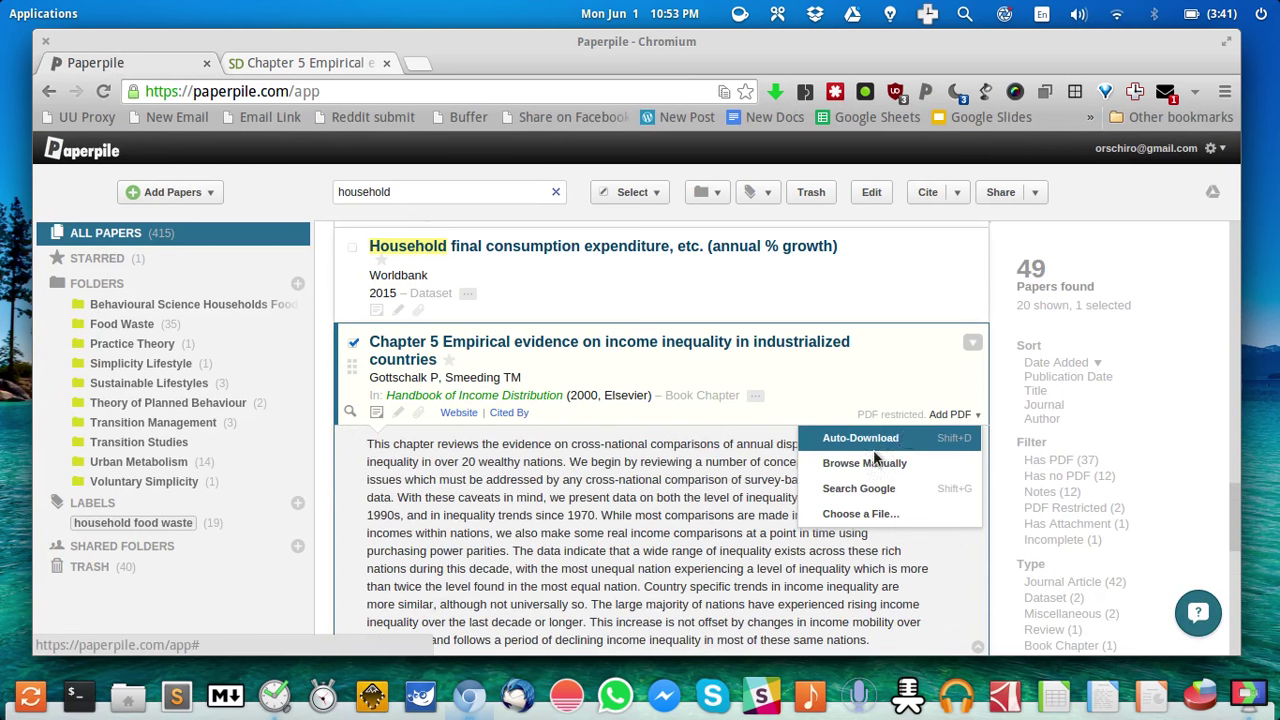
mouse_move(856, 512)
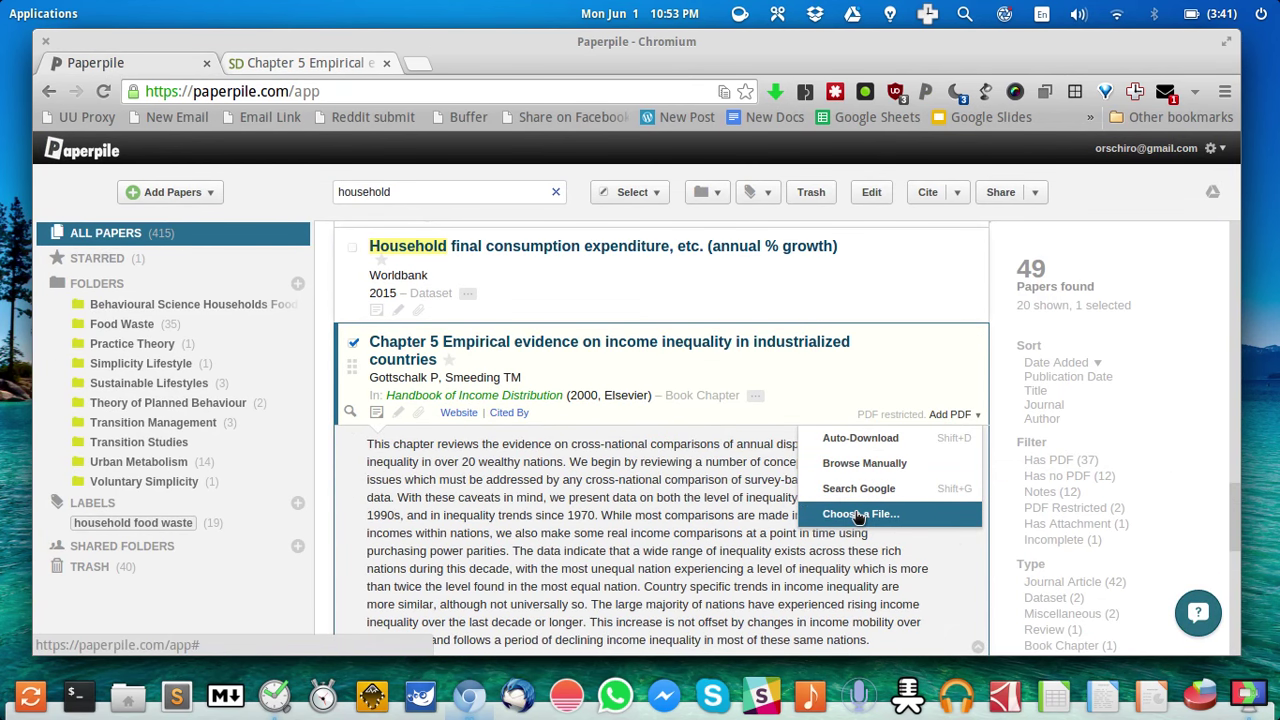
left_click(860, 512)
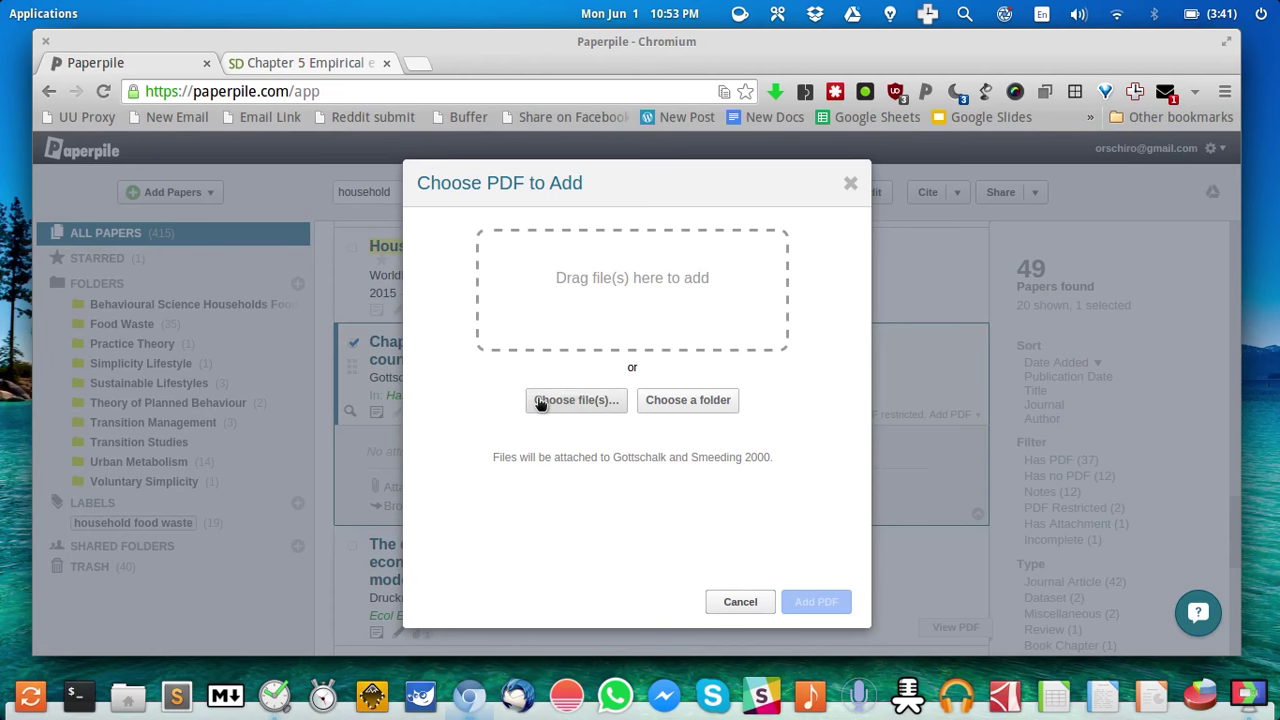
left_click(576, 400)
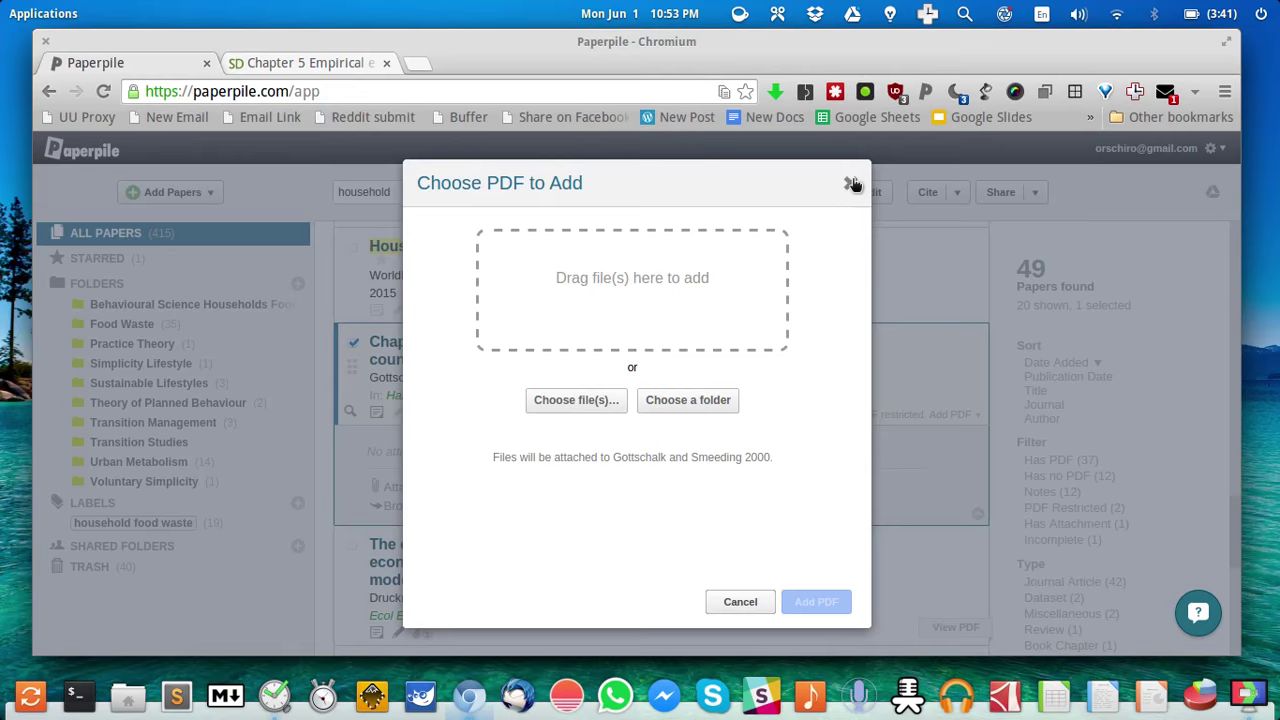
left_click(852, 184)
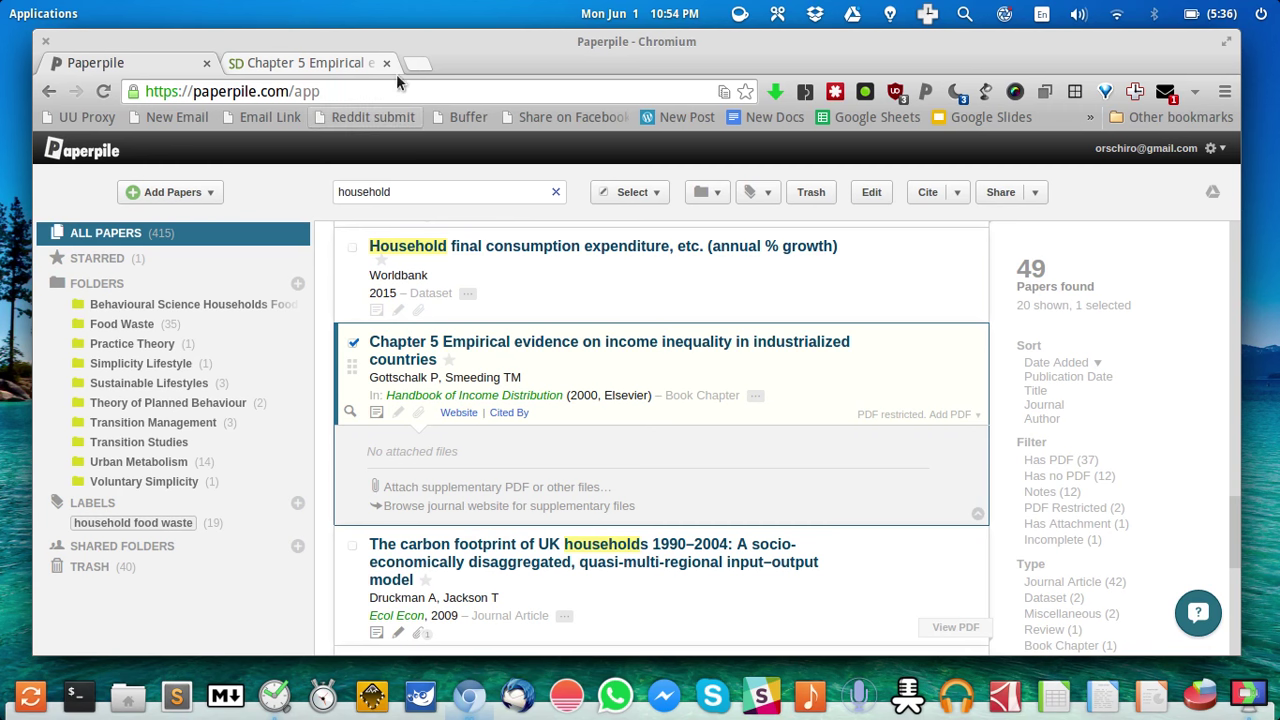
- Navigate the new tab to forum.paperpile.com to reach the Paperpile Forum
type("forum.paperpile.com")
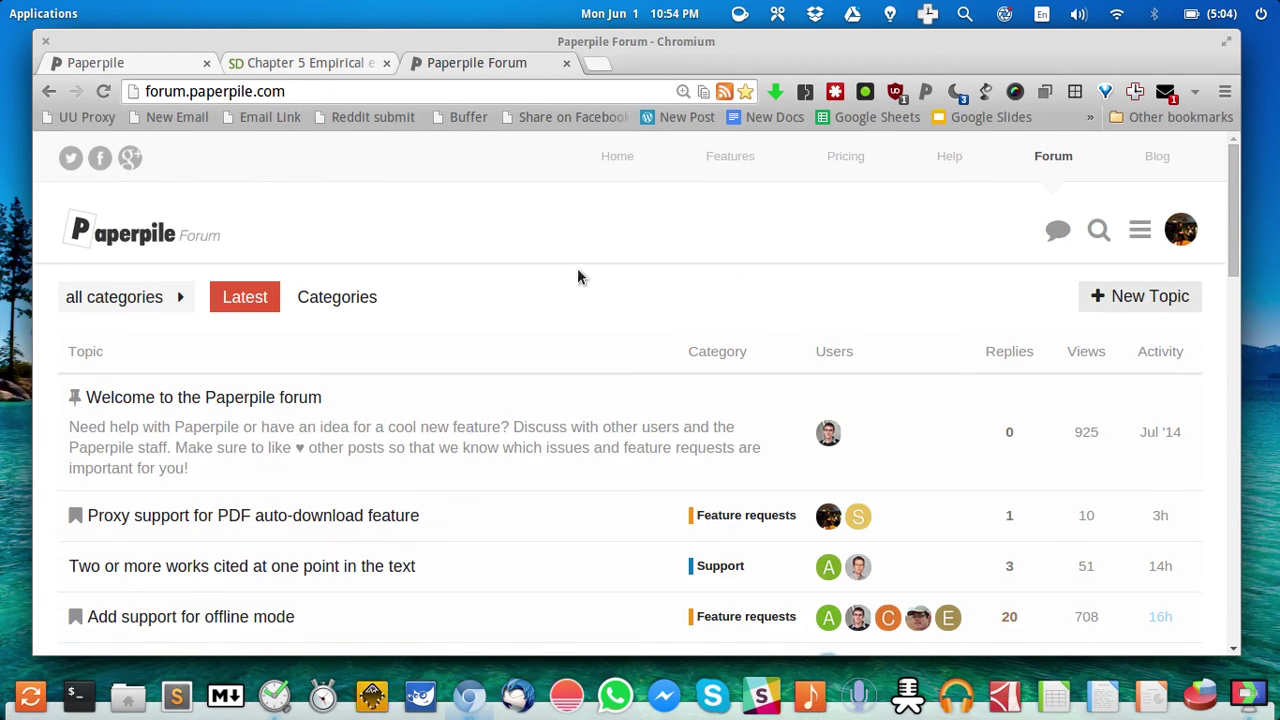
scroll("down", 3)
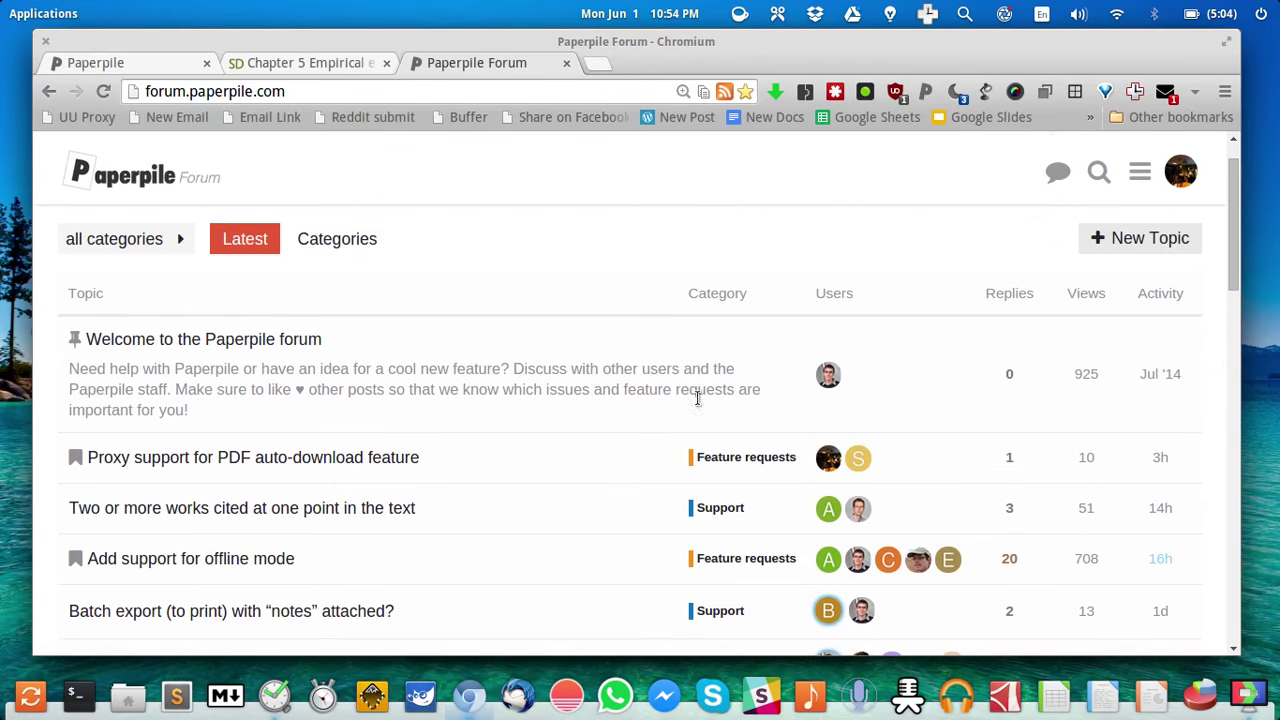
mouse_move(238, 434)
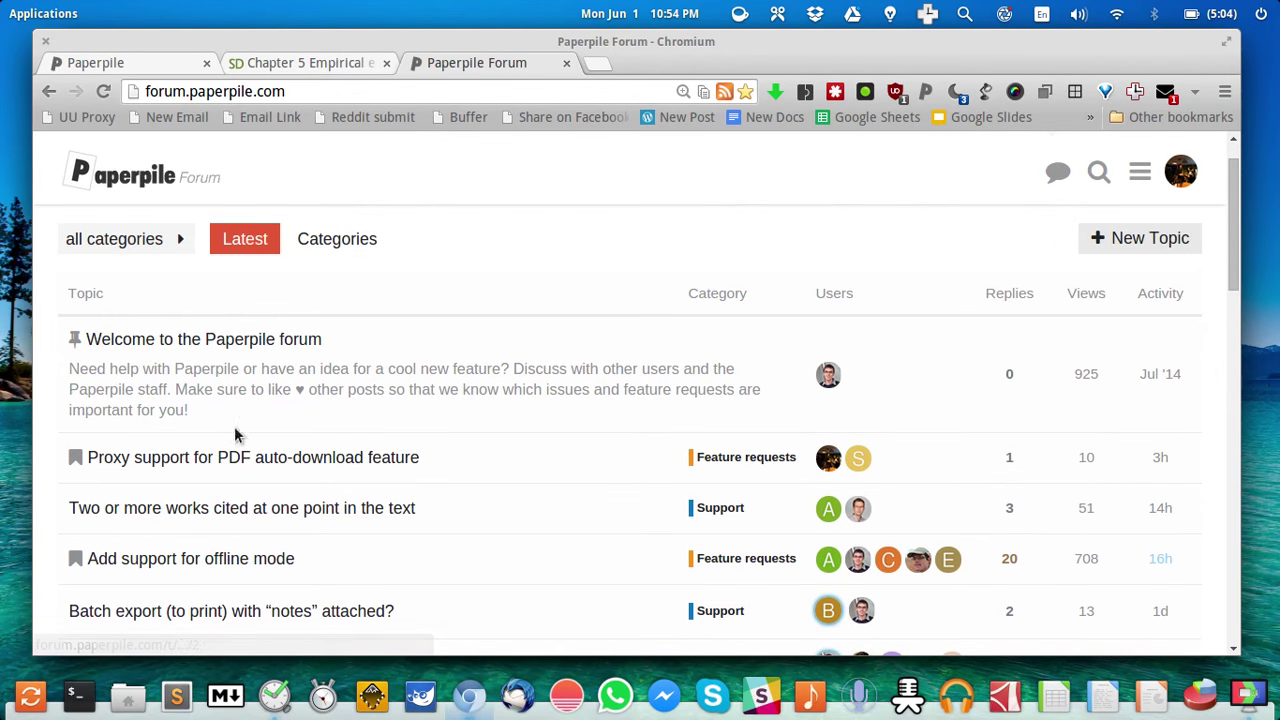
mouse_move(736, 480)
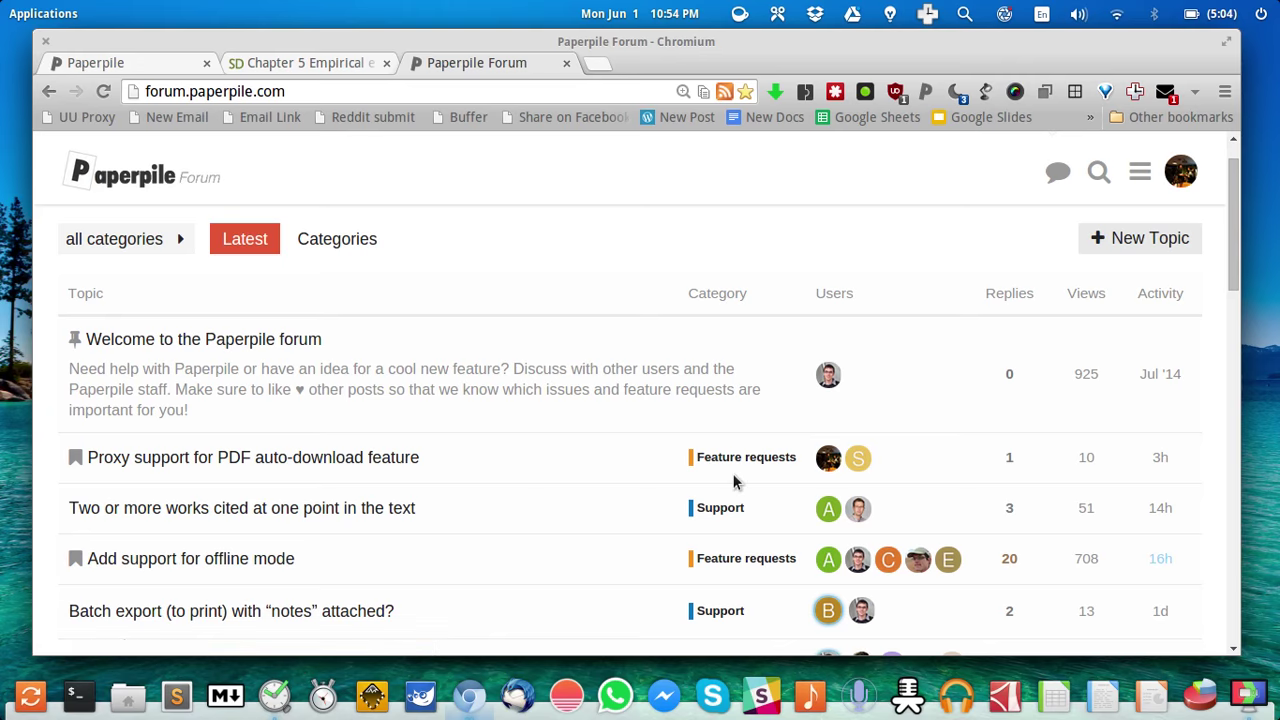
mouse_move(858, 456)
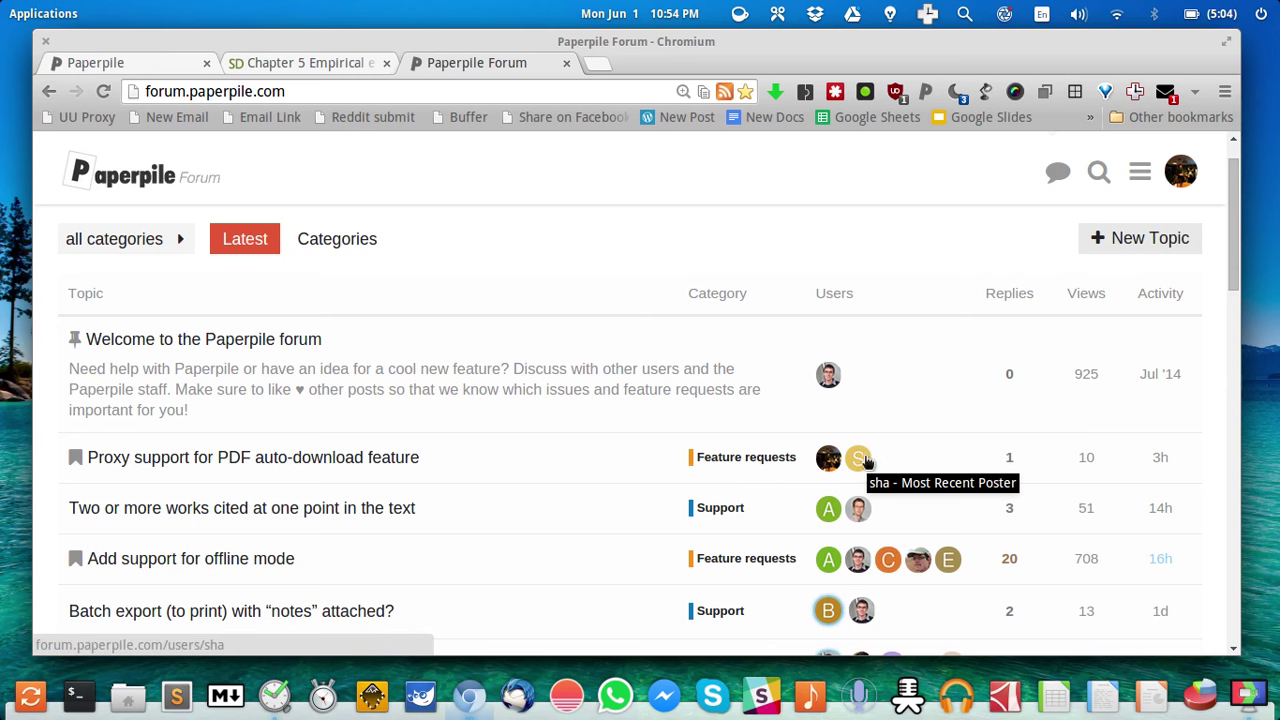
mouse_move(868, 422)
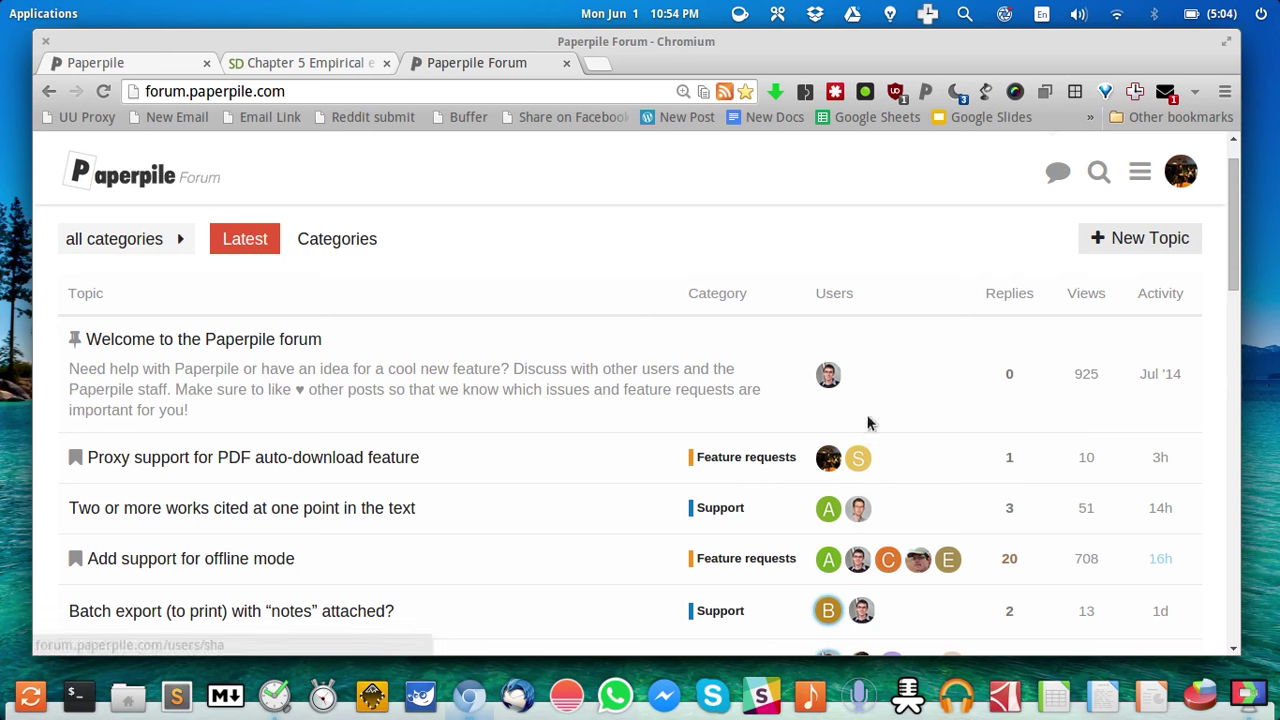
mouse_move(882, 282)
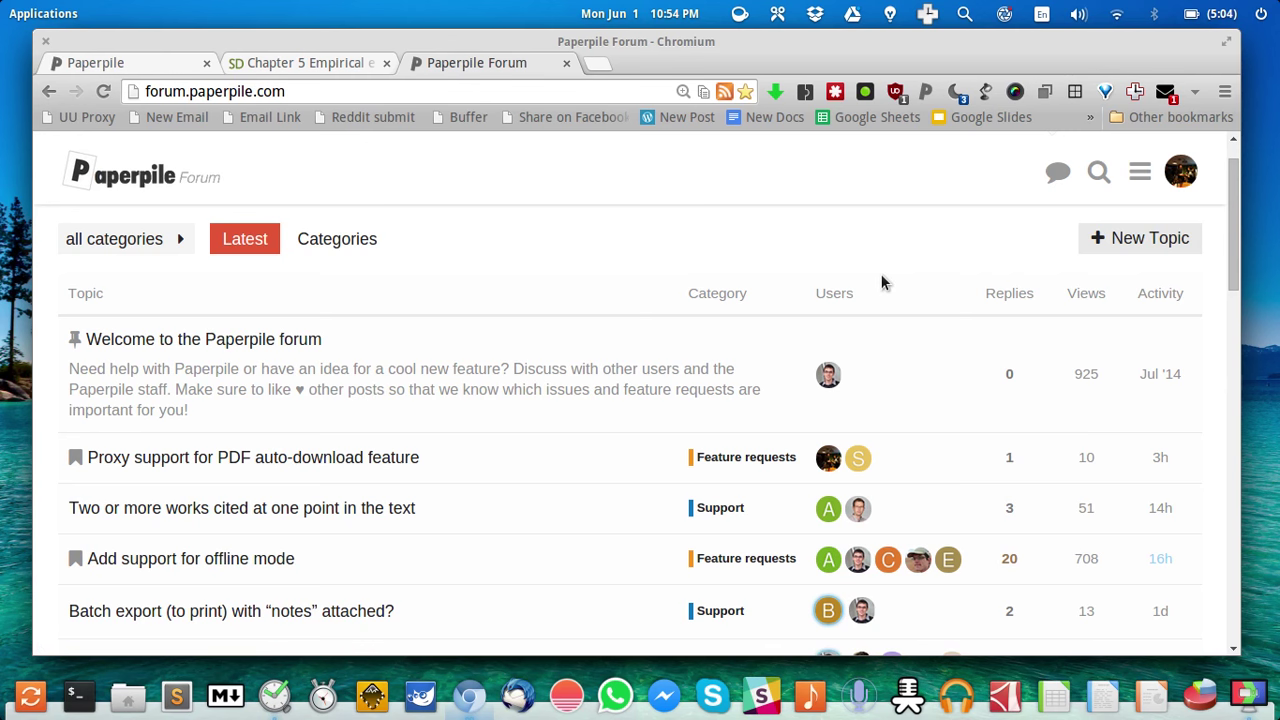
mouse_move(336, 238)
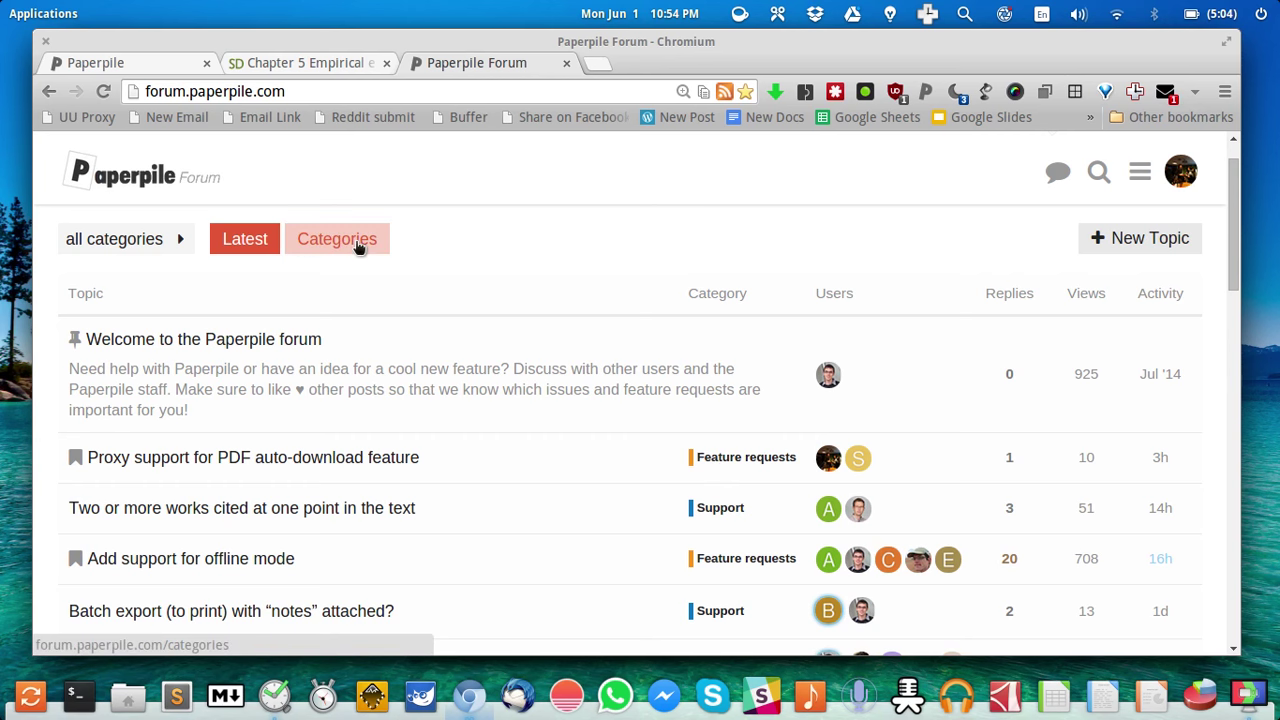
mouse_move(336, 238)
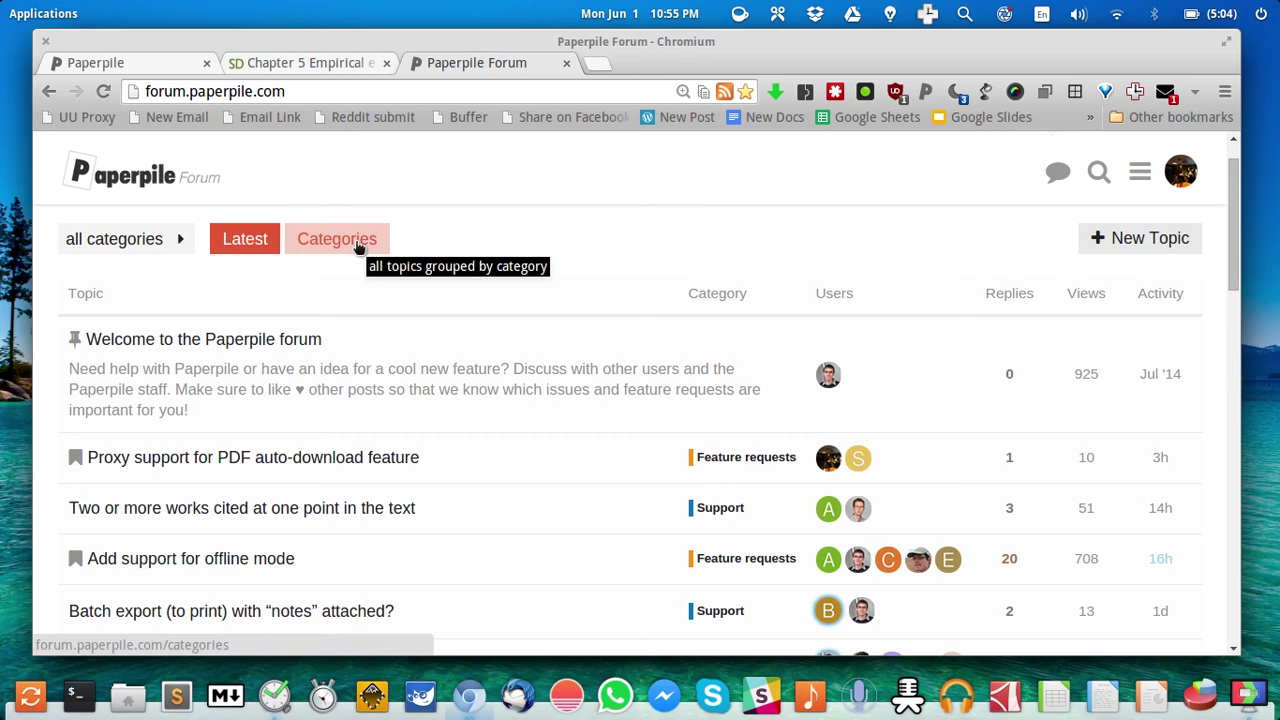